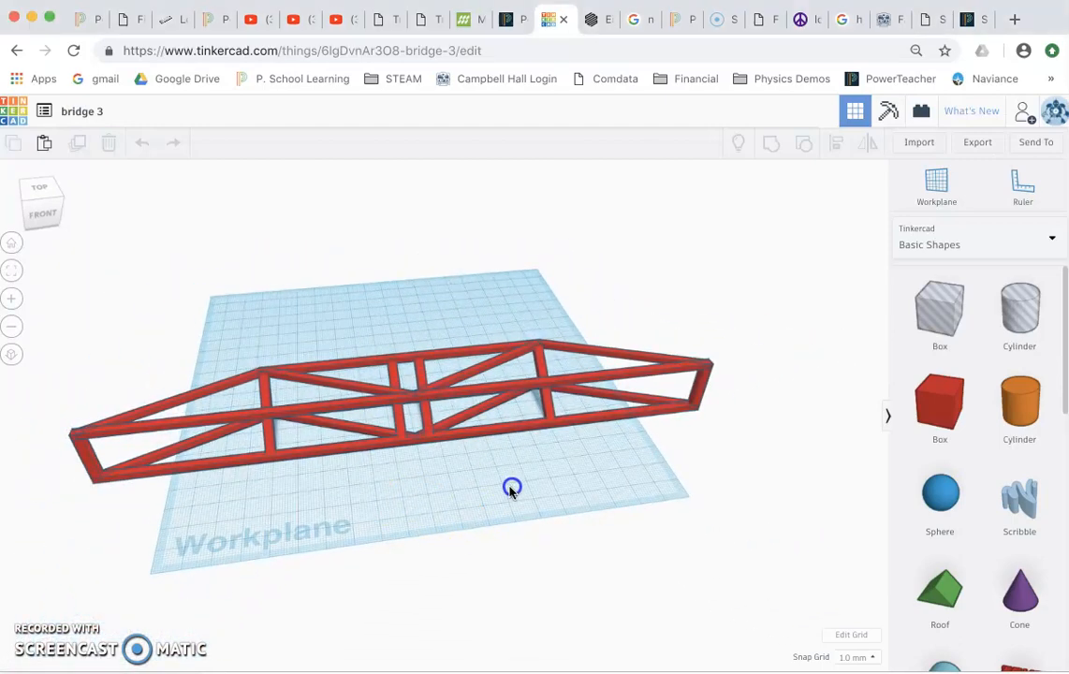
Inspect the truss bridge from the side and above and select its bottom beam.
{"action": "left_click_drag", "start_coordinate": [513, 487], "coordinate": [674, 429]}
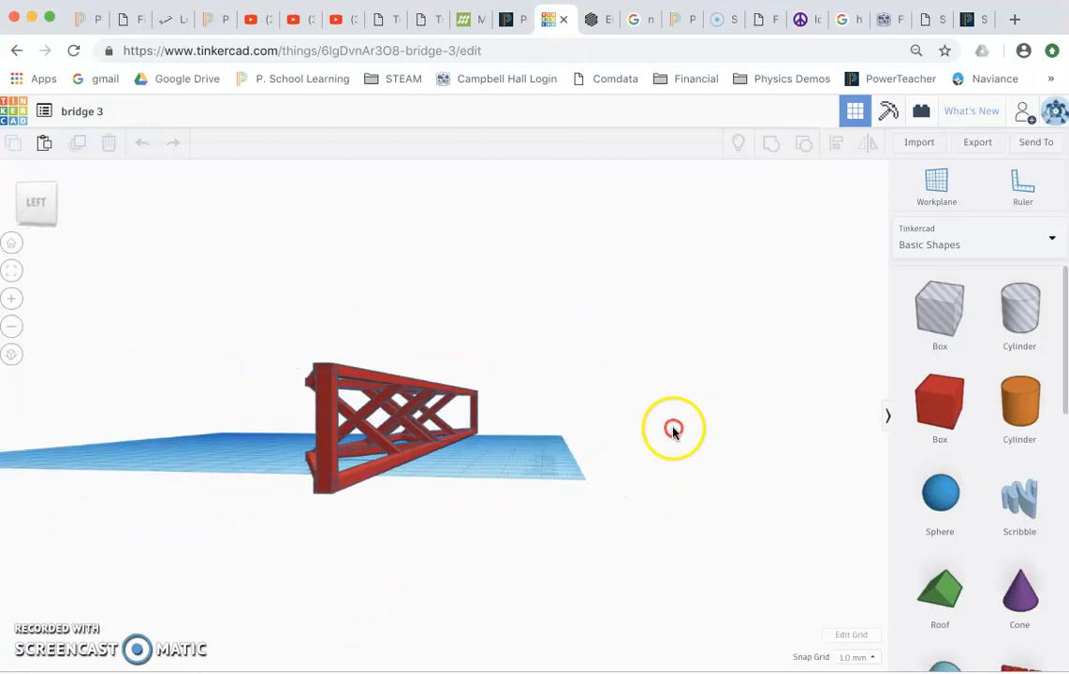
{"action": "left_click_drag", "start_coordinate": [671, 431], "coordinate": [447, 569]}
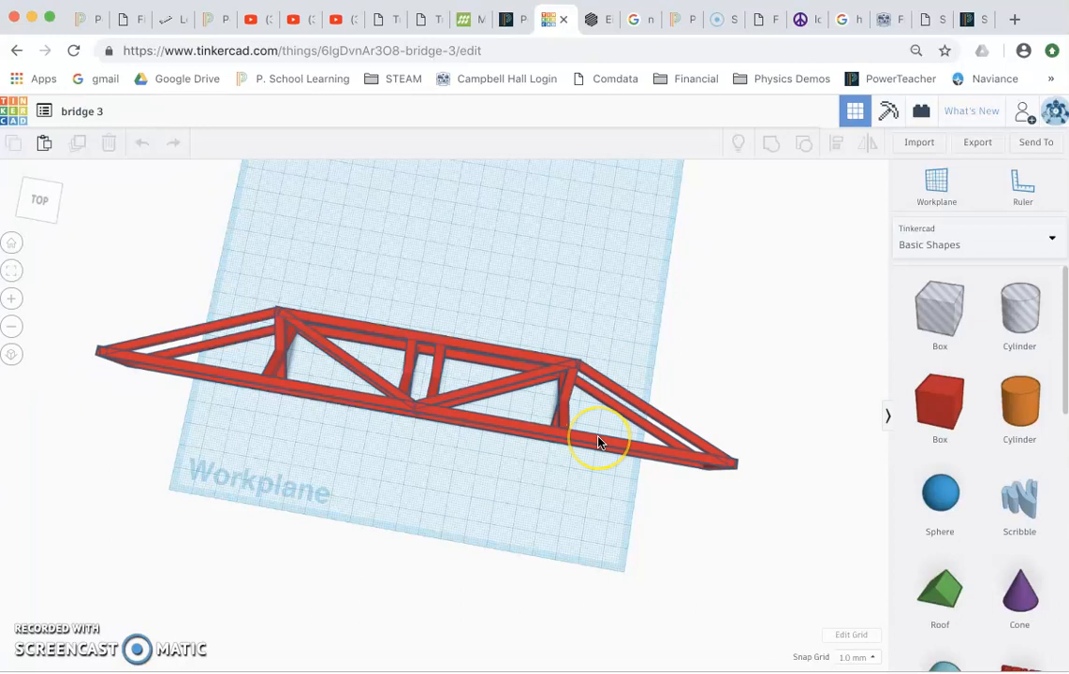
{"action": "left_click", "coordinate": [599, 442]}
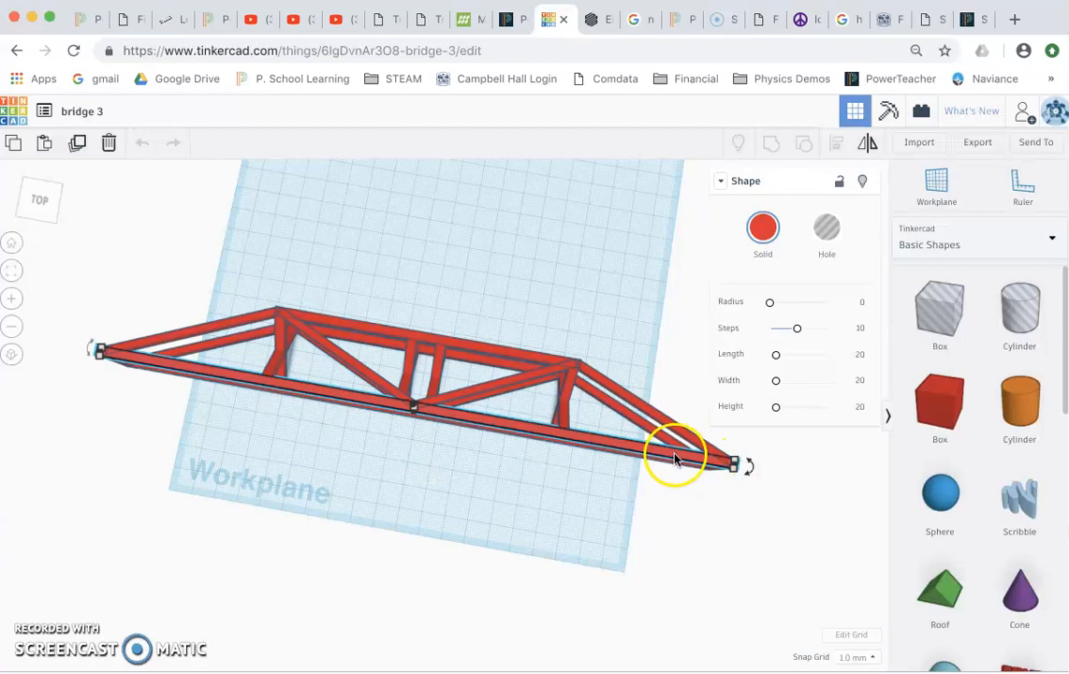
{"action": "left_click_drag", "start_coordinate": [674, 459], "coordinate": [715, 472]}
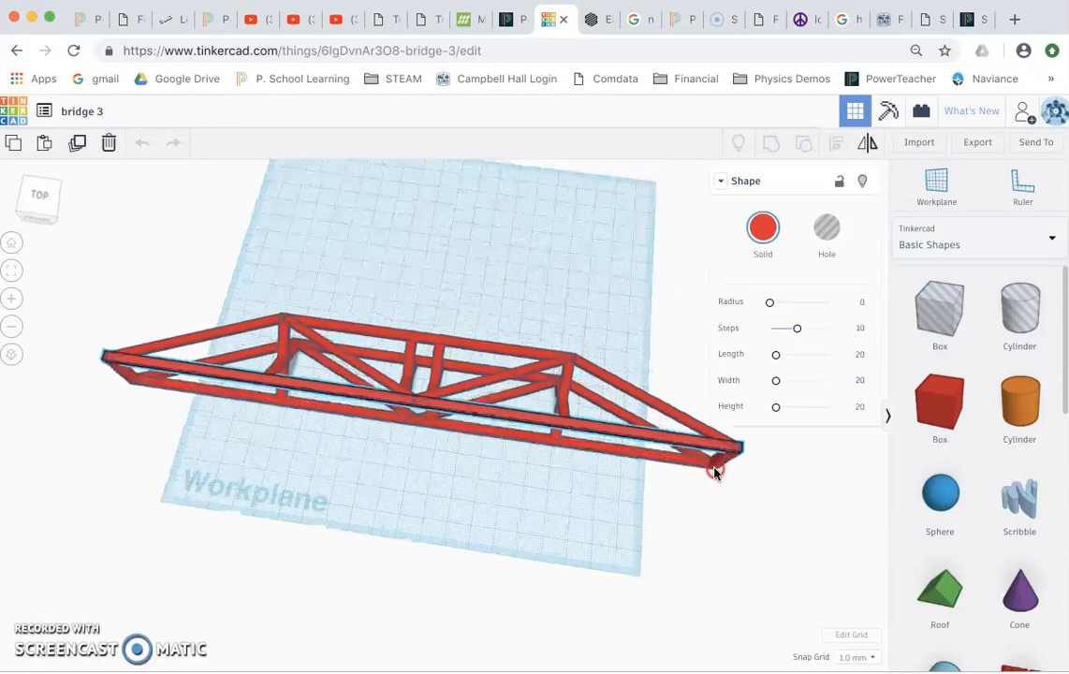
{"action": "left_click_drag", "start_coordinate": [715, 472], "coordinate": [562, 490]}
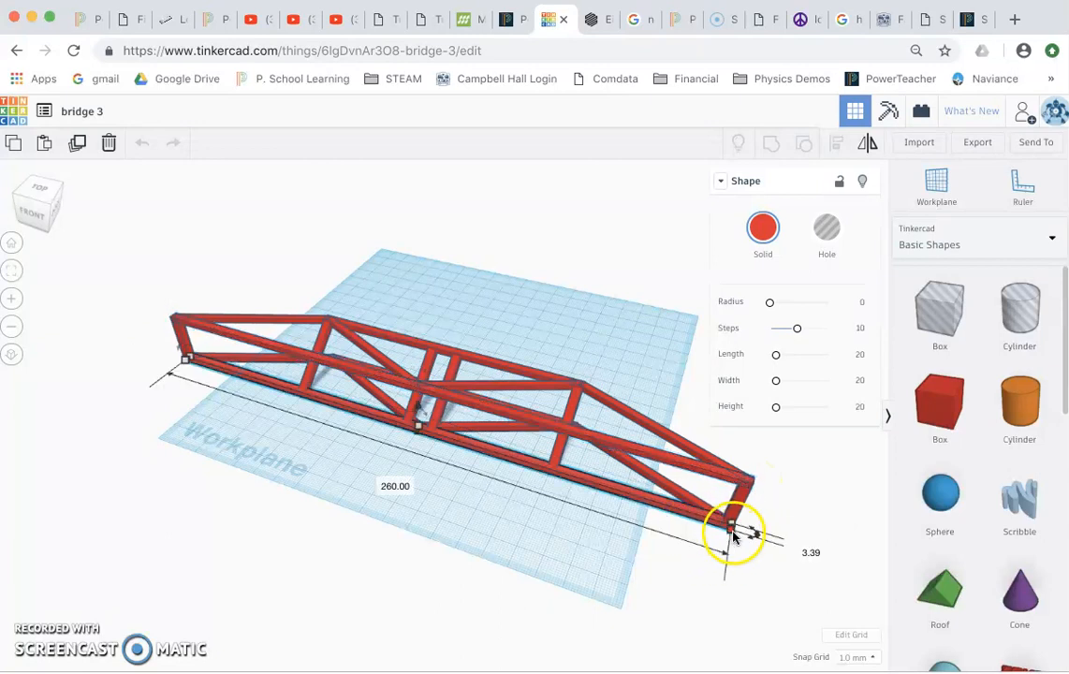
Resize the bottom beam's end to a 260-long bottom chord and deselect it.
{"action": "left_click_drag", "start_coordinate": [734, 533], "coordinate": [561, 459]}
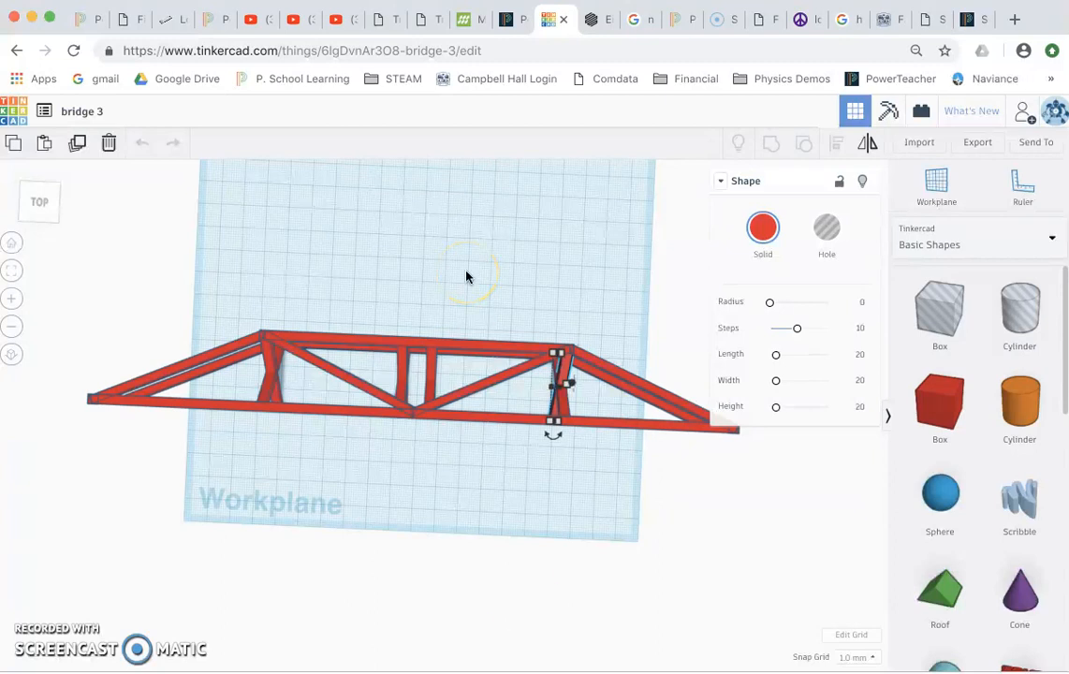
{"action": "left_click", "coordinate": [466, 271]}
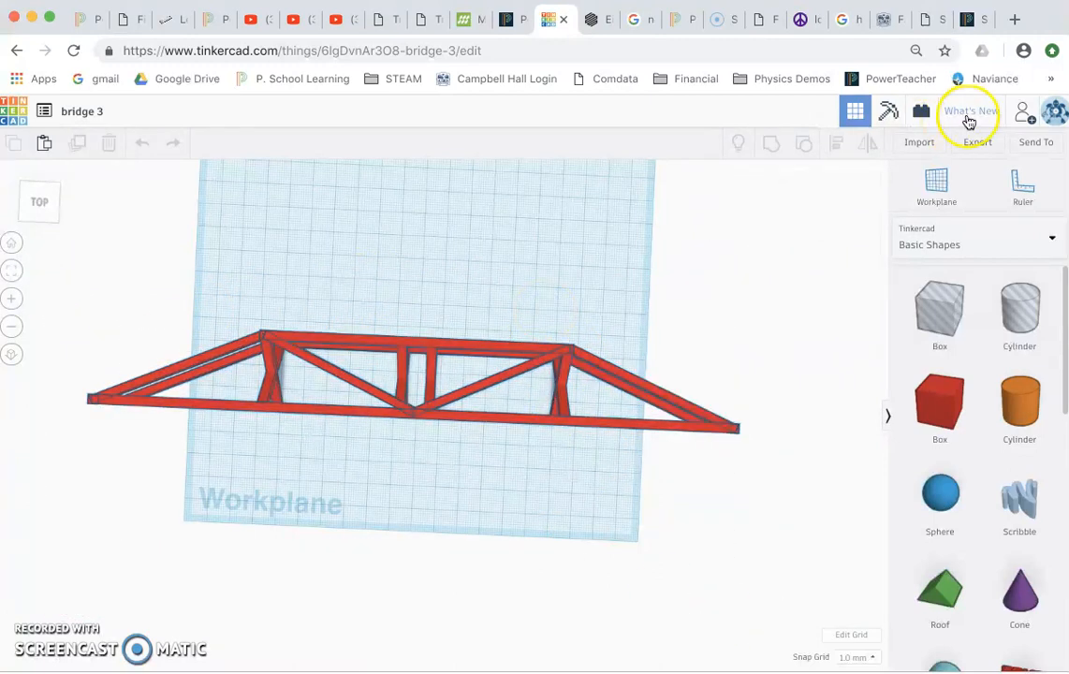
Export the whole bridge design as an .STL file for 3D printing.
{"action": "left_click", "coordinate": [977, 142]}
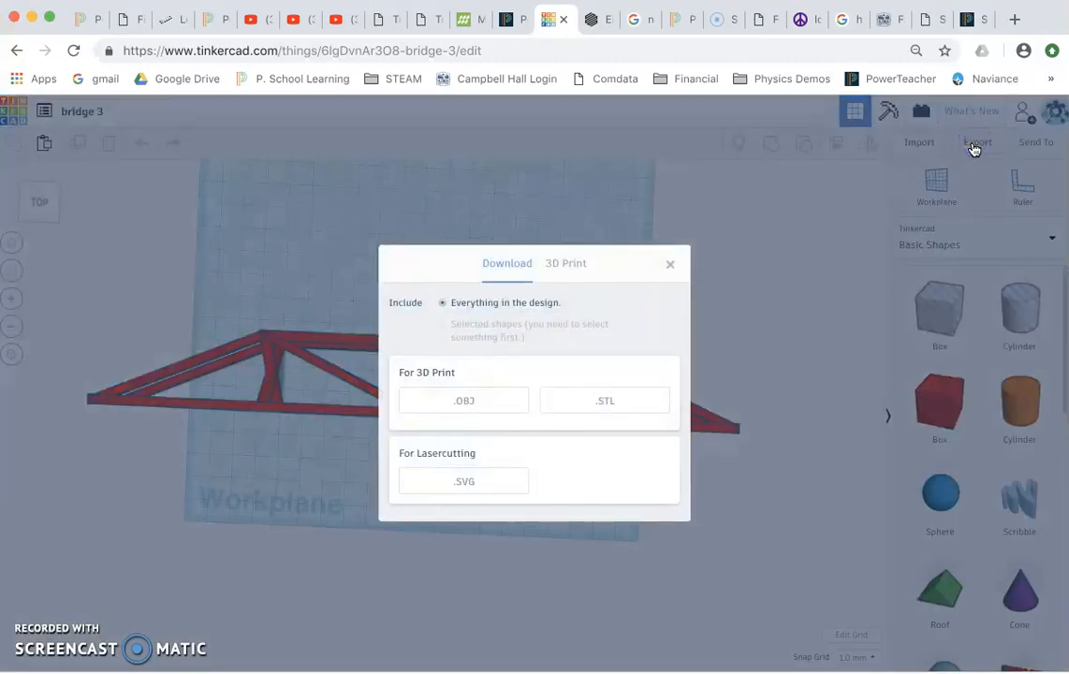
{"action": "left_click", "coordinate": [604, 401]}
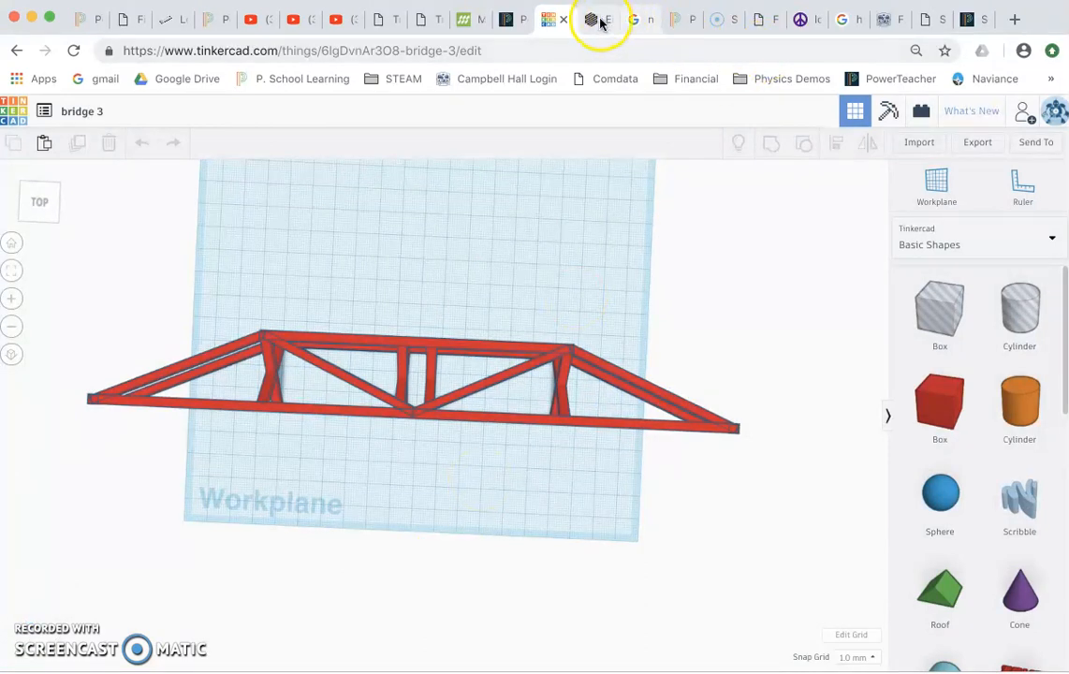
Import bridge 3 (14).stl from Downloads into Eiger as a new part.
{"action": "left_click", "coordinate": [591, 19]}
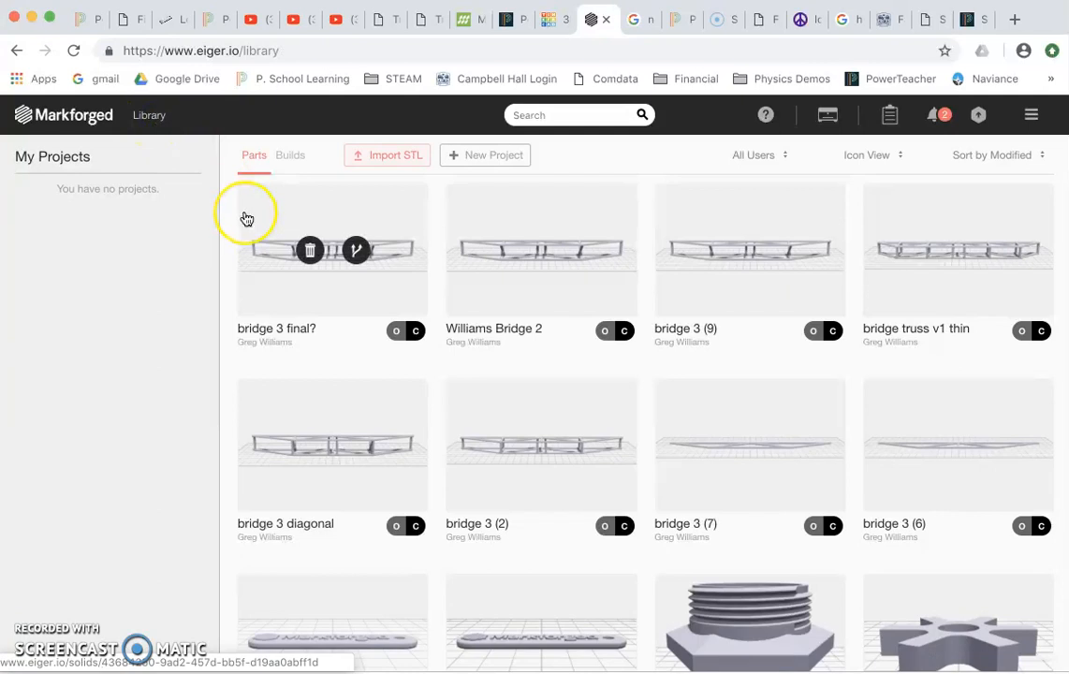
{"action": "mouse_move", "coordinate": [389, 163]}
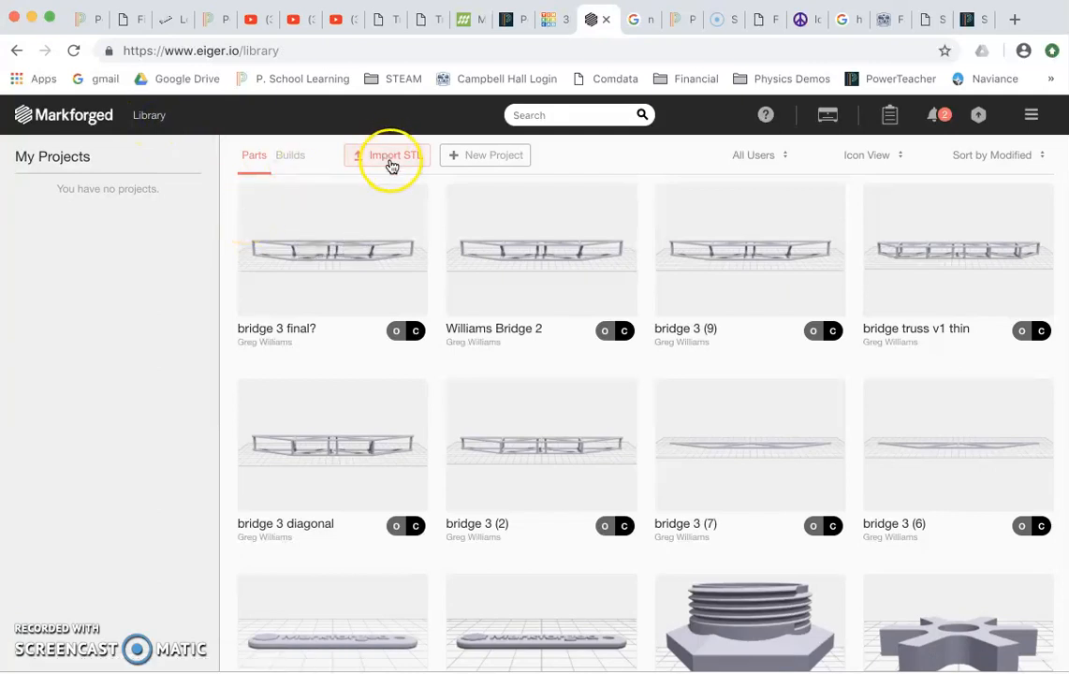
{"action": "left_click", "coordinate": [393, 153]}
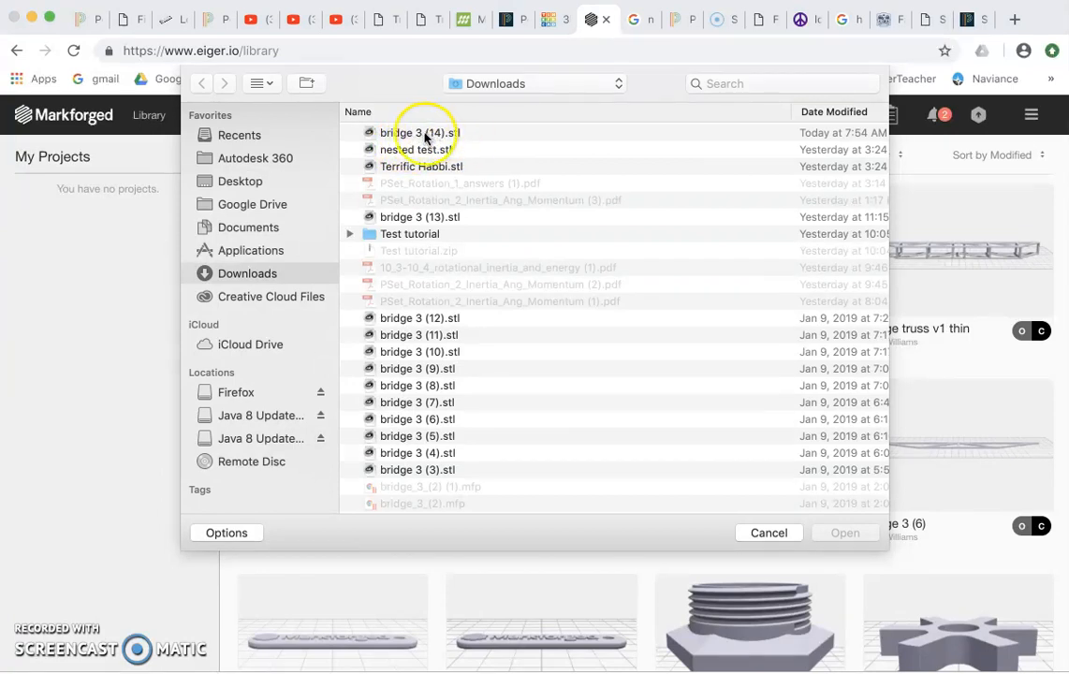
{"action": "left_click", "coordinate": [413, 131]}
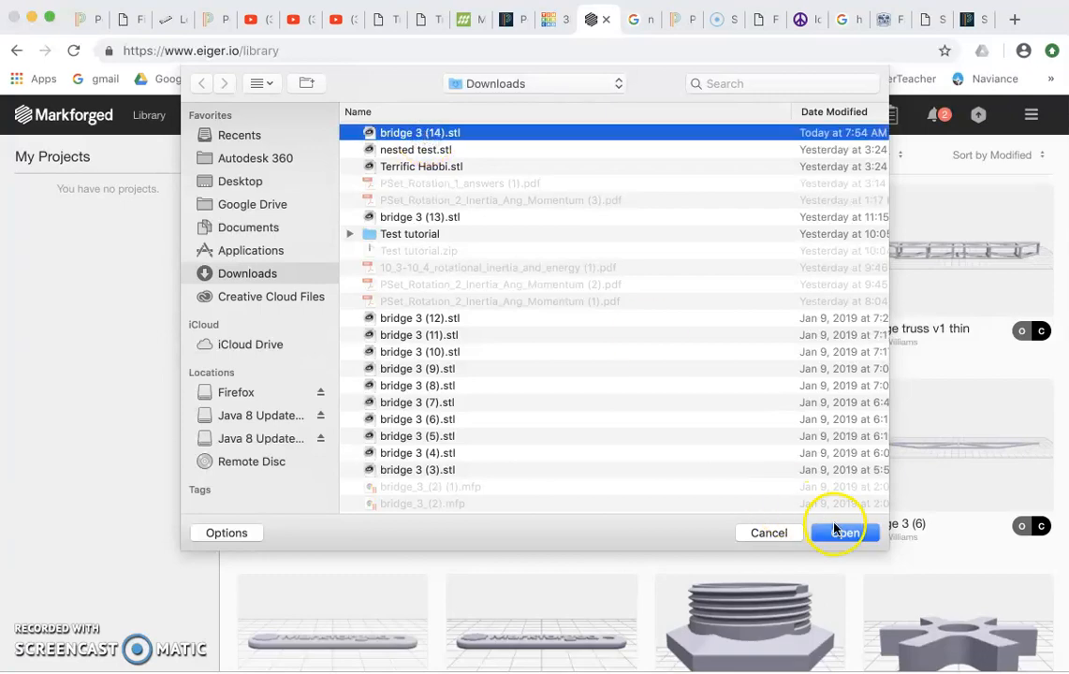
{"action": "left_click", "coordinate": [842, 531]}
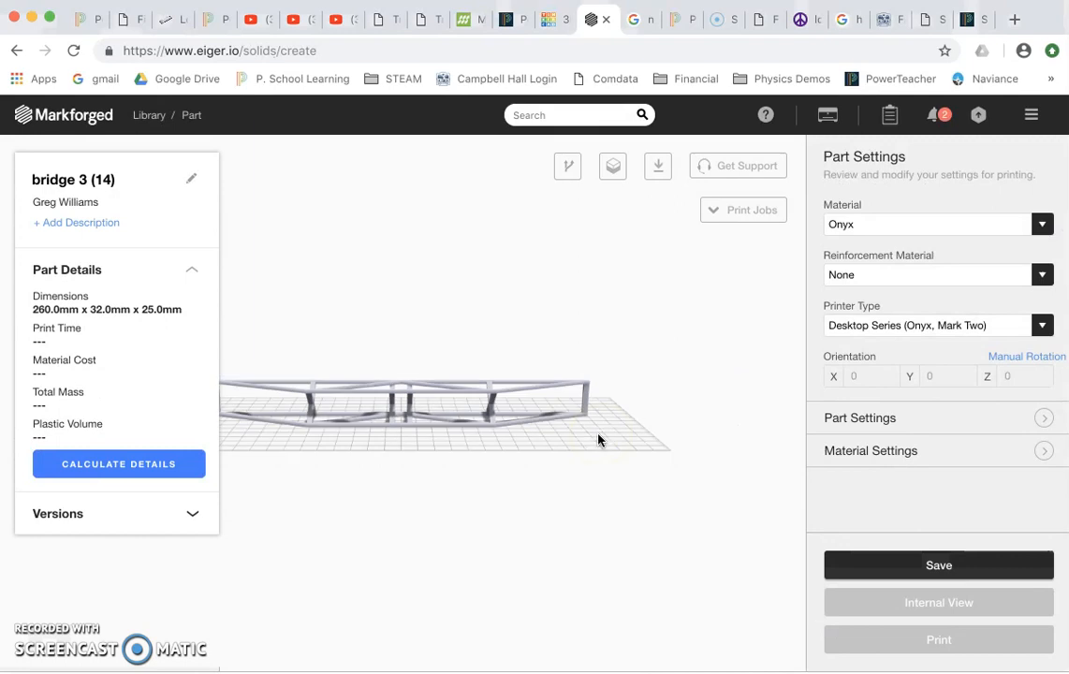
Reorient the bridge part to lie flat, rotated 180° about X and Z.
{"action": "left_click_drag", "start_coordinate": [599, 439], "coordinate": [470, 517]}
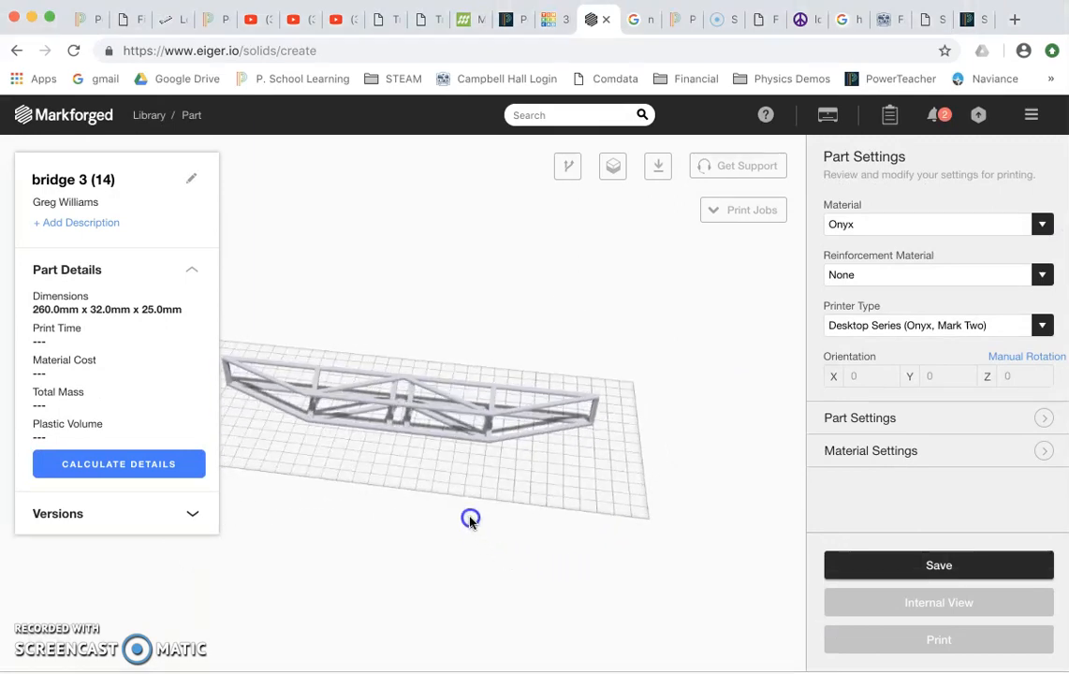
{"action": "left_click_drag", "start_coordinate": [472, 517], "coordinate": [509, 517]}
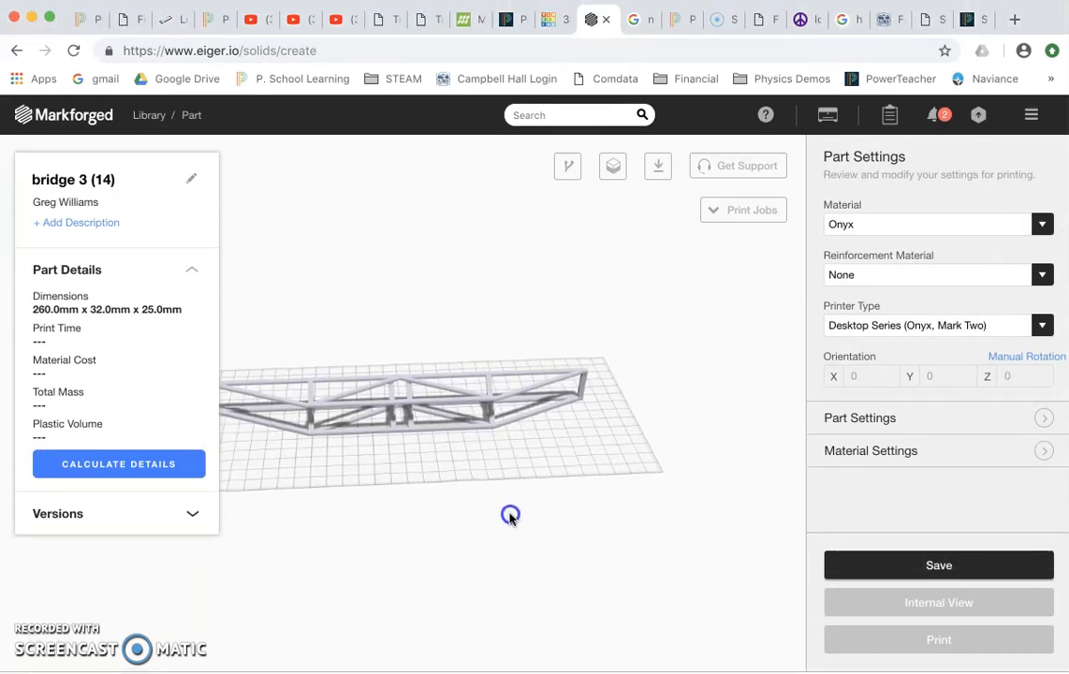
{"action": "left_click_drag", "start_coordinate": [509, 515], "coordinate": [509, 494]}
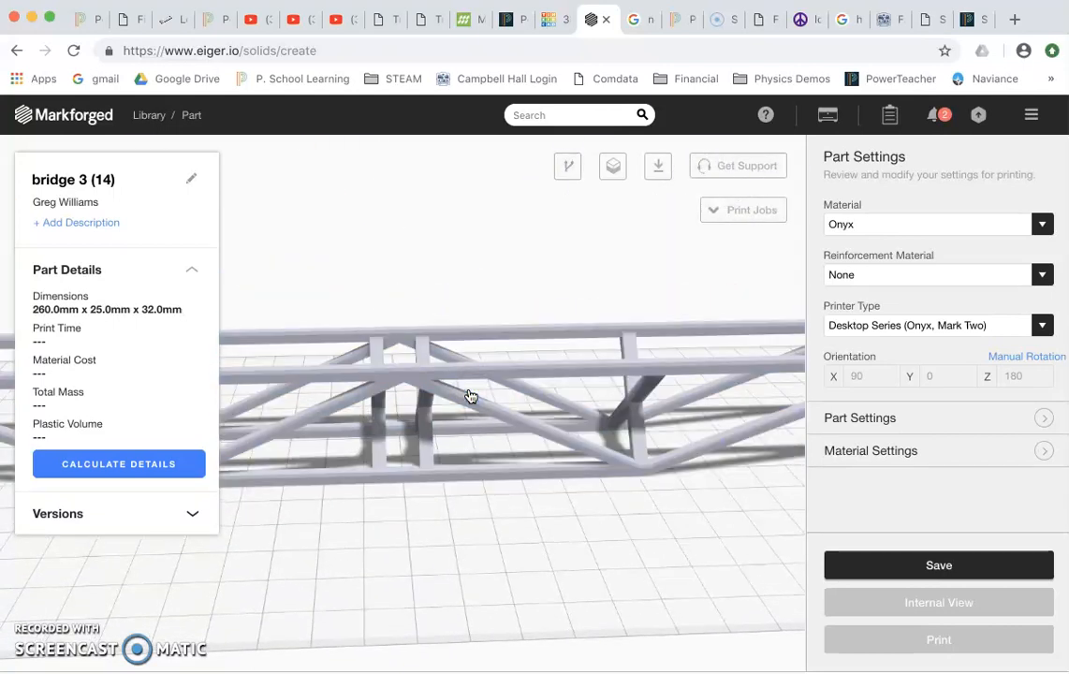
{"action": "left_click", "coordinate": [423, 380]}
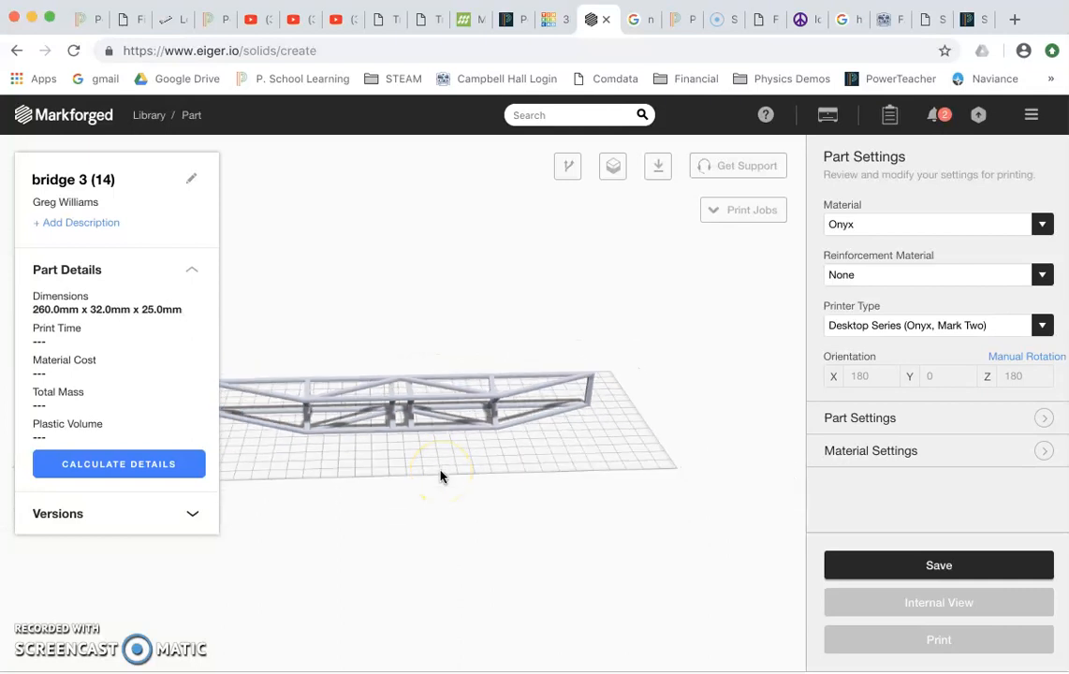
{"action": "mouse_move", "coordinate": [328, 441]}
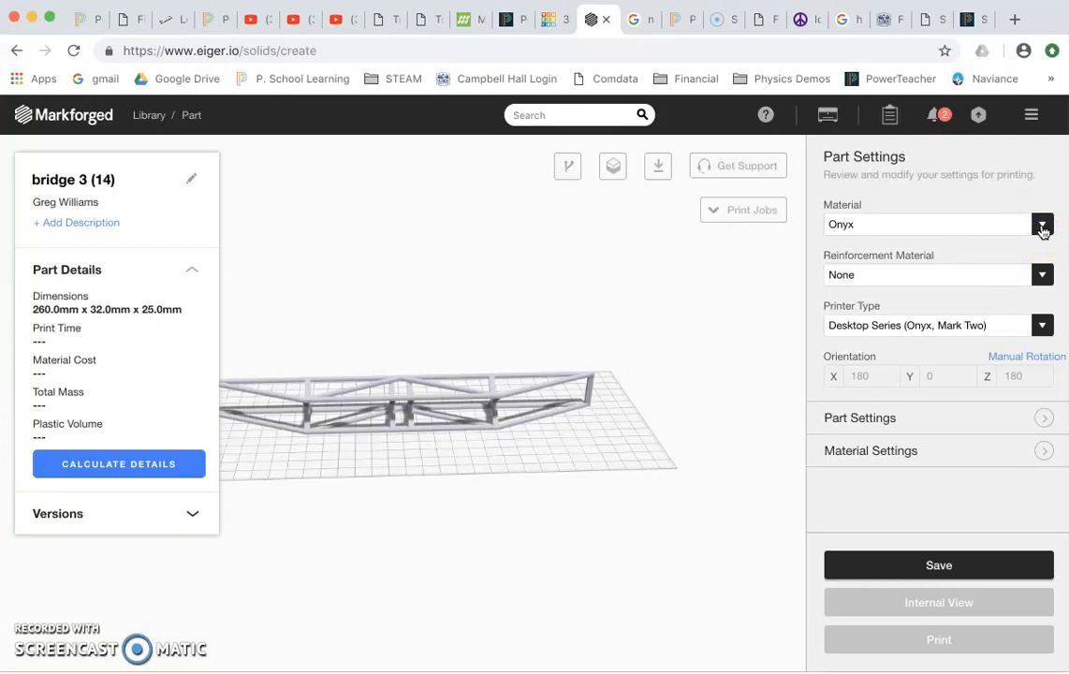
Keep Onyx as the material and add Carbon Fiber reinforcement.
{"action": "left_click", "coordinate": [1040, 224]}
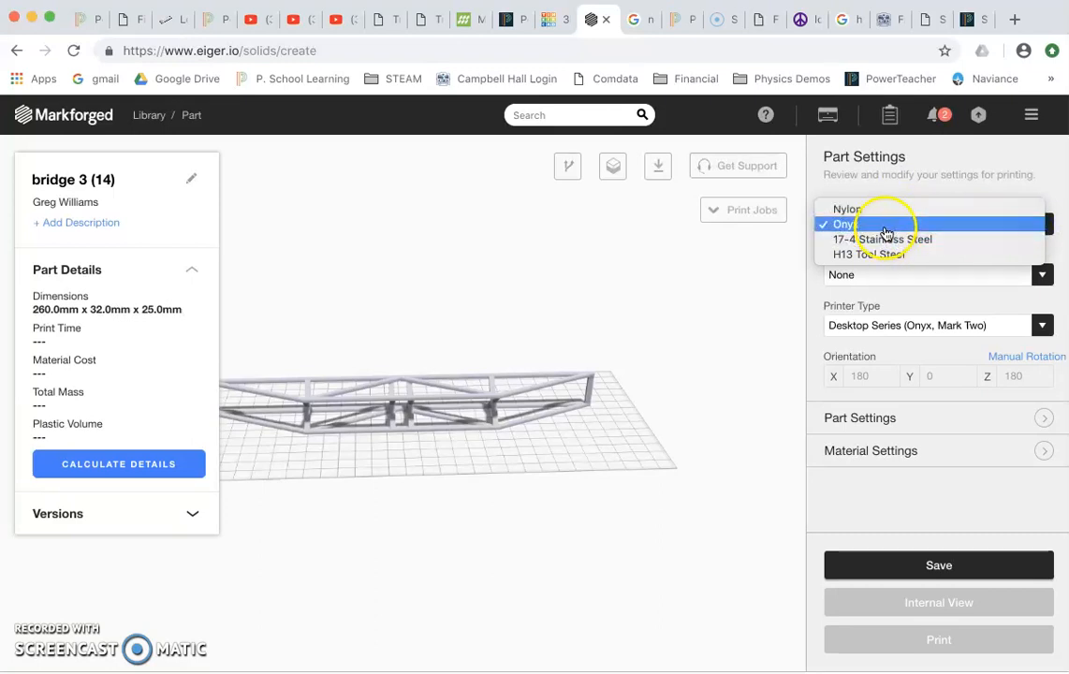
{"action": "left_click", "coordinate": [884, 224]}
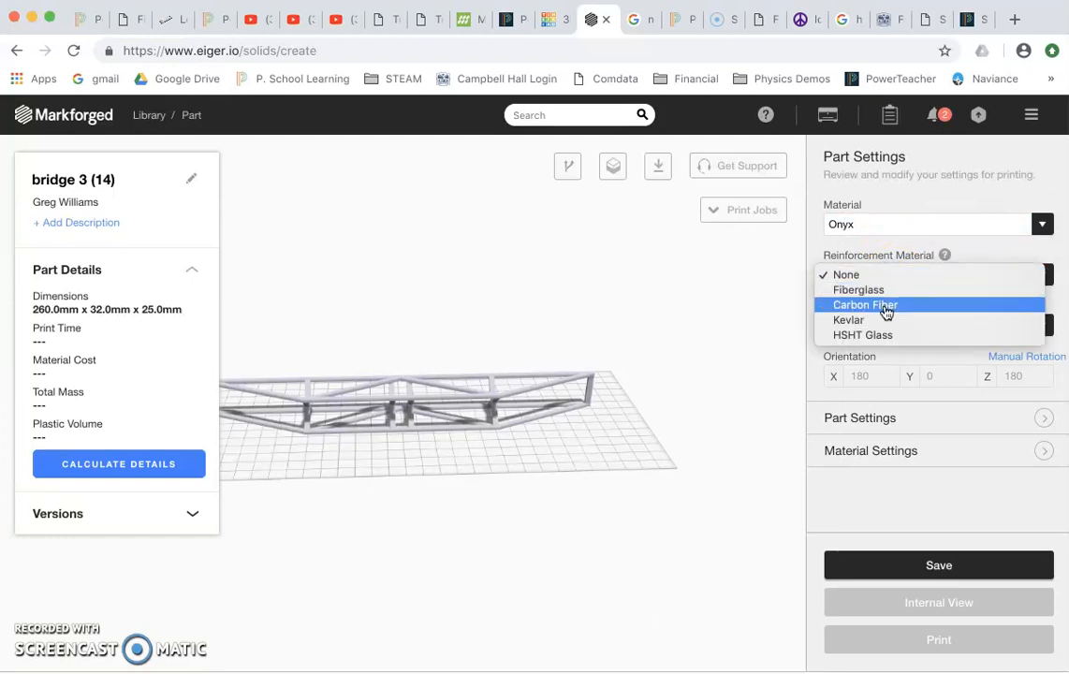
{"action": "left_click", "coordinate": [865, 303]}
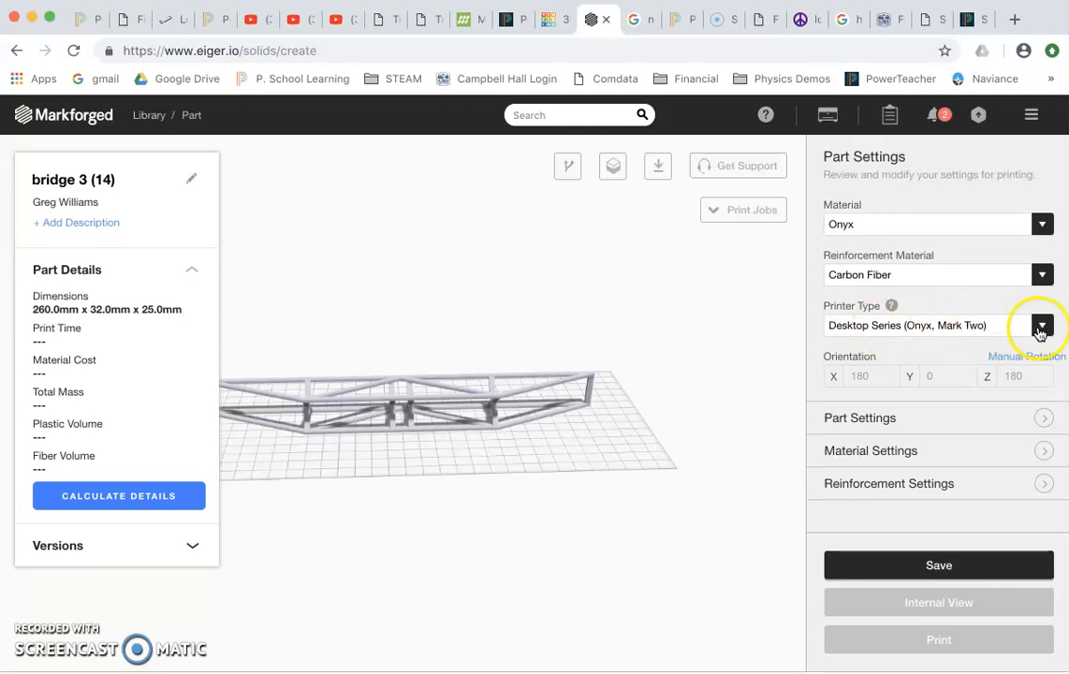
{"action": "mouse_move", "coordinate": [938, 337]}
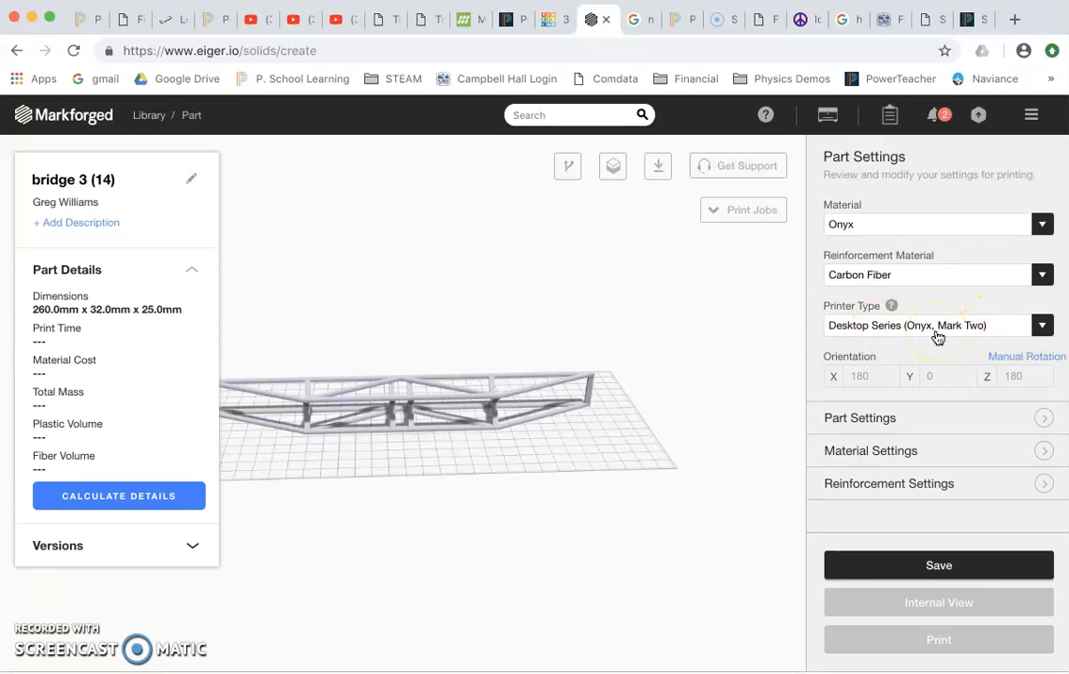
{"action": "mouse_move", "coordinate": [939, 419]}
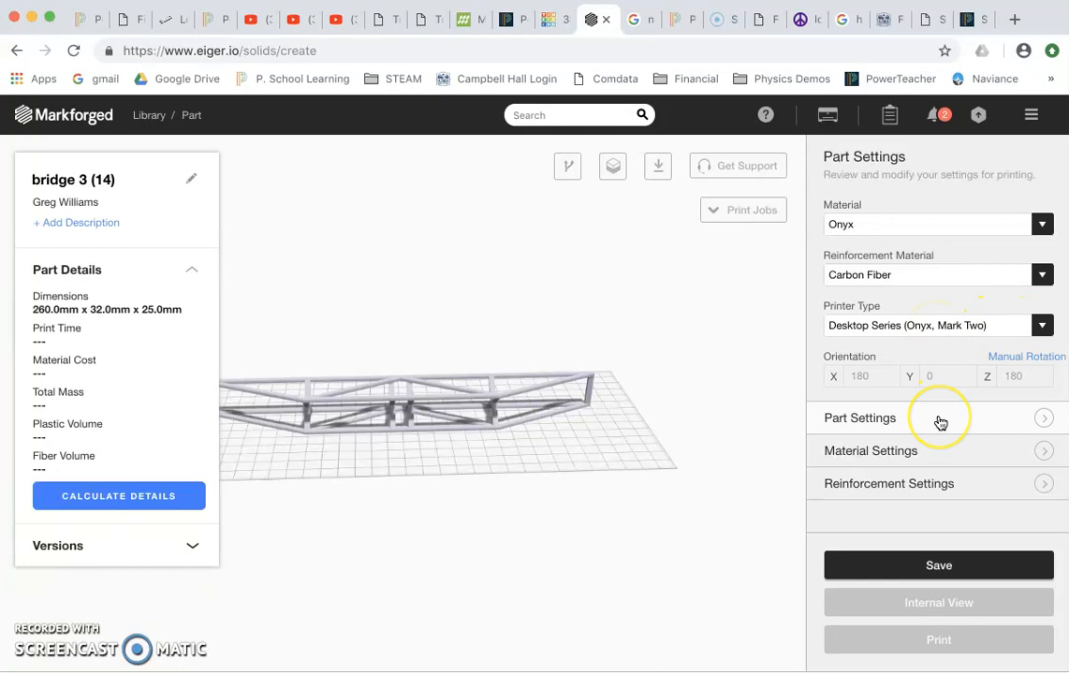
{"action": "scroll", "scroll_direction": "down", "scroll_amount": 3}
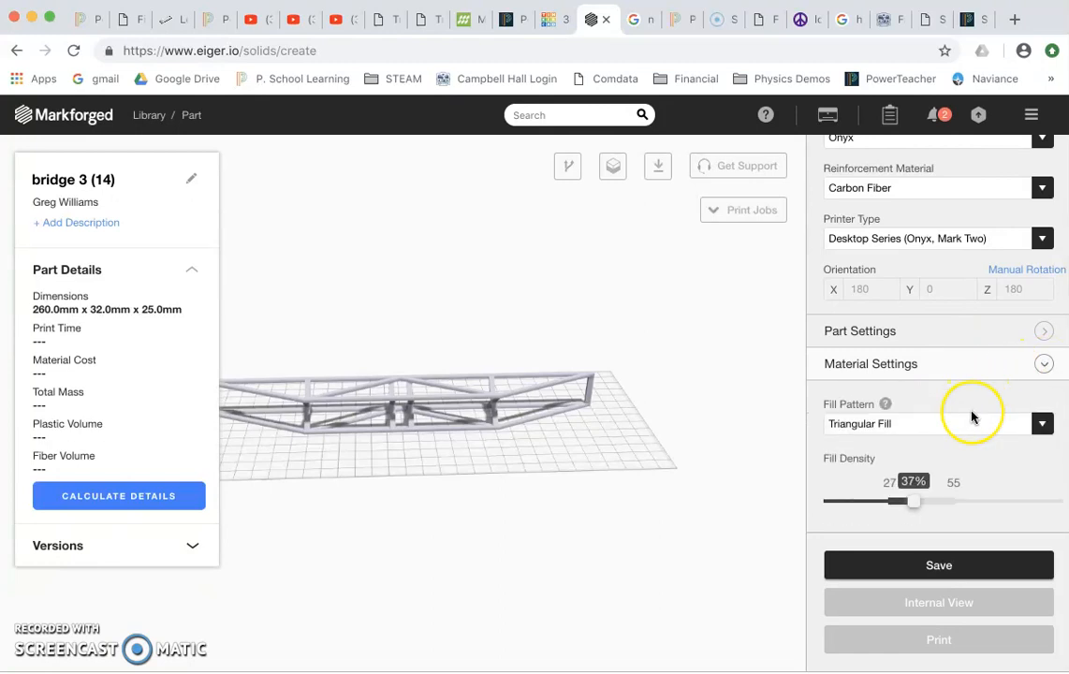
Change the infill to Rectangular Fill and settle the fill density at 50%.
{"action": "scroll", "scroll_direction": "down", "scroll_amount": 3}
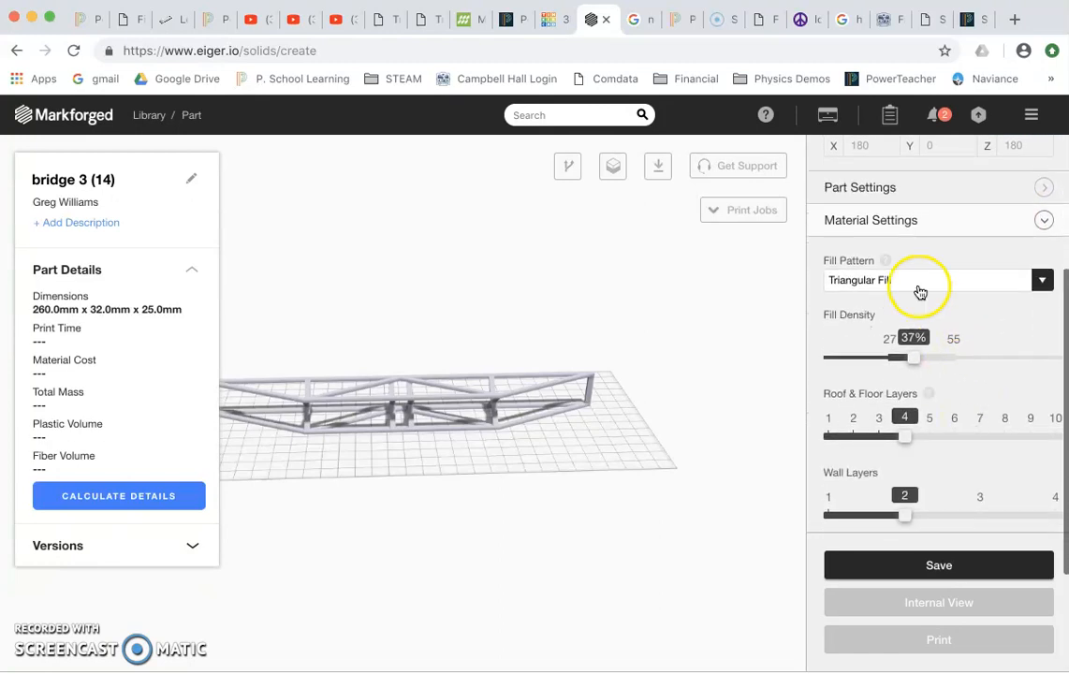
{"action": "mouse_move", "coordinate": [898, 281]}
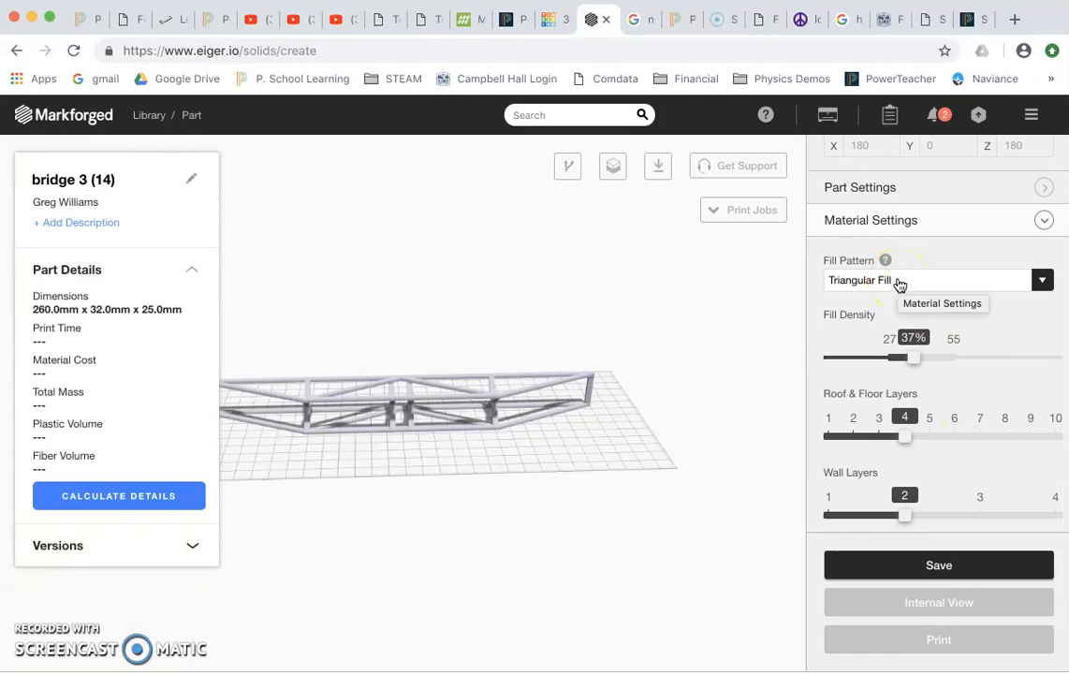
{"action": "mouse_move", "coordinate": [913, 361]}
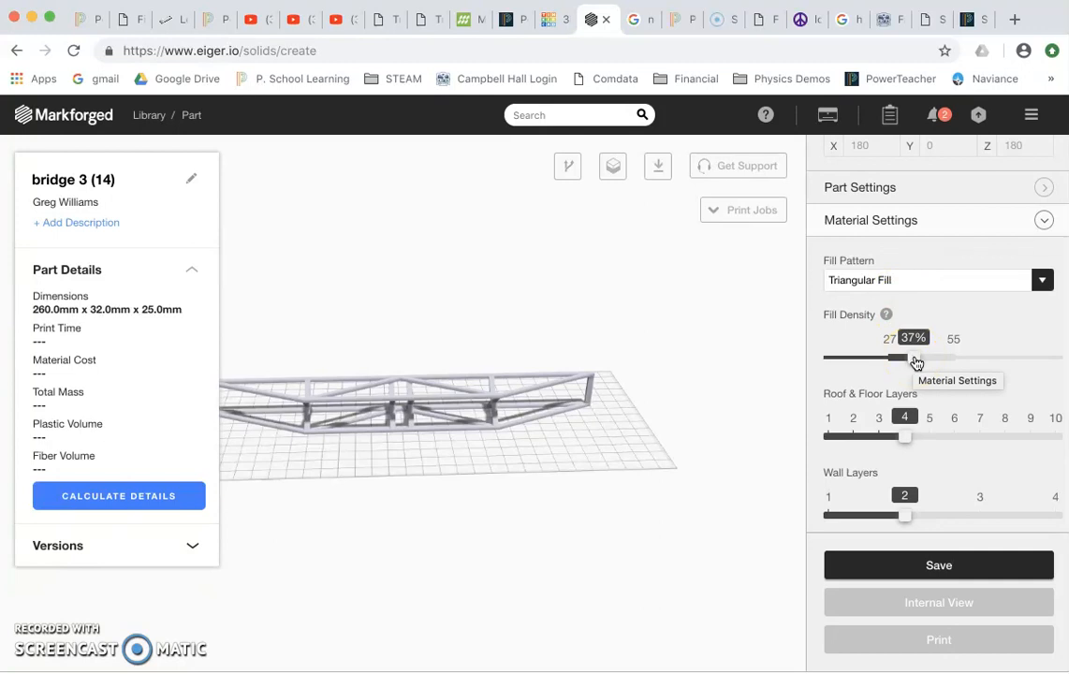
{"action": "left_click_drag", "start_coordinate": [902, 360], "coordinate": [966, 363]}
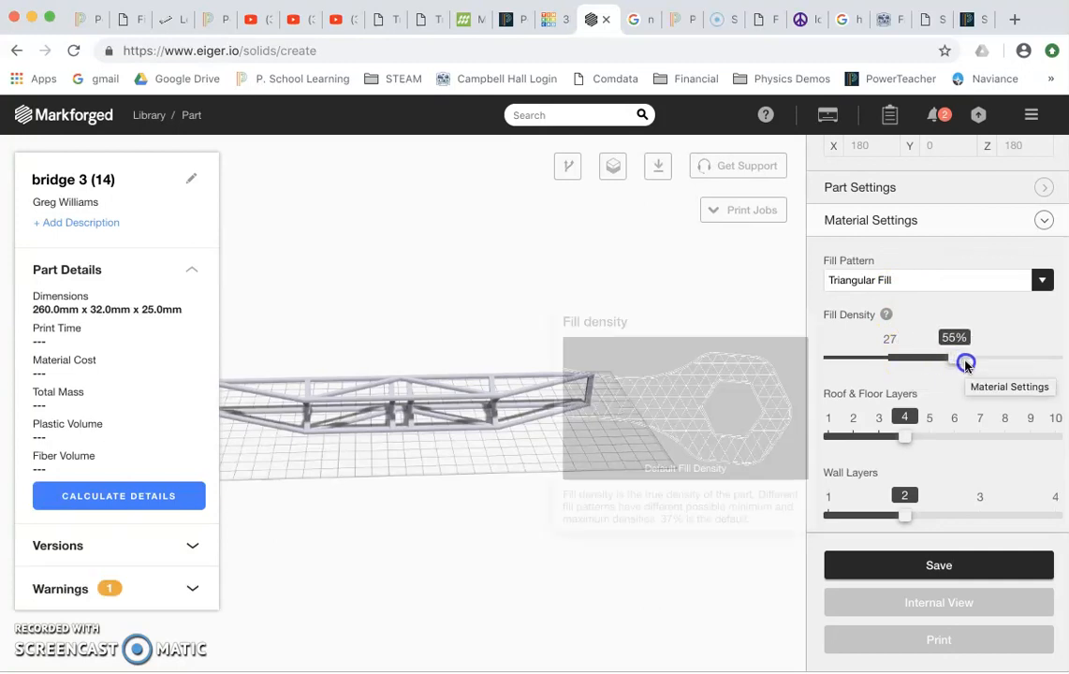
{"action": "left_click", "coordinate": [1041, 281]}
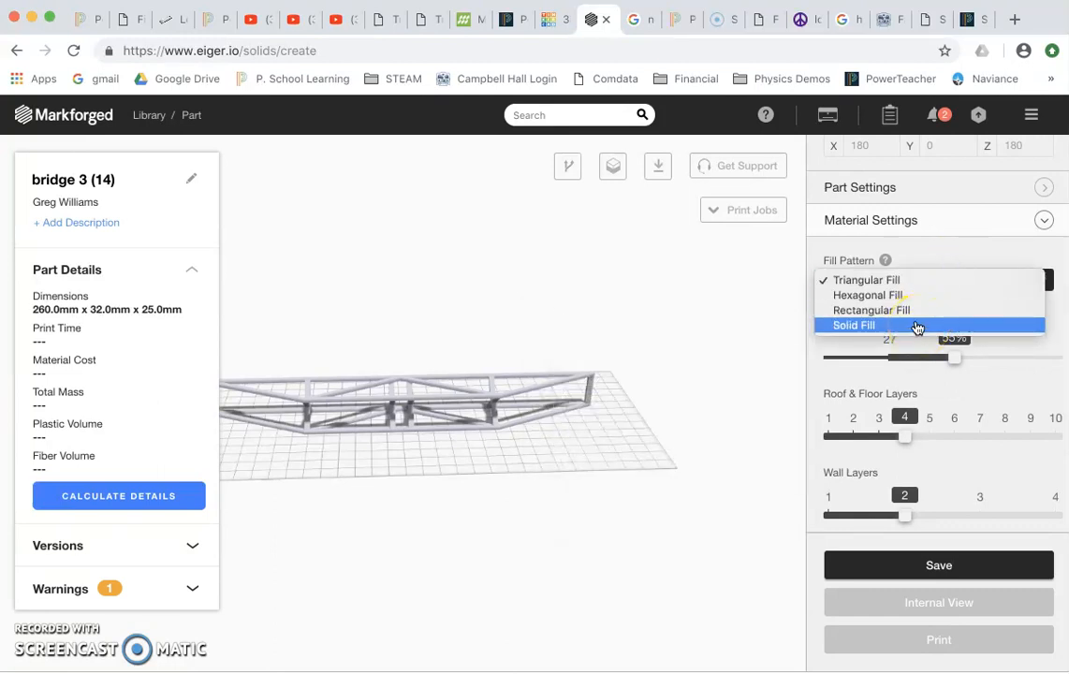
{"action": "left_click", "coordinate": [871, 310]}
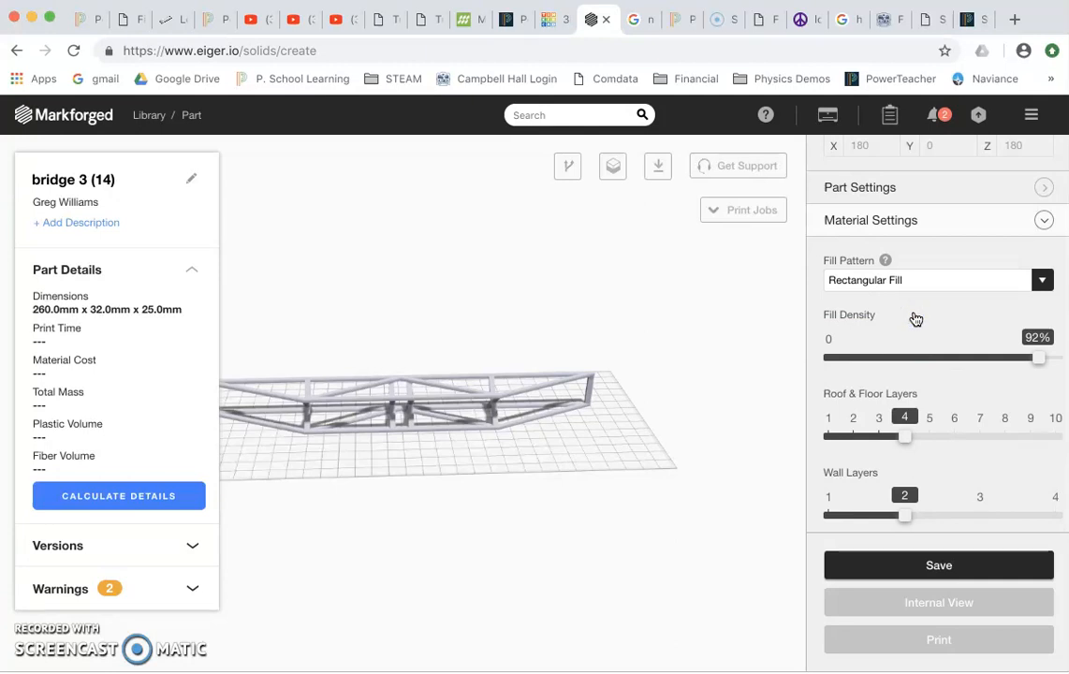
{"action": "left_click_drag", "start_coordinate": [1039, 355], "coordinate": [1033, 359]}
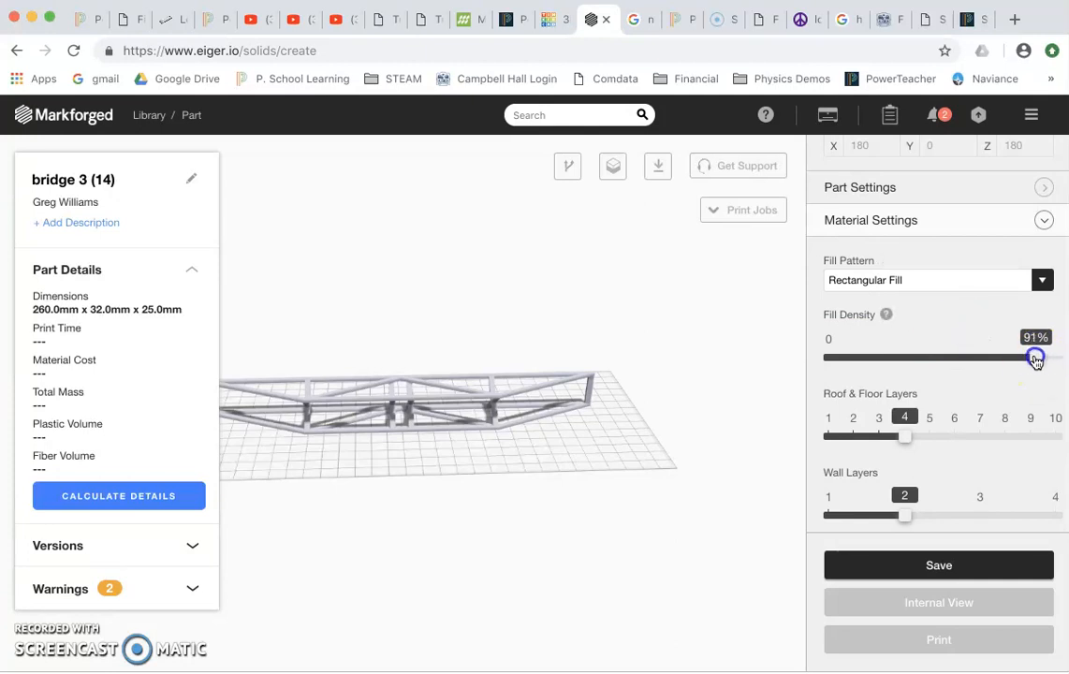
{"action": "left_click_drag", "start_coordinate": [1033, 357], "coordinate": [944, 357]}
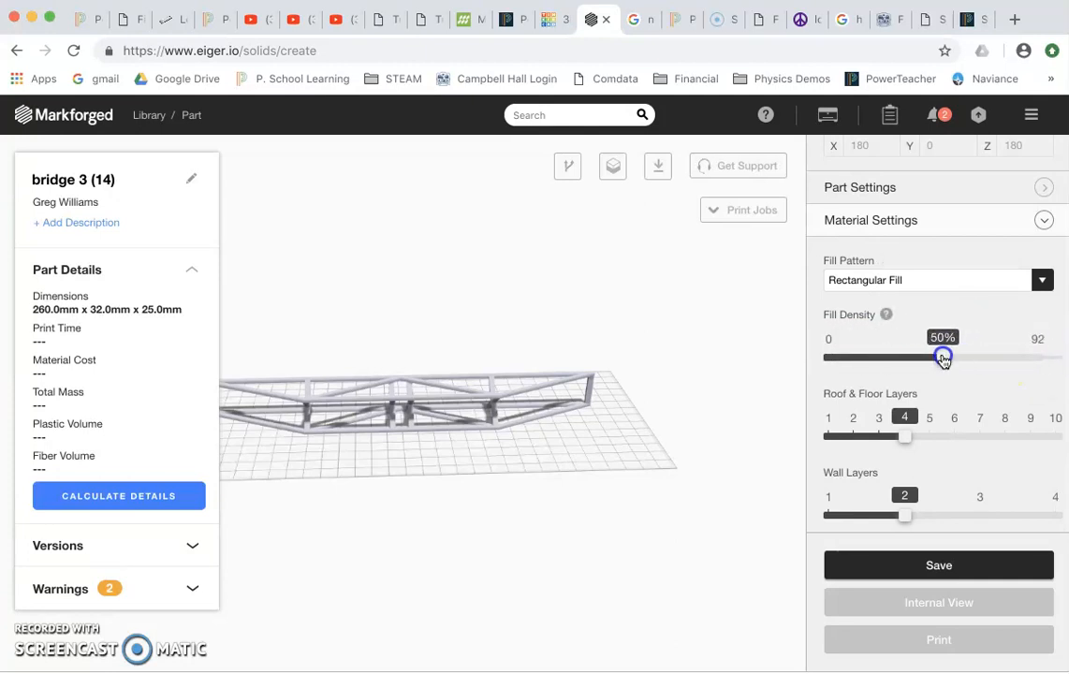
{"action": "mouse_move", "coordinate": [884, 315]}
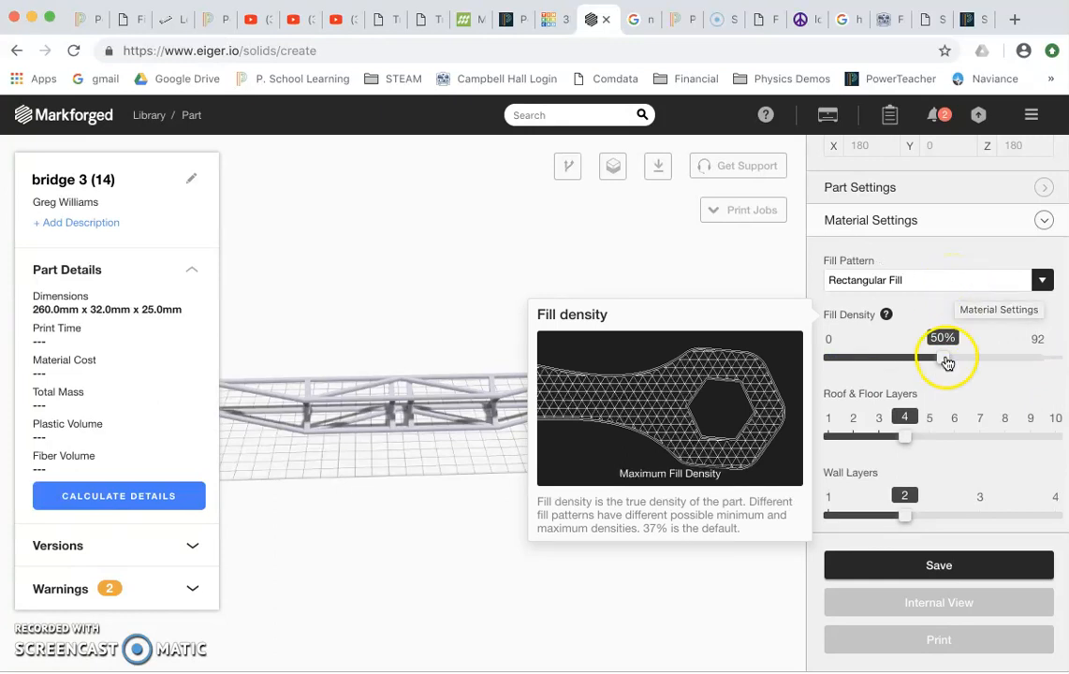
{"action": "left_click_drag", "start_coordinate": [945, 359], "coordinate": [1014, 359]}
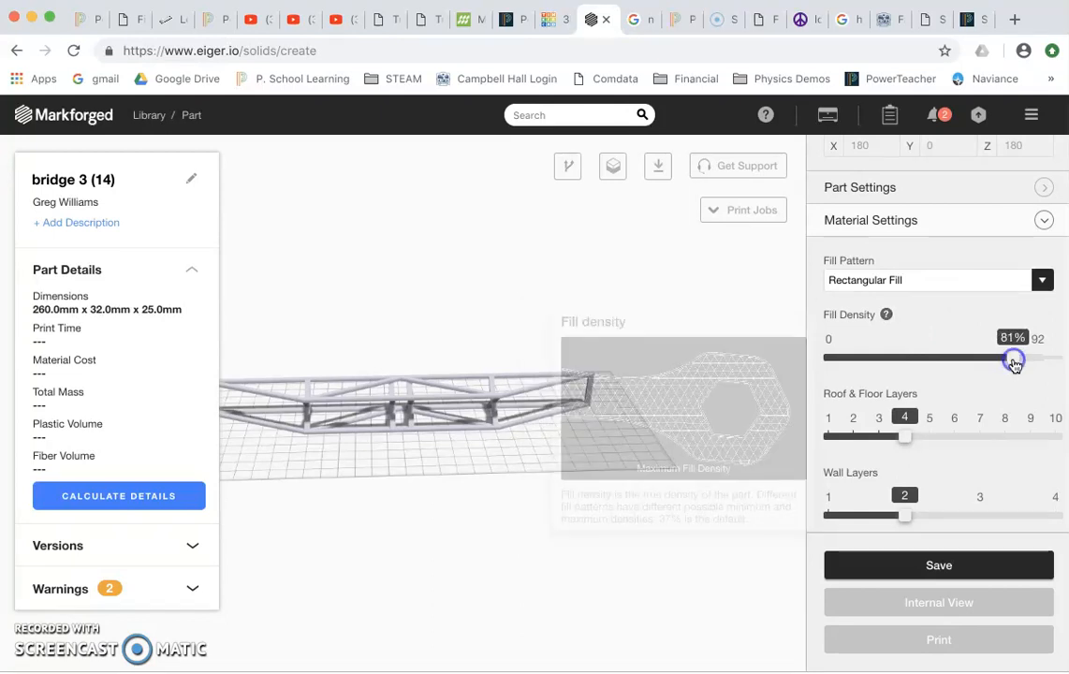
{"action": "left_click_drag", "start_coordinate": [1015, 359], "coordinate": [943, 359]}
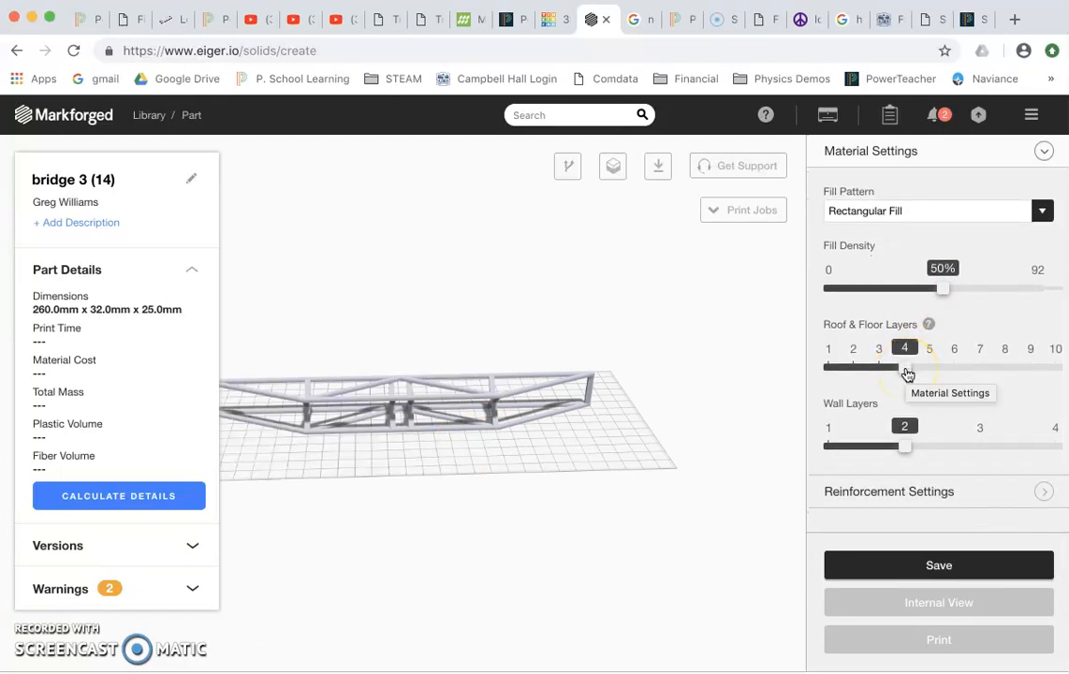
{"action": "mouse_move", "coordinate": [925, 323]}
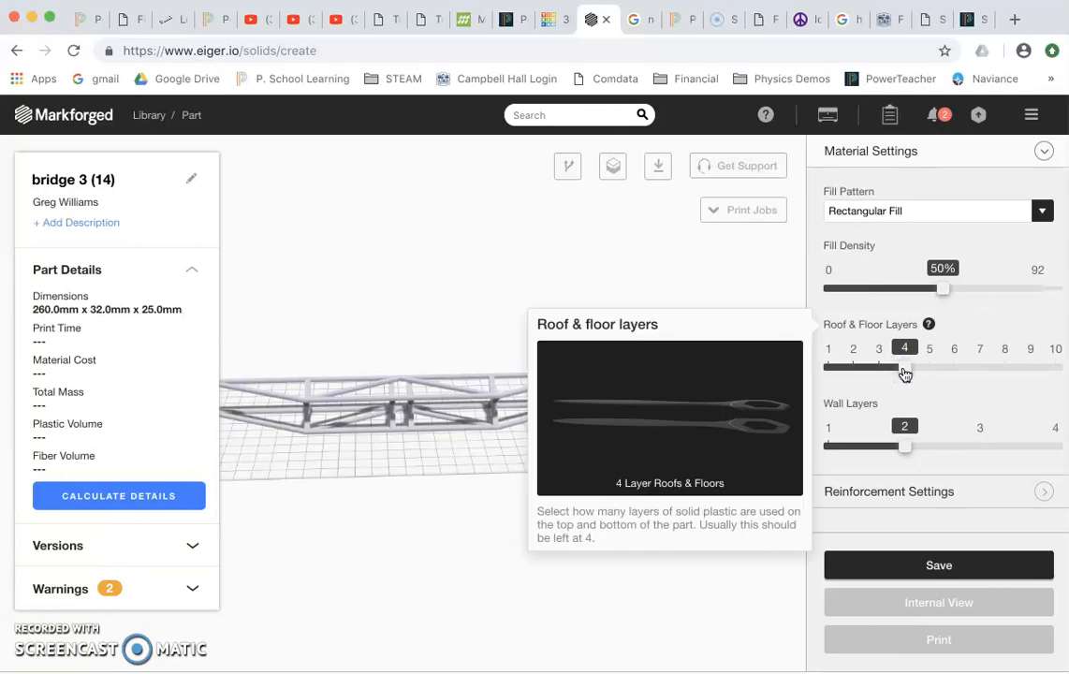
{"action": "left_click_drag", "start_coordinate": [904, 366], "coordinate": [1056, 366]}
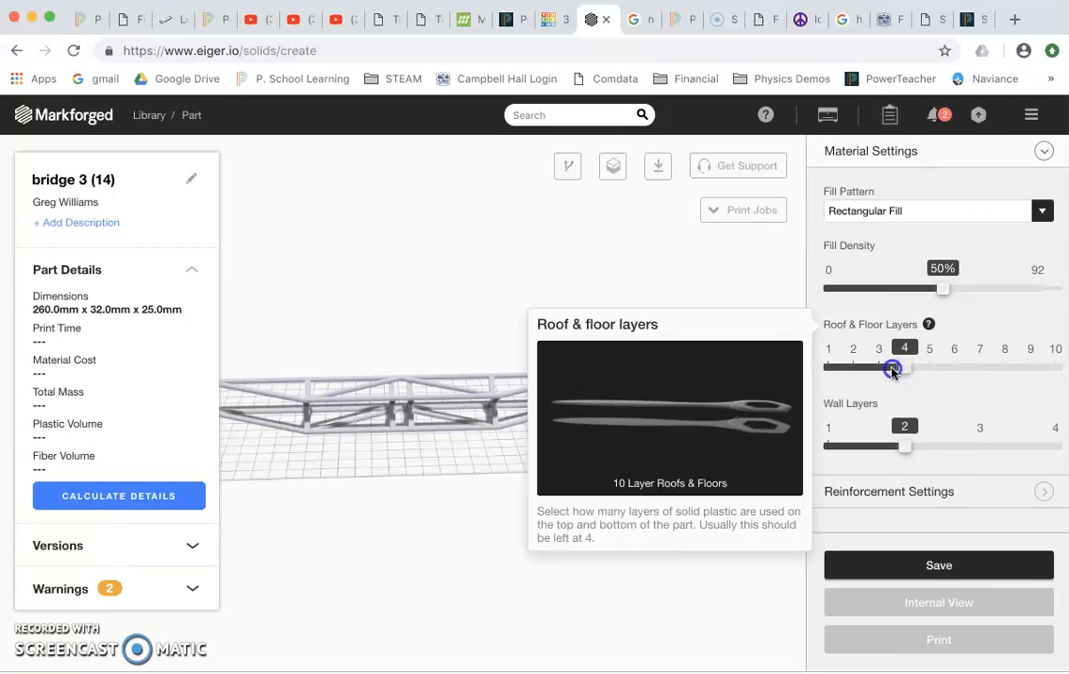
{"action": "left_click_drag", "start_coordinate": [904, 367], "coordinate": [854, 367]}
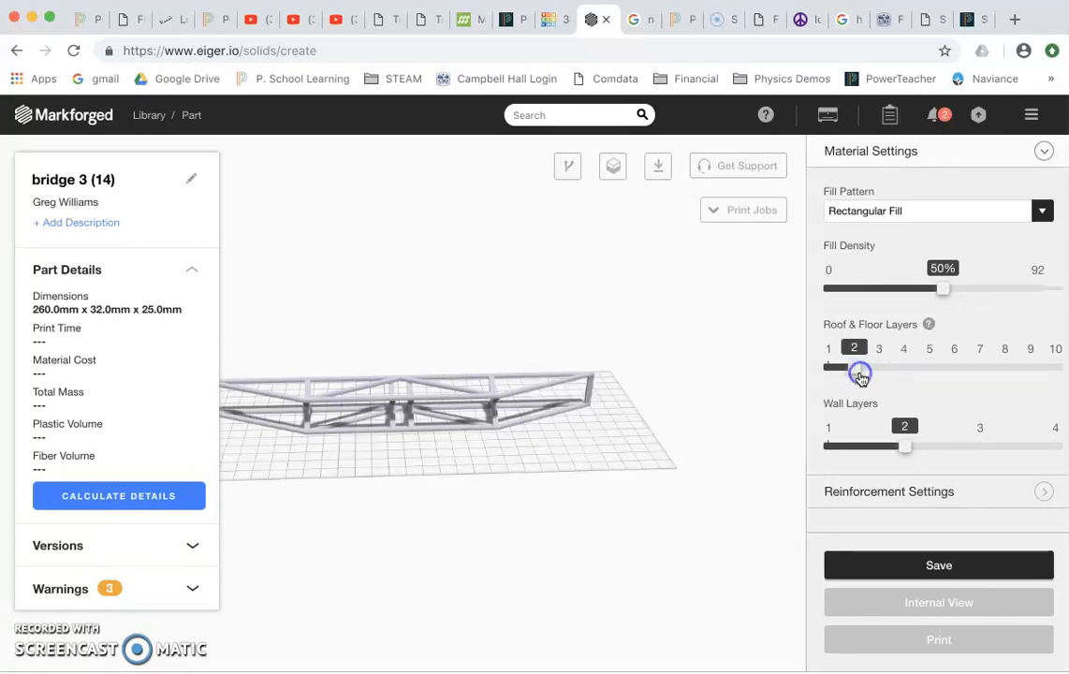
{"action": "mouse_move", "coordinate": [928, 324]}
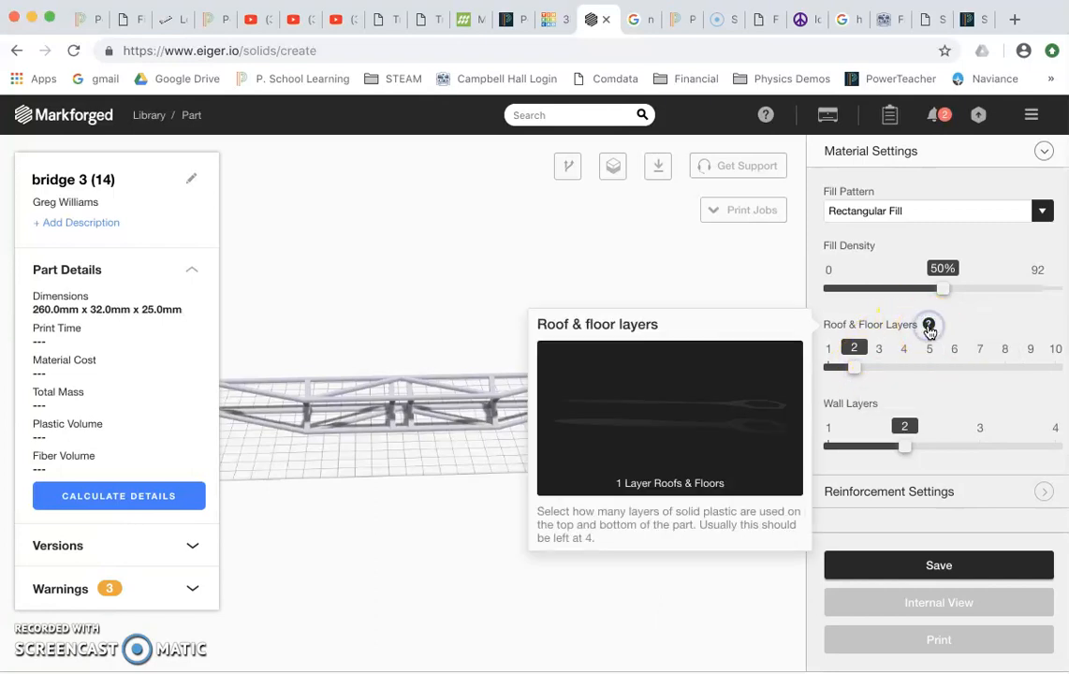
{"action": "mouse_move", "coordinate": [707, 435]}
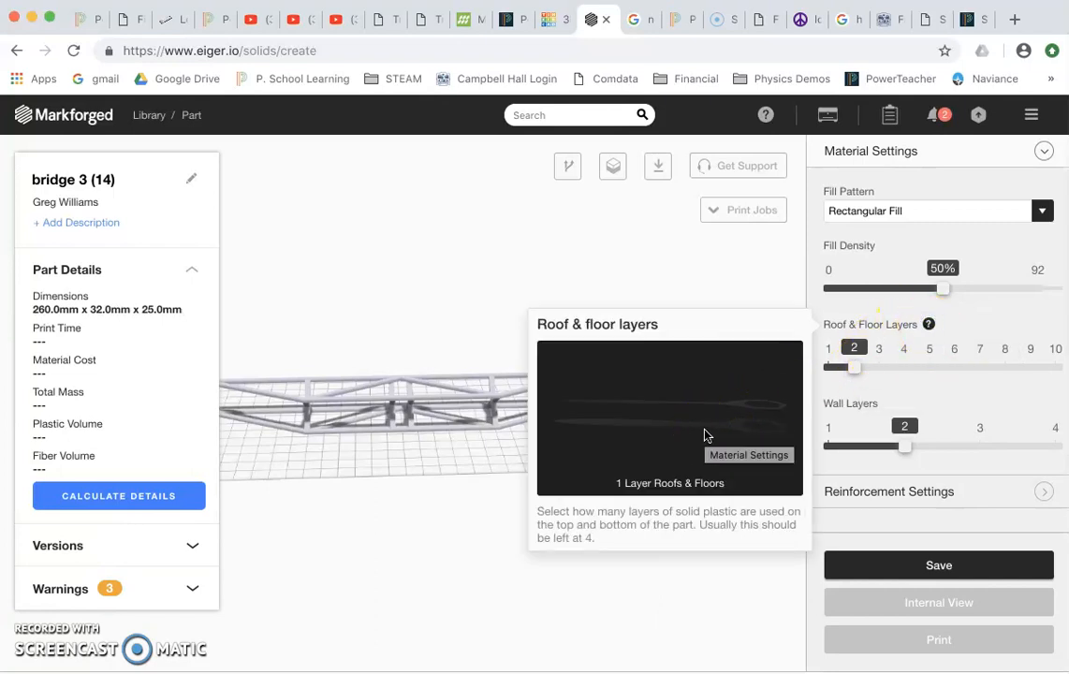
{"action": "left_click", "coordinate": [928, 348]}
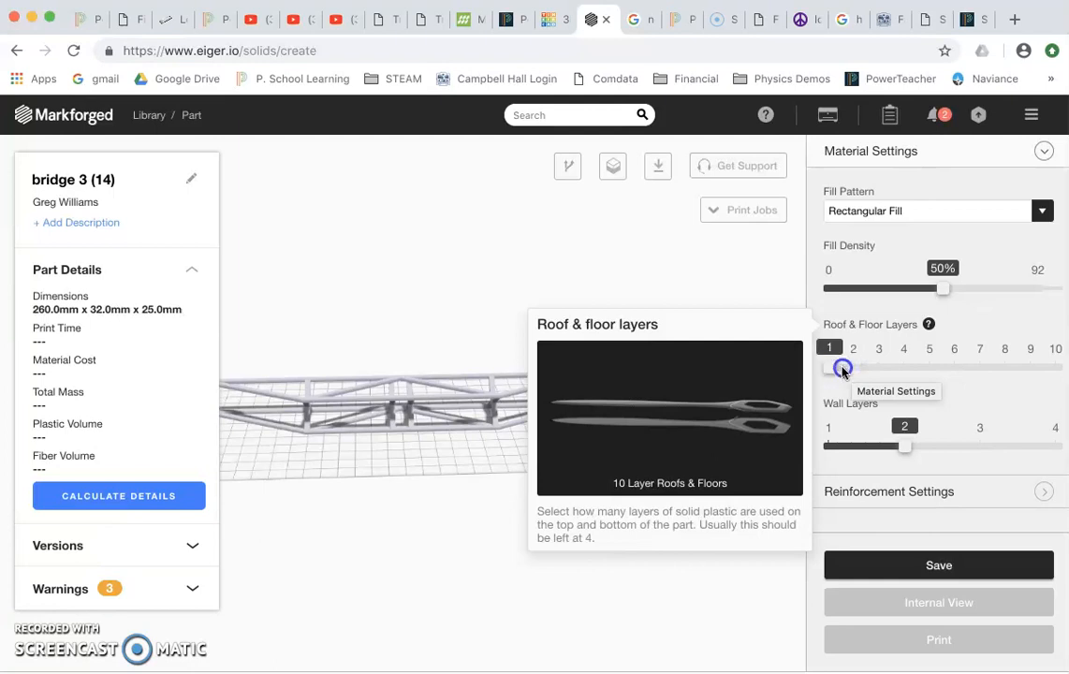
{"action": "left_click", "coordinate": [844, 367]}
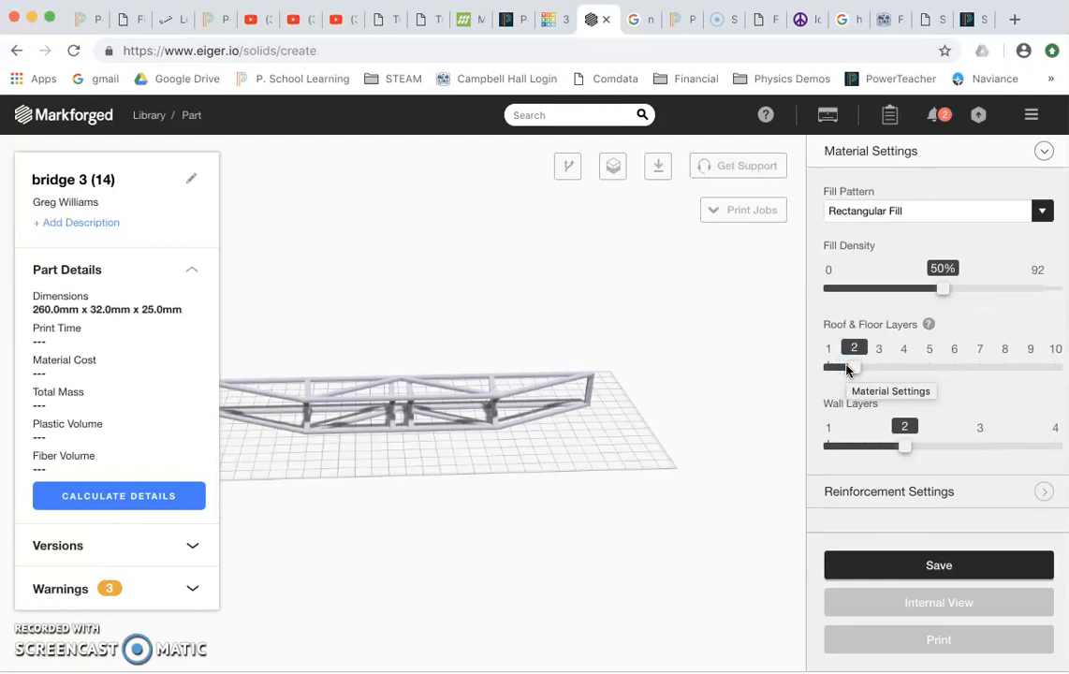
{"action": "mouse_move", "coordinate": [853, 371]}
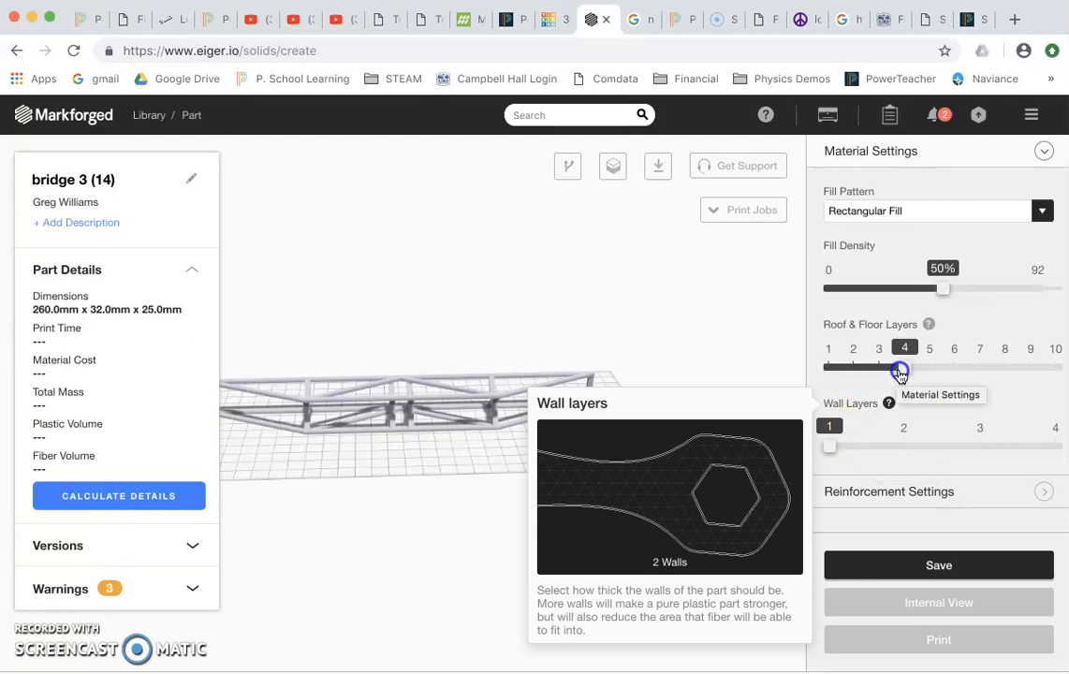
Reduce the wall layers from 2 to a single layer.
{"action": "left_click_drag", "start_coordinate": [829, 446], "coordinate": [904, 446]}
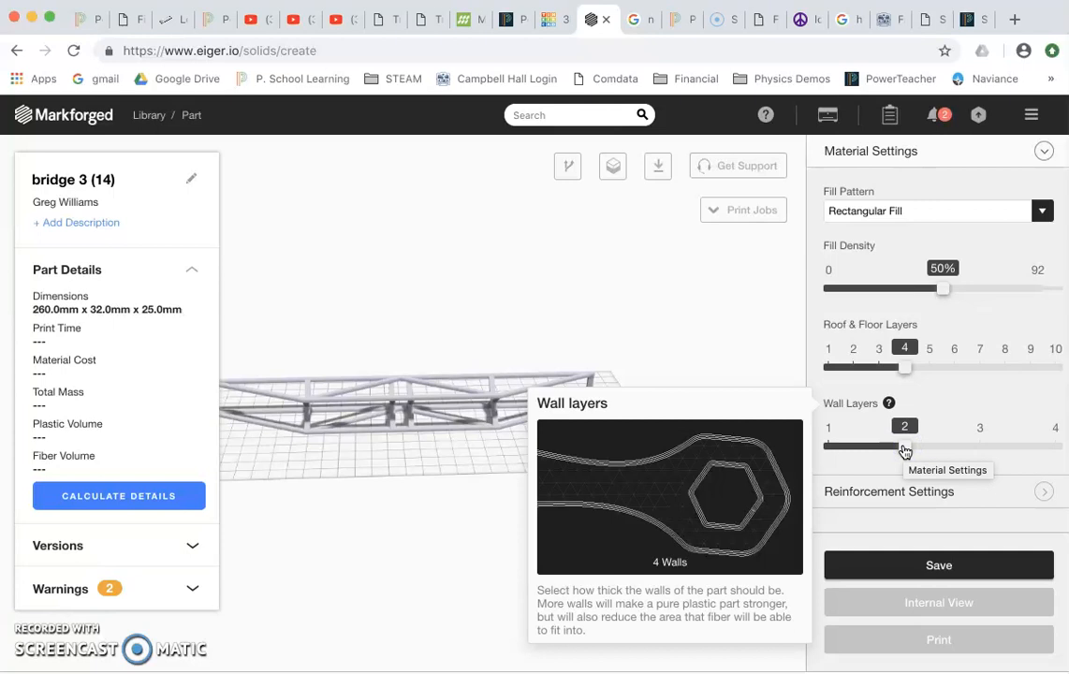
{"action": "left_click", "coordinate": [829, 444]}
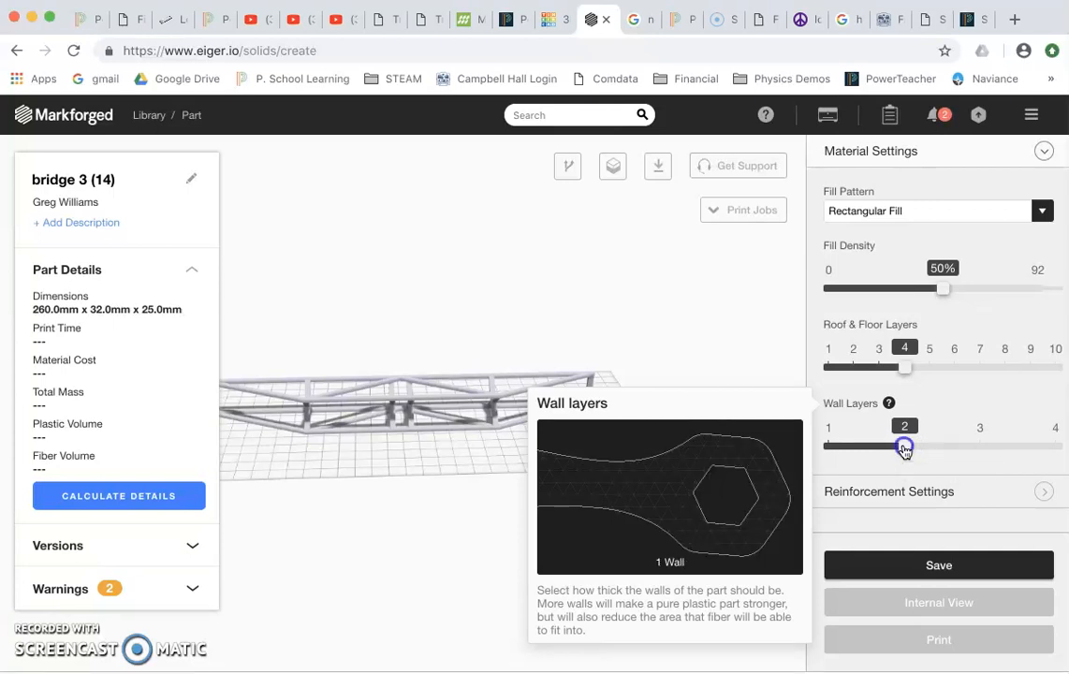
{"action": "left_click_drag", "start_coordinate": [904, 445], "coordinate": [828, 446]}
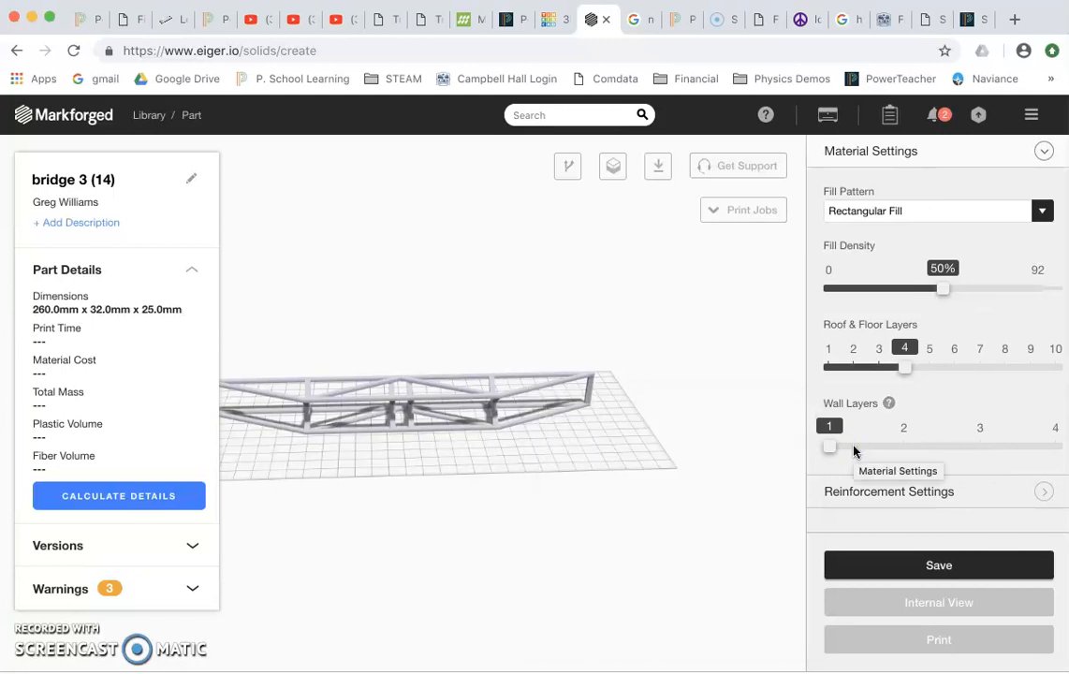
{"action": "scroll", "scroll_direction": "down", "scroll_amount": 3}
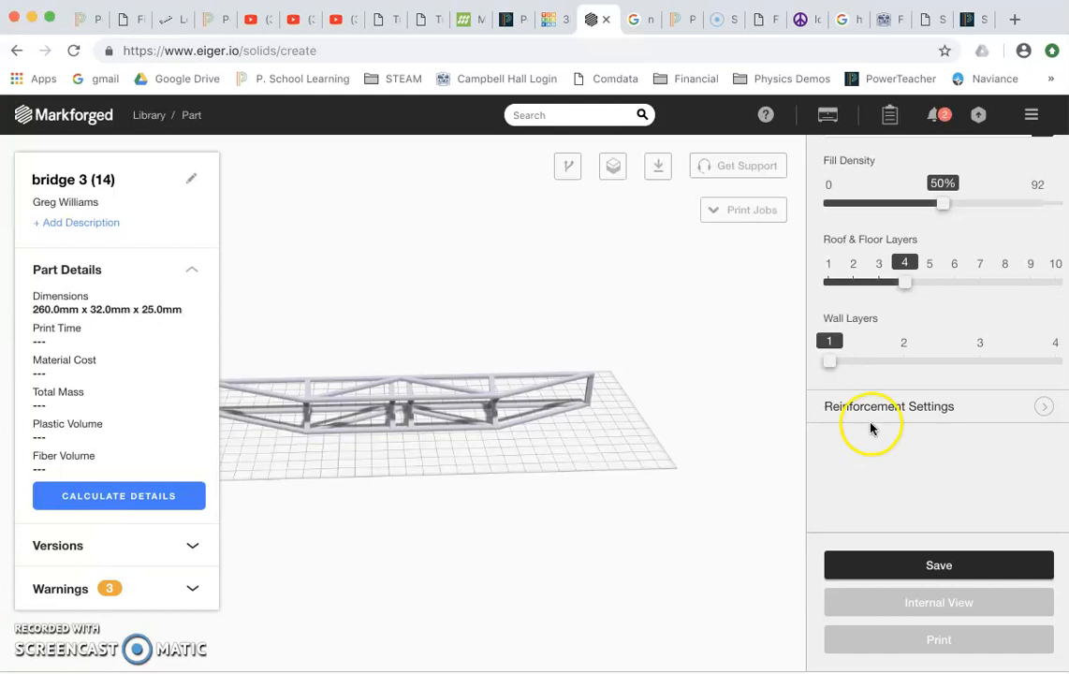
{"action": "mouse_move", "coordinate": [880, 415]}
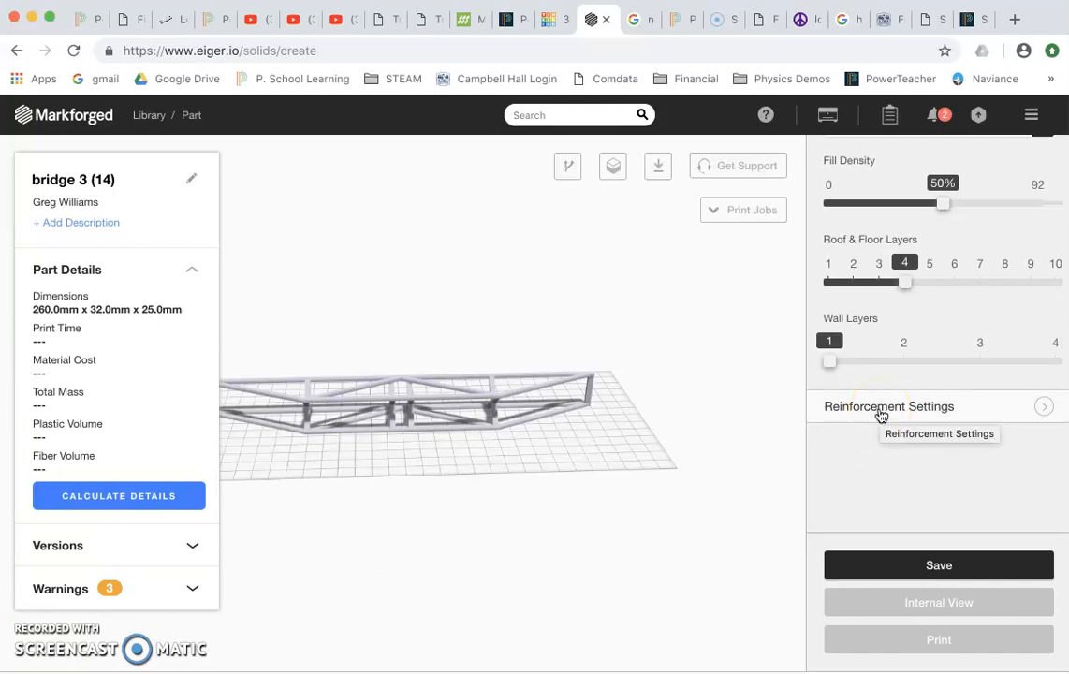
Lower roof and floor layers to 2 and raise total fiber layers to 74.
{"action": "left_click_drag", "start_coordinate": [906, 281], "coordinate": [828, 281]}
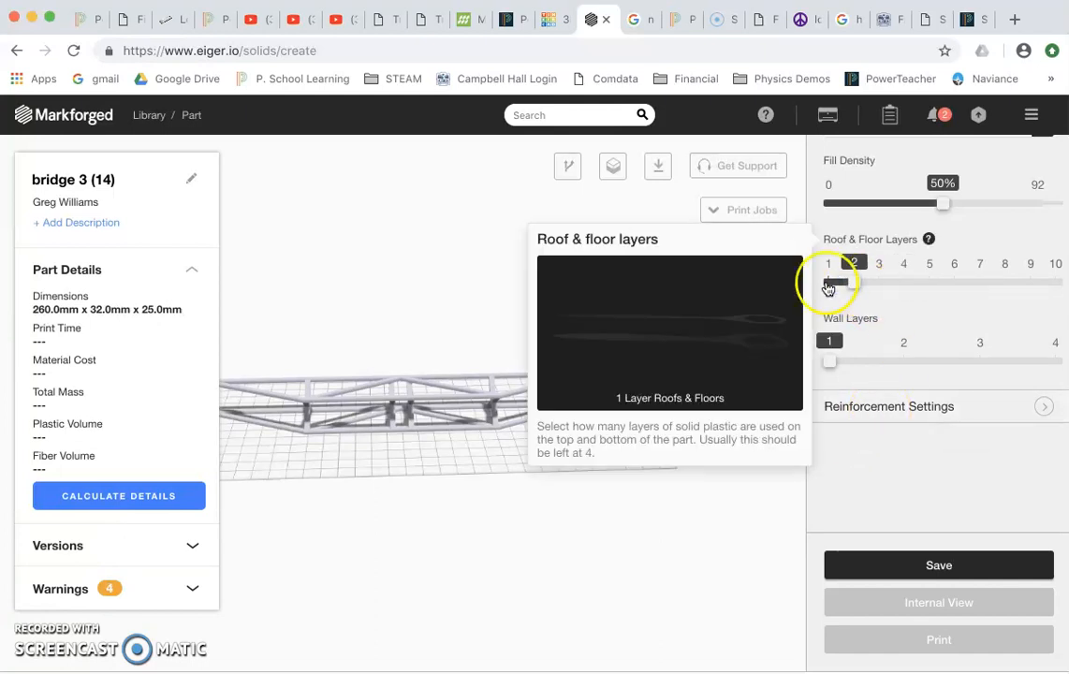
{"action": "left_click", "coordinate": [831, 281]}
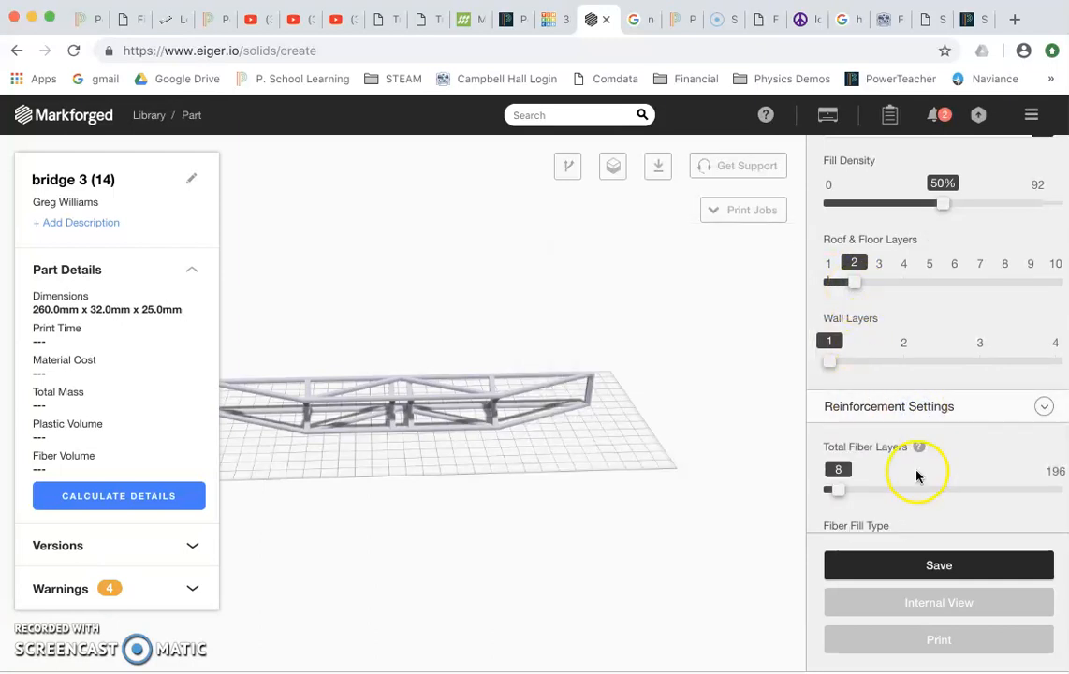
{"action": "scroll", "scroll_direction": "down", "scroll_amount": 3}
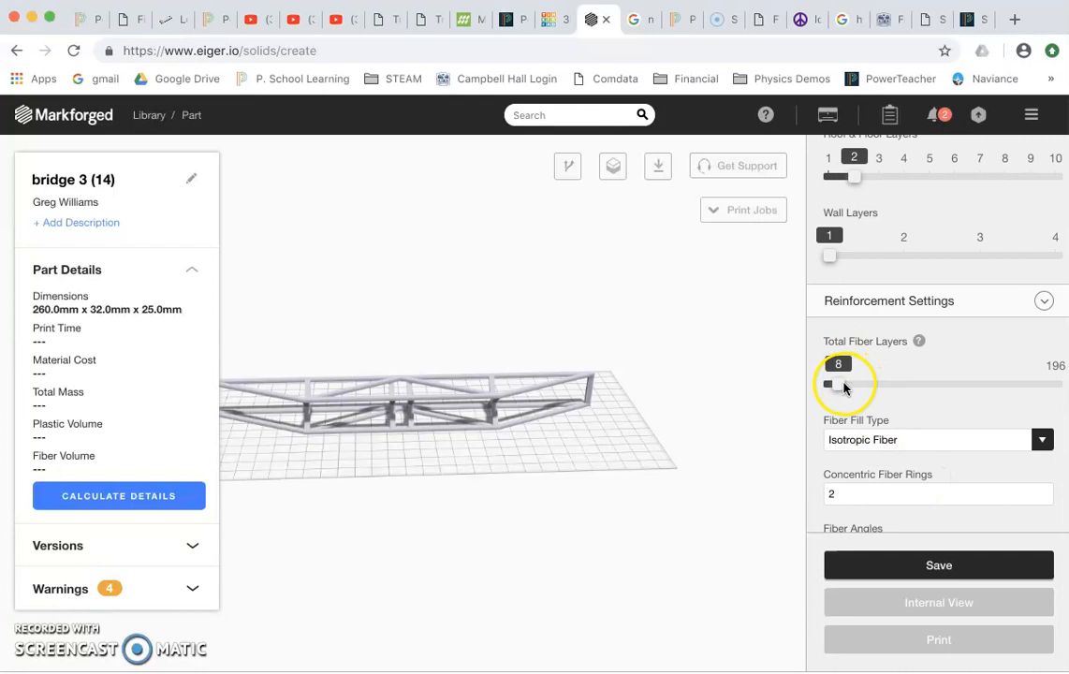
{"action": "left_click_drag", "start_coordinate": [831, 384], "coordinate": [917, 384]}
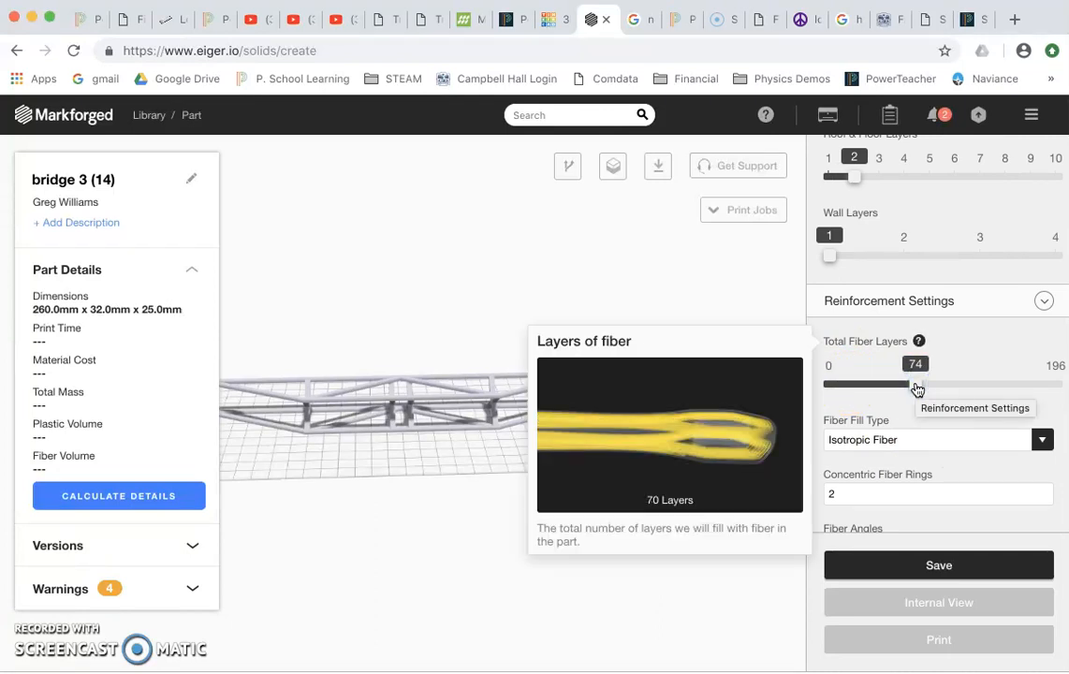
{"action": "left_click_drag", "start_coordinate": [894, 384], "coordinate": [915, 384]}
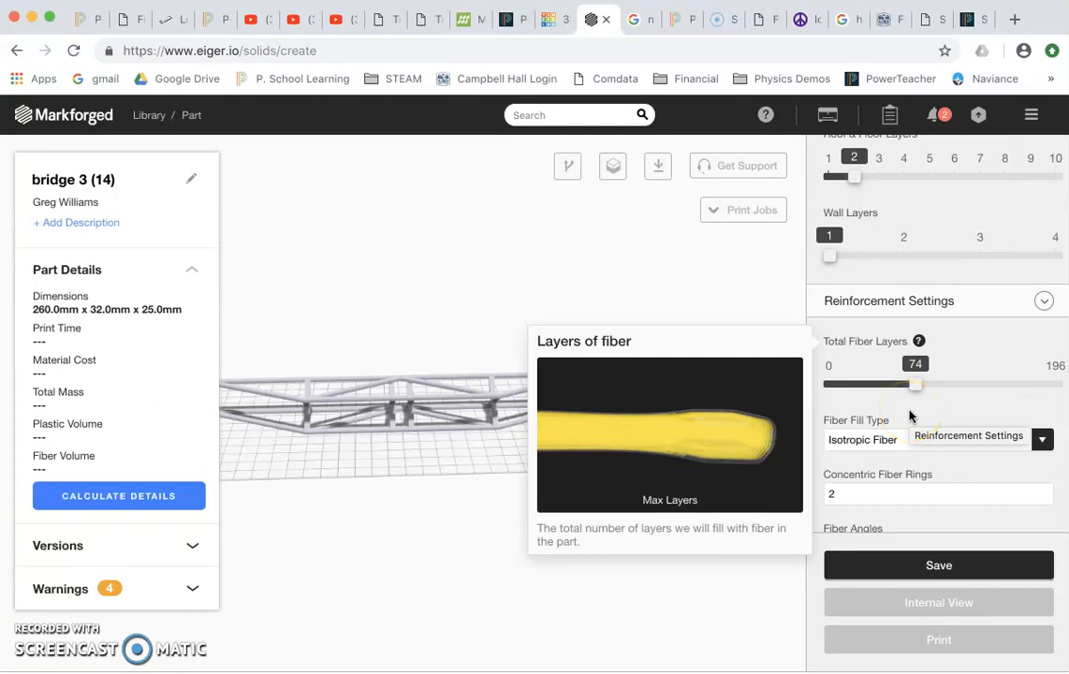
{"action": "scroll", "scroll_direction": "down", "scroll_amount": 3}
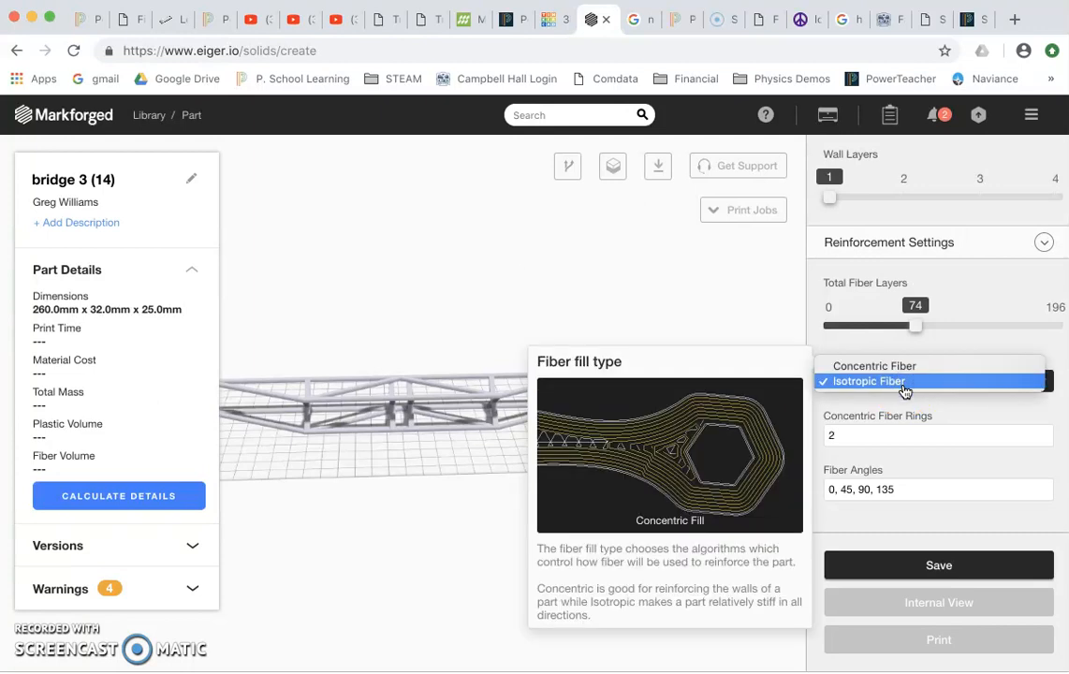
Set the fiber fill type to Concentric Fiber on all walls.
{"action": "left_click", "coordinate": [896, 382]}
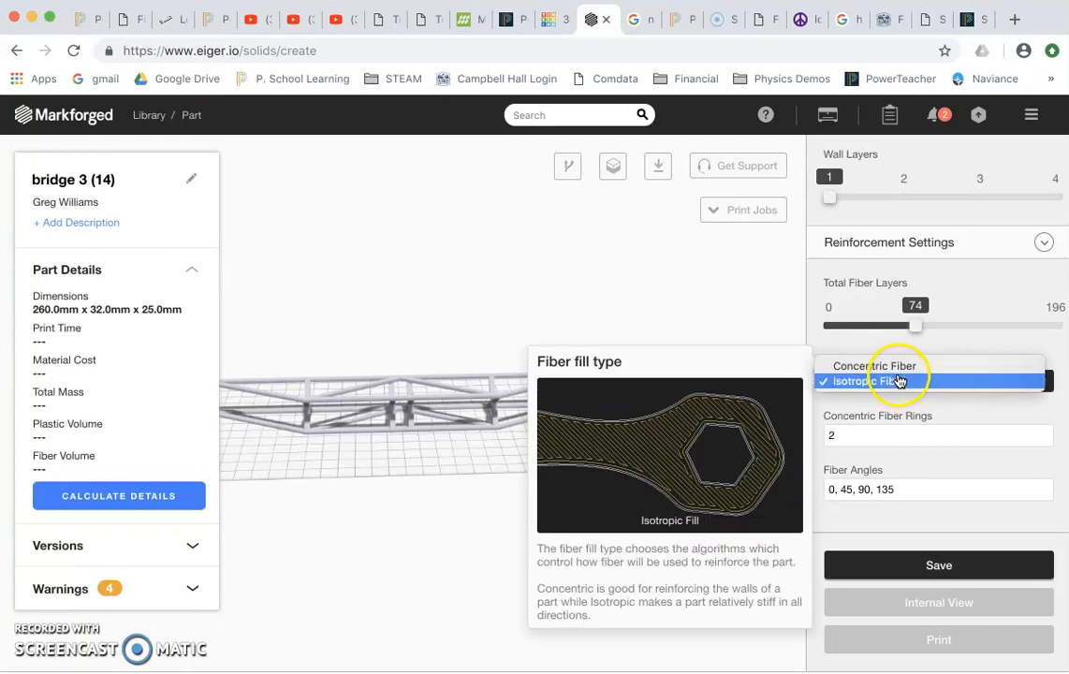
{"action": "mouse_move", "coordinate": [896, 378]}
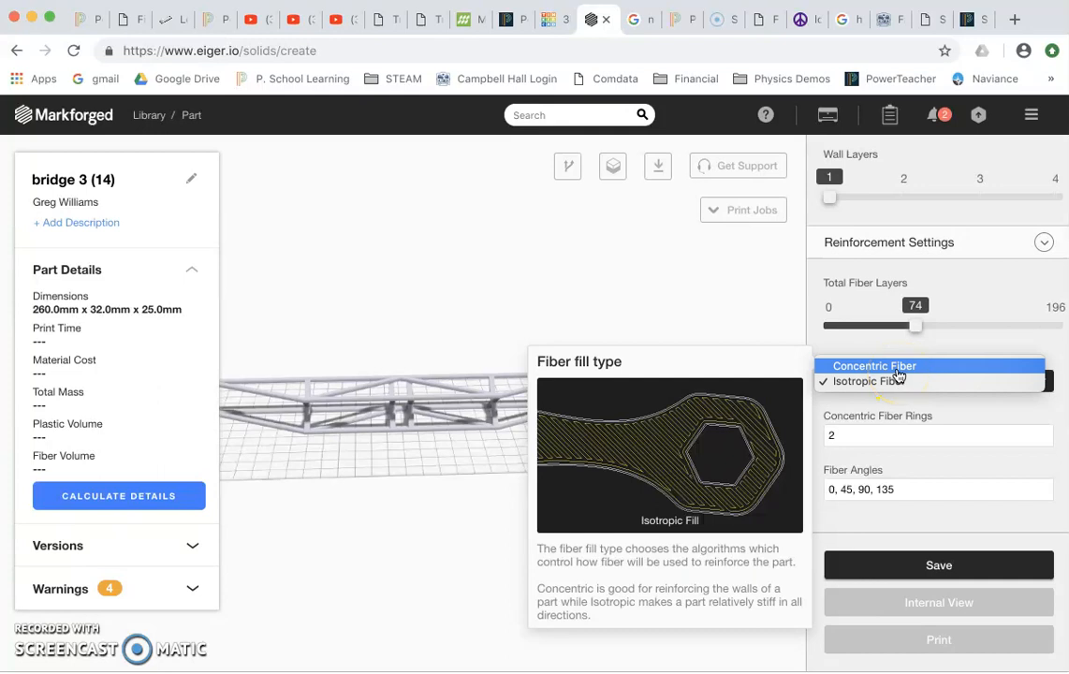
{"action": "left_click", "coordinate": [874, 365]}
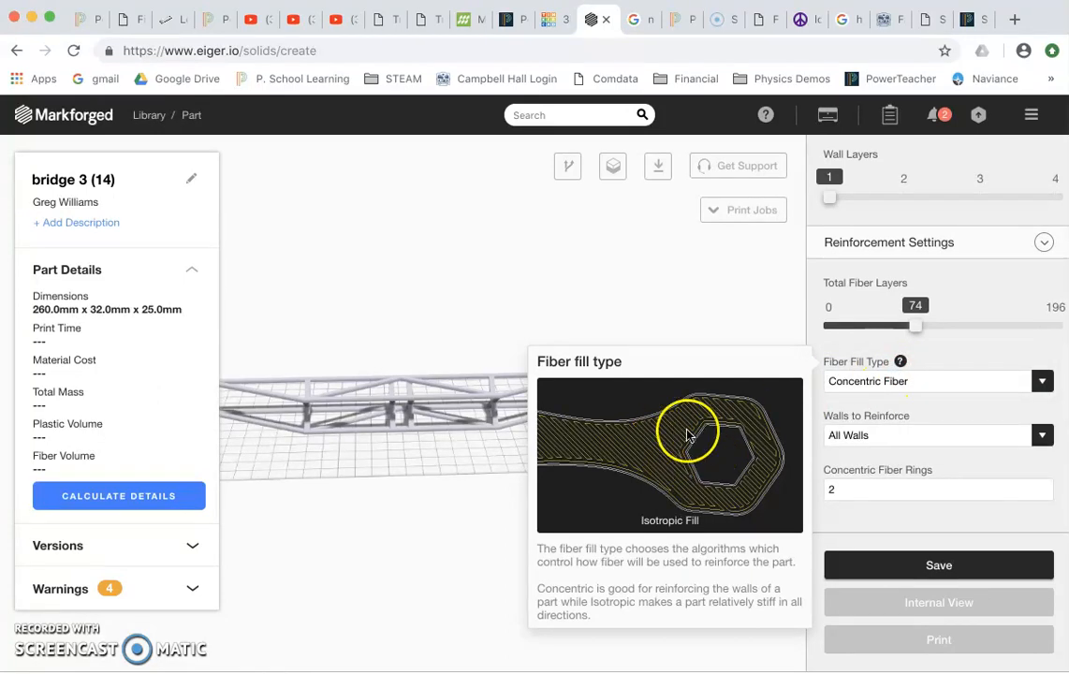
{"action": "mouse_move", "coordinate": [651, 461]}
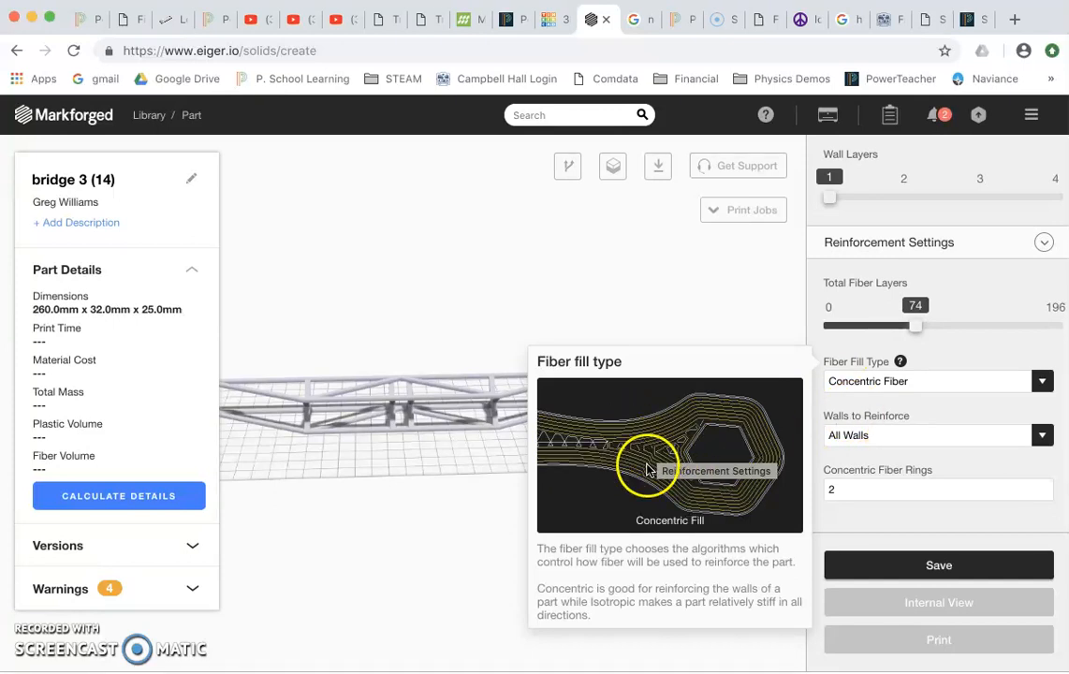
{"action": "mouse_move", "coordinate": [919, 424]}
{"action": "type", "text": "1"}
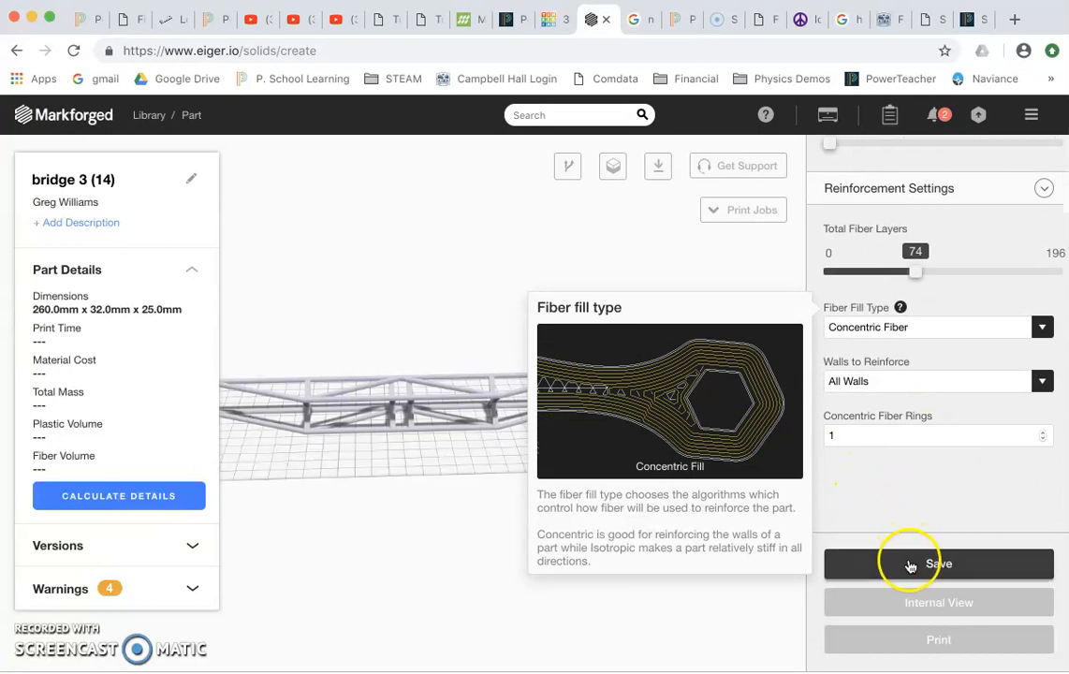
Save the reinforcement settings, yielding 6h 38m print time and 14.93 USD cost.
{"action": "left_click", "coordinate": [913, 563]}
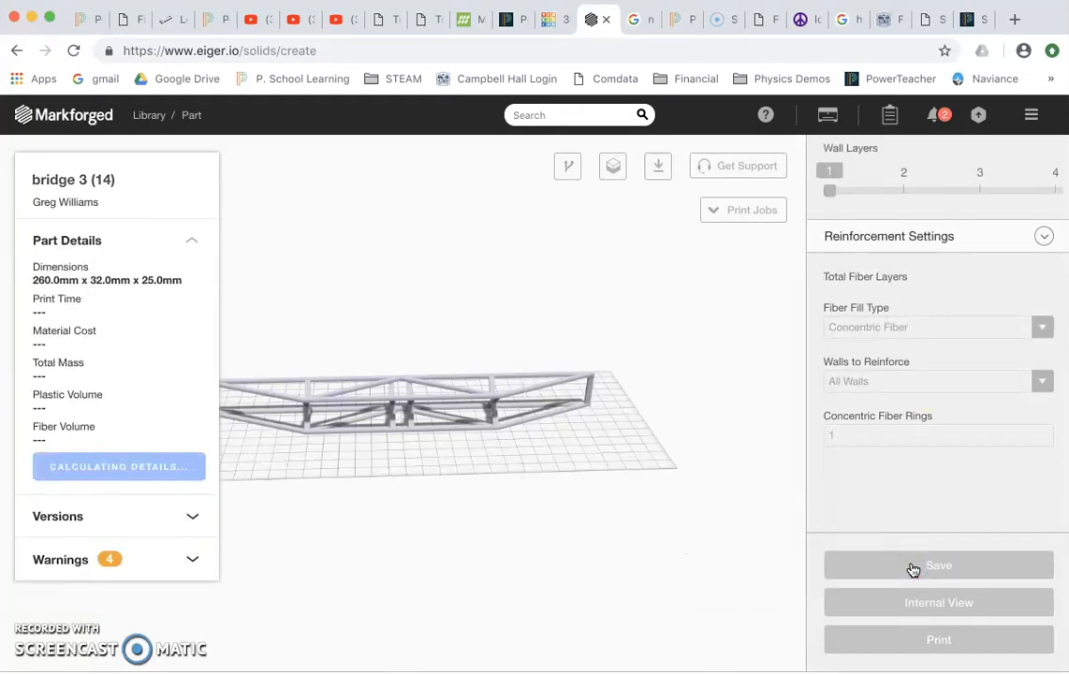
{"action": "left_click", "coordinate": [938, 565]}
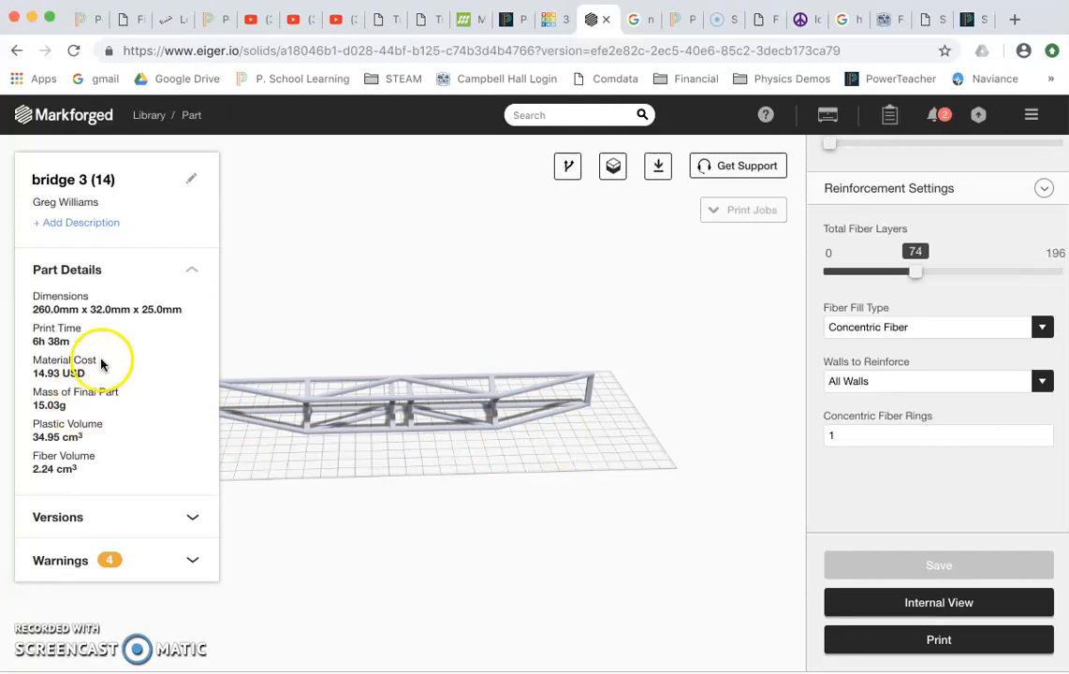
{"action": "mouse_move", "coordinate": [280, 435]}
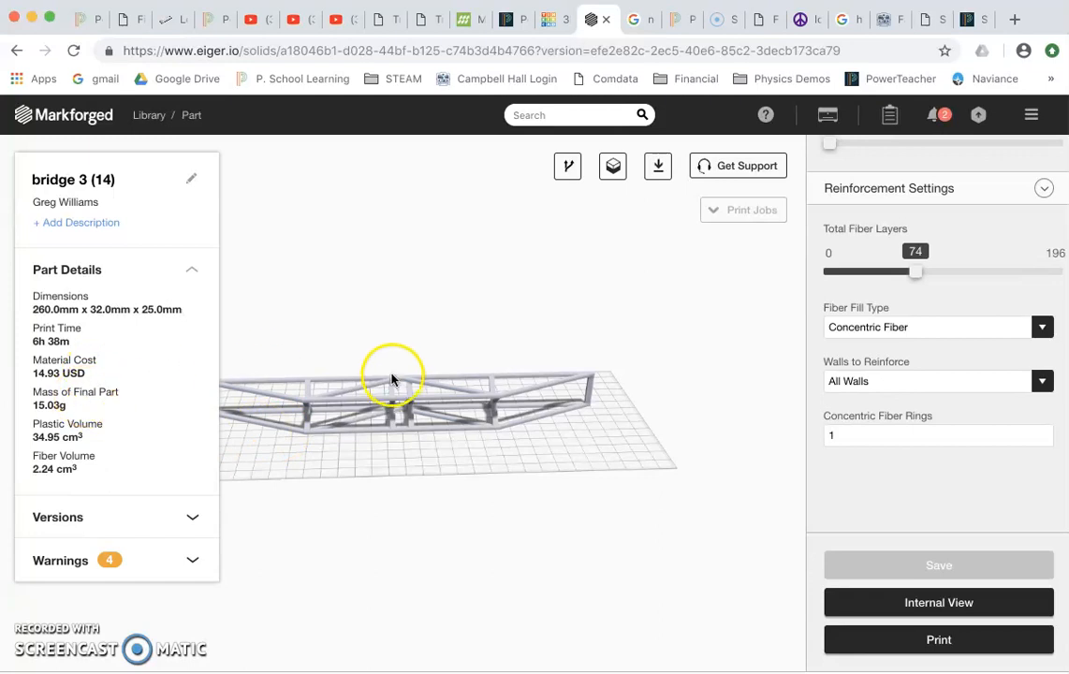
{"action": "scroll", "scroll_direction": "up", "scroll_amount": 3}
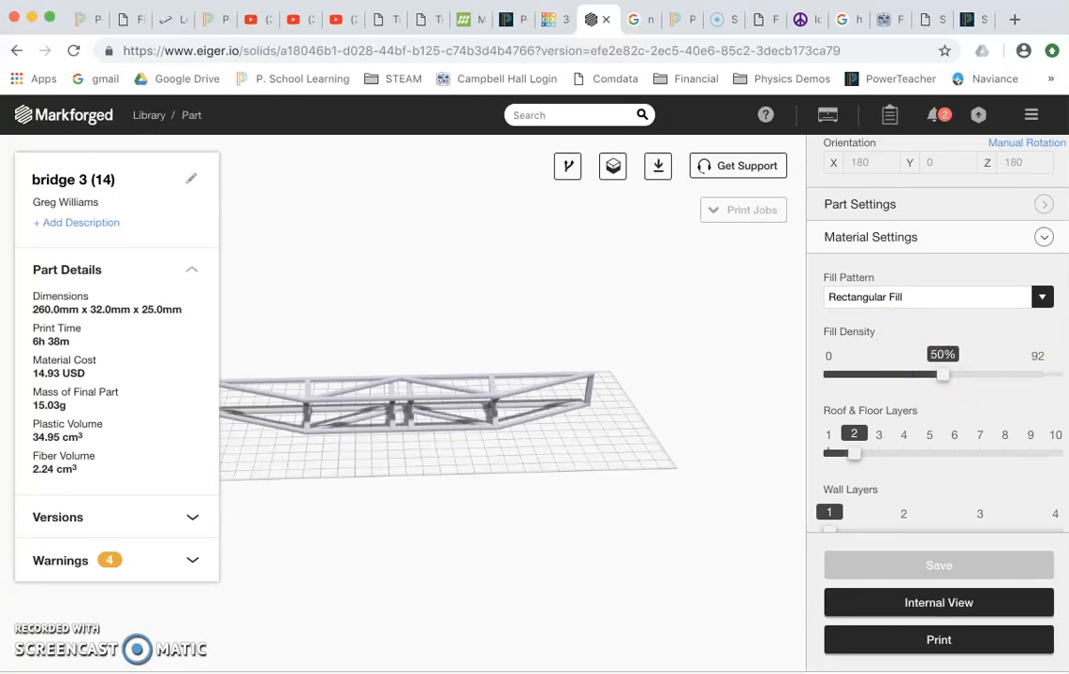
{"action": "mouse_move", "coordinate": [1056, 389]}
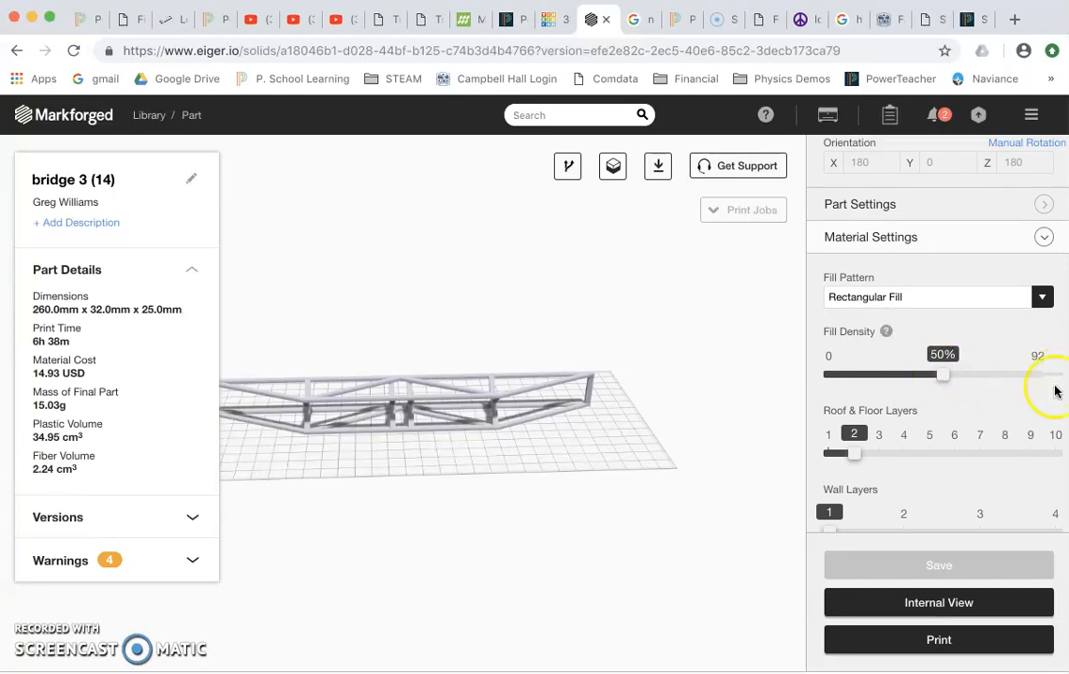
{"action": "scroll", "scroll_direction": "down", "scroll_amount": 3}
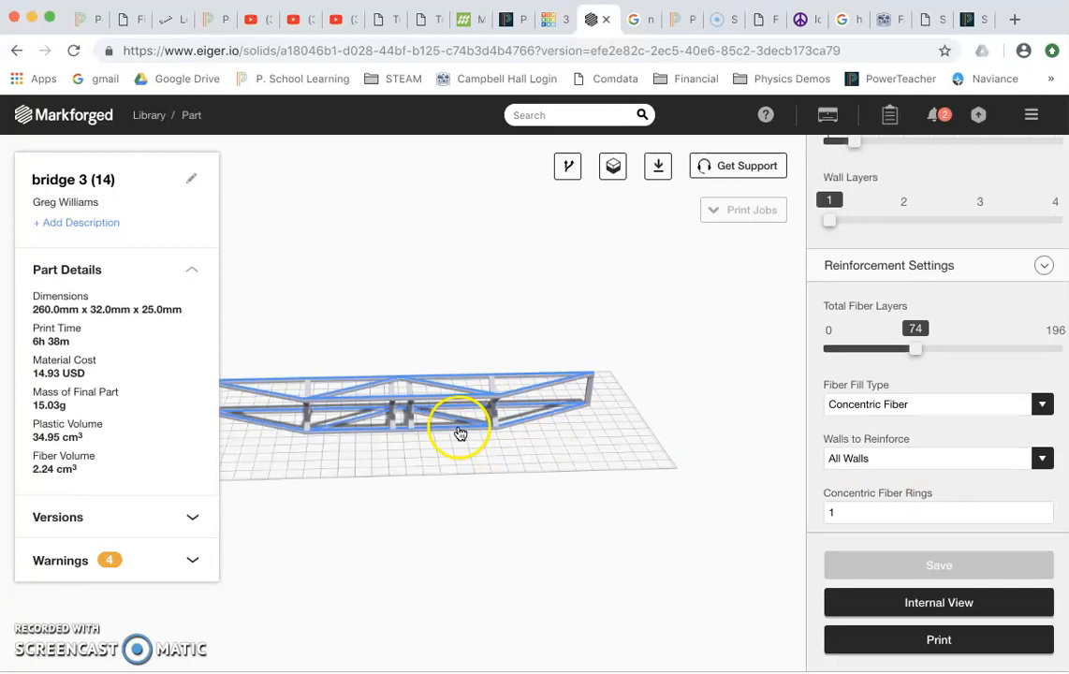
{"action": "left_click", "coordinate": [937, 603]}
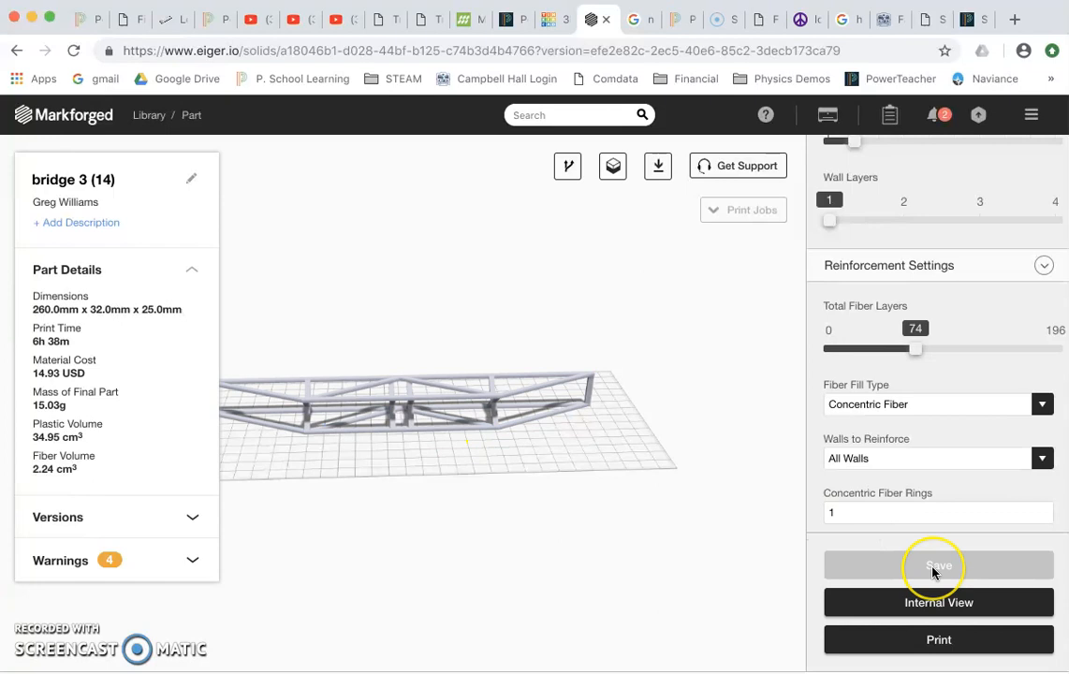
{"action": "mouse_move", "coordinate": [723, 527]}
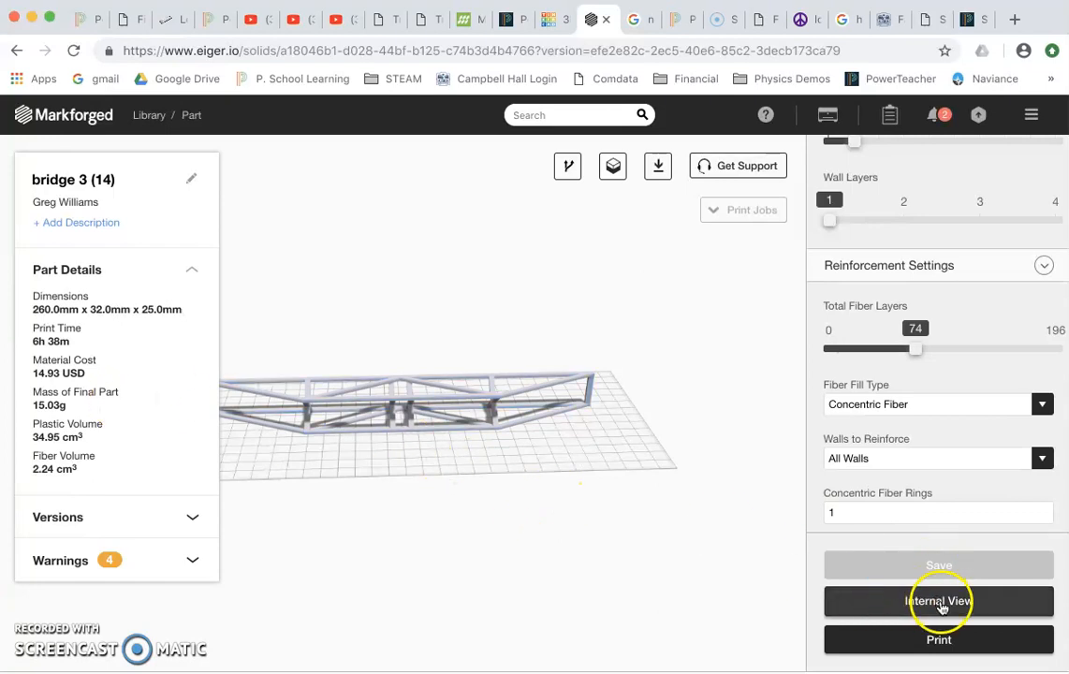
Load the bridge's internal view and switch it to 2D single-layer display.
{"action": "left_click", "coordinate": [938, 603]}
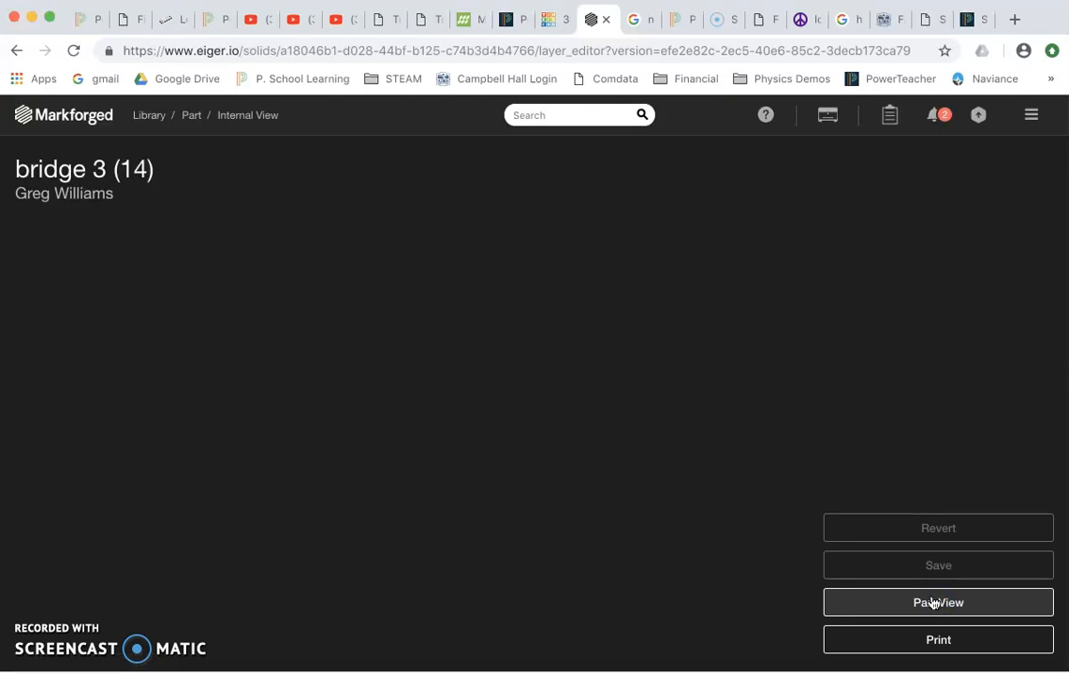
{"action": "left_click", "coordinate": [938, 602]}
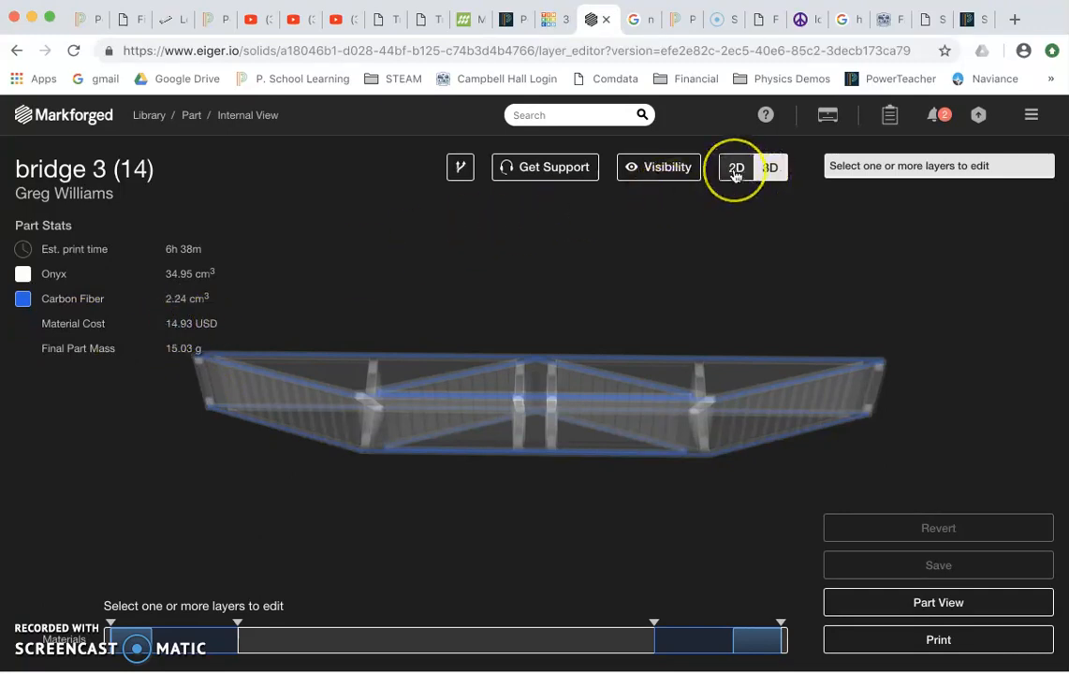
{"action": "left_click", "coordinate": [738, 167]}
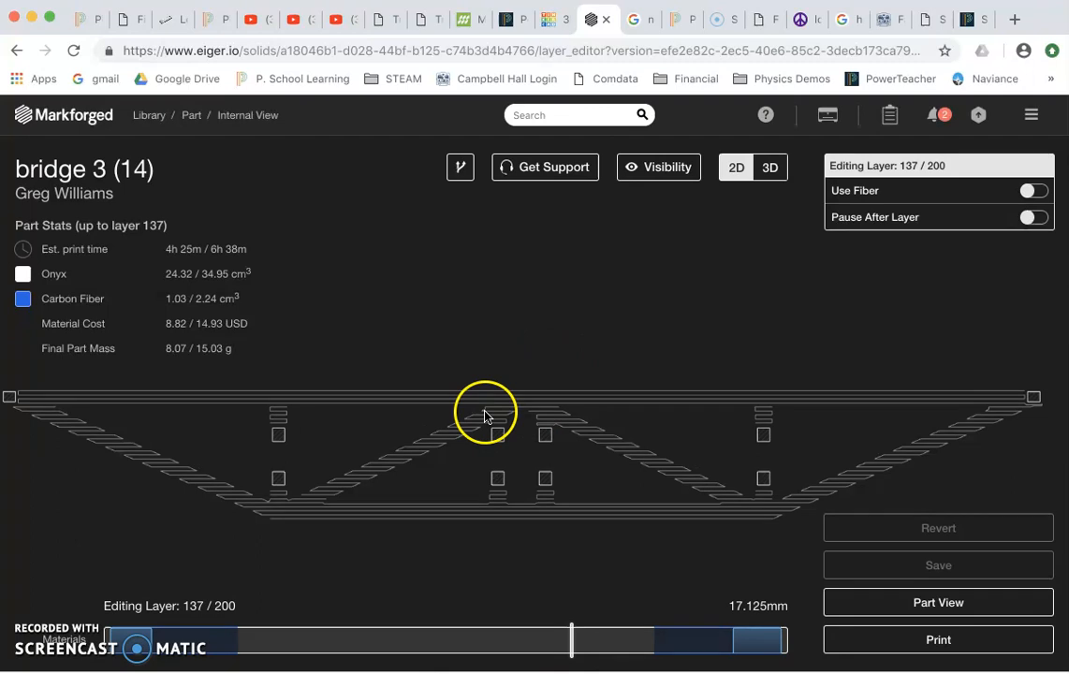
{"action": "mouse_move", "coordinate": [498, 479]}
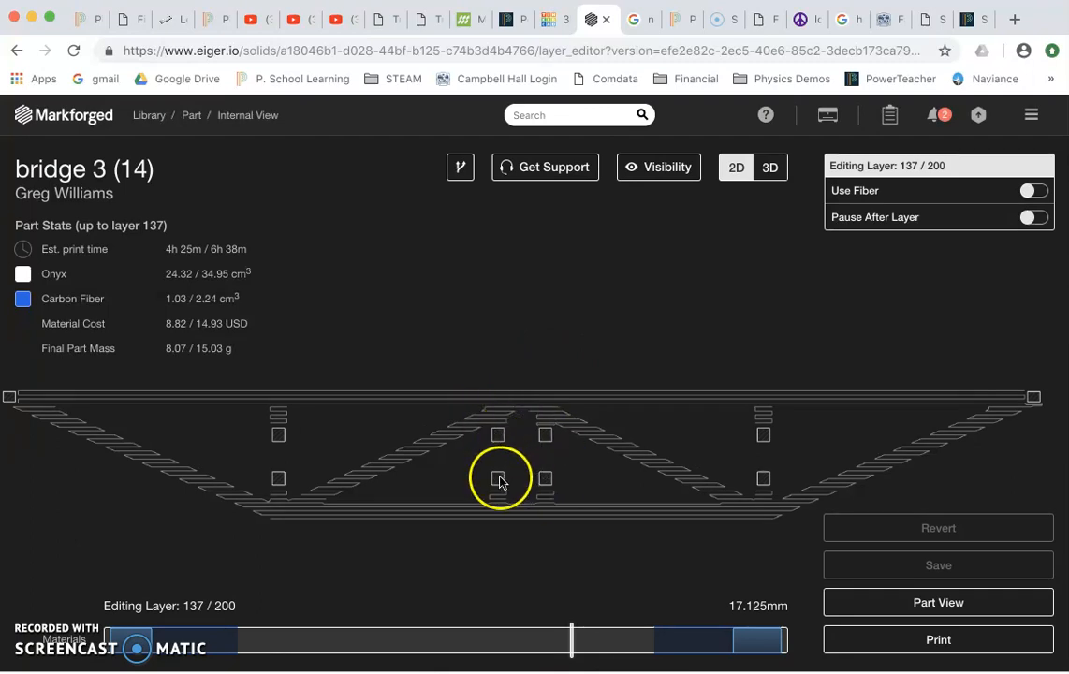
{"action": "mouse_move", "coordinate": [547, 442]}
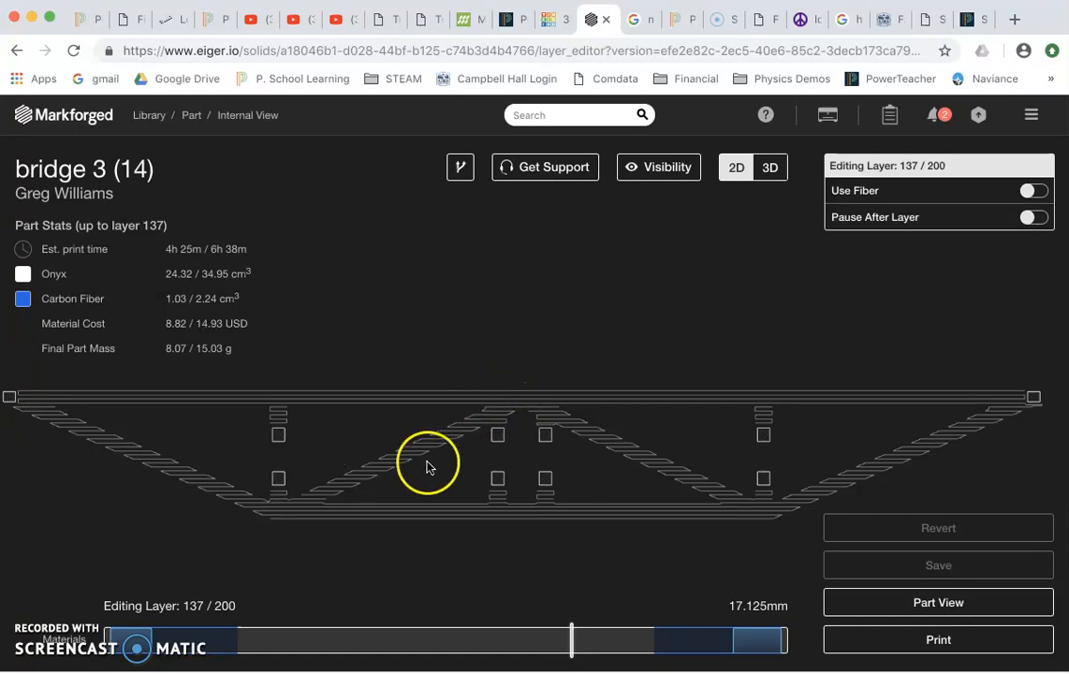
Slide through layers 175 and 189 to see the concentric fiber rings, then back down to layer 5.
{"action": "left_click_drag", "start_coordinate": [571, 640], "coordinate": [702, 640]}
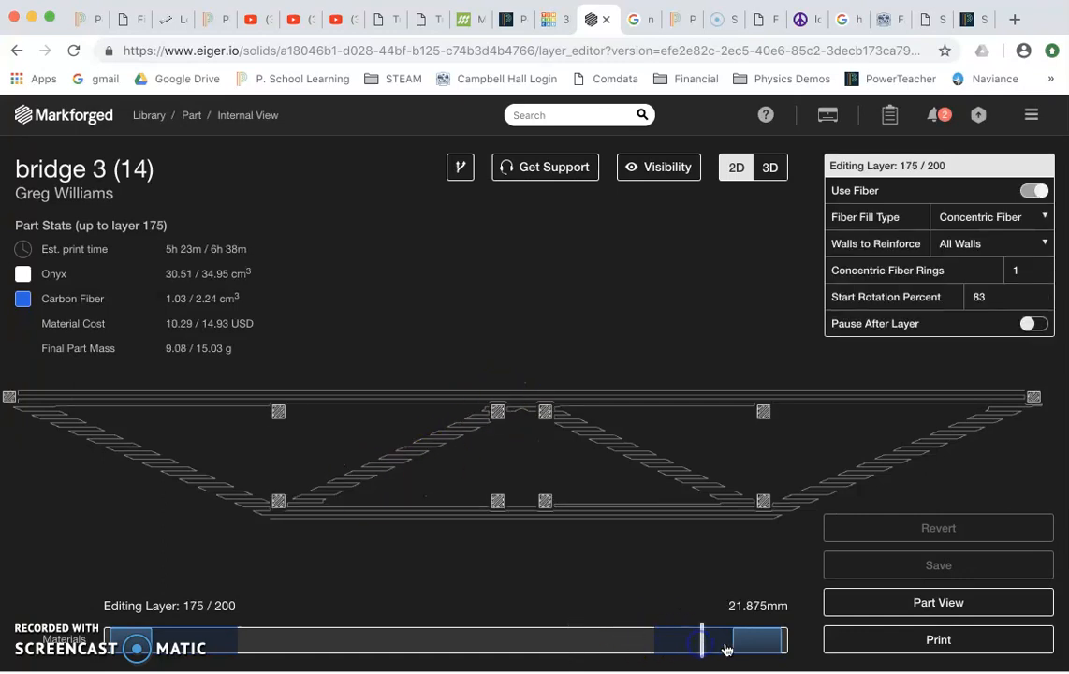
{"action": "left_click_drag", "start_coordinate": [701, 640], "coordinate": [749, 641]}
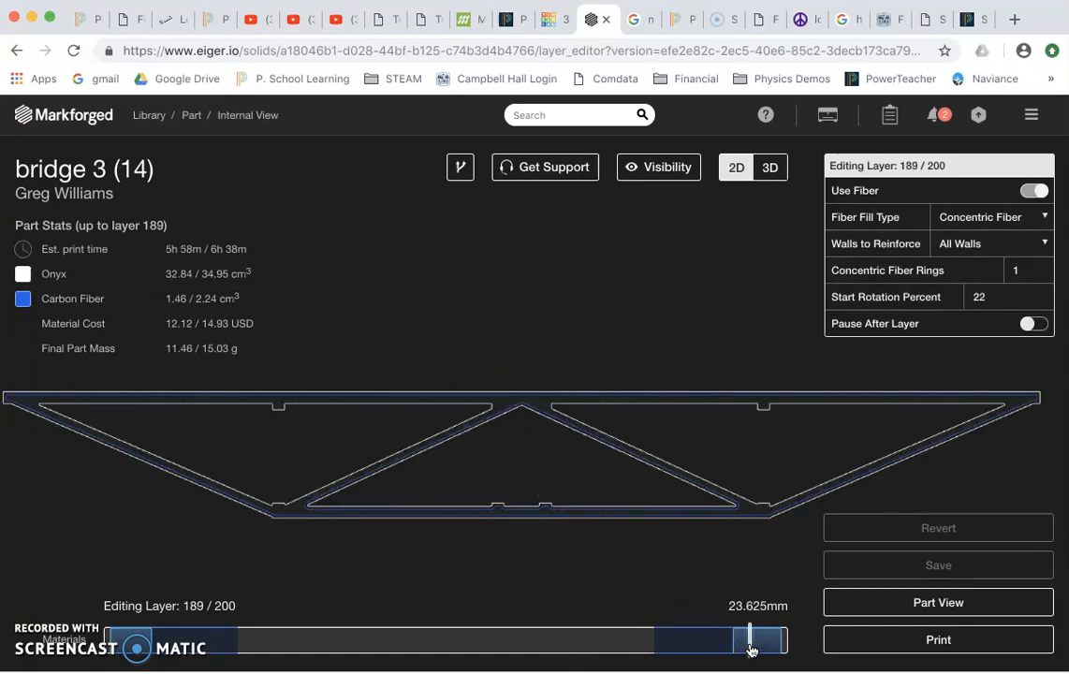
{"action": "left_click_drag", "start_coordinate": [748, 640], "coordinate": [121, 640]}
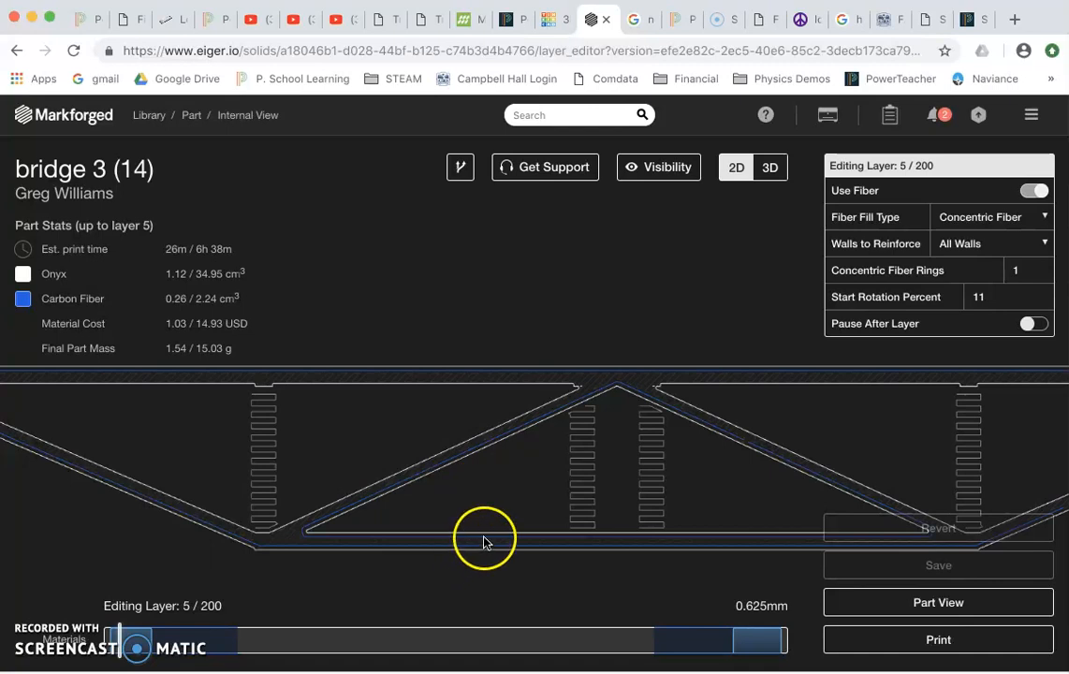
{"action": "mouse_move", "coordinate": [496, 547]}
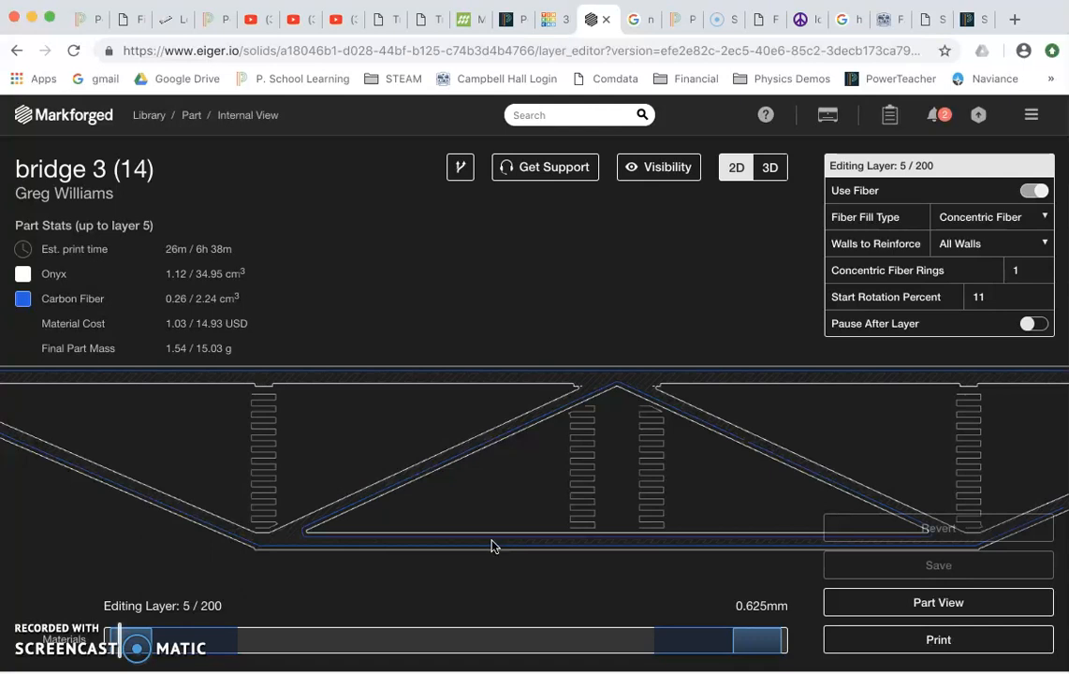
{"action": "mouse_move", "coordinate": [547, 526]}
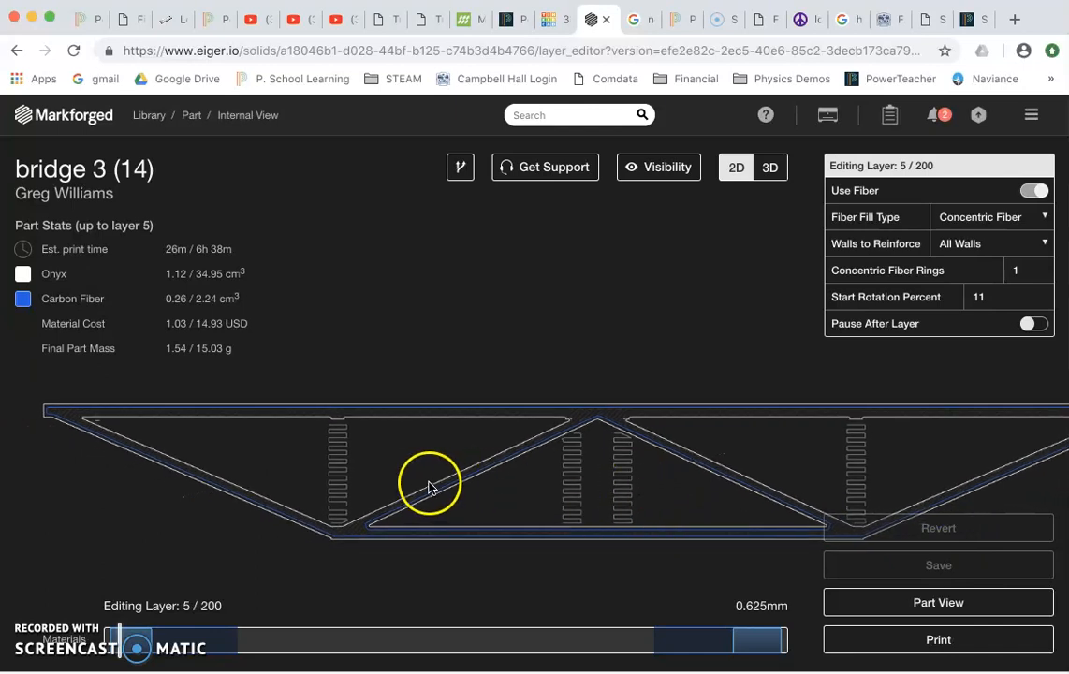
{"action": "mouse_move", "coordinate": [350, 468]}
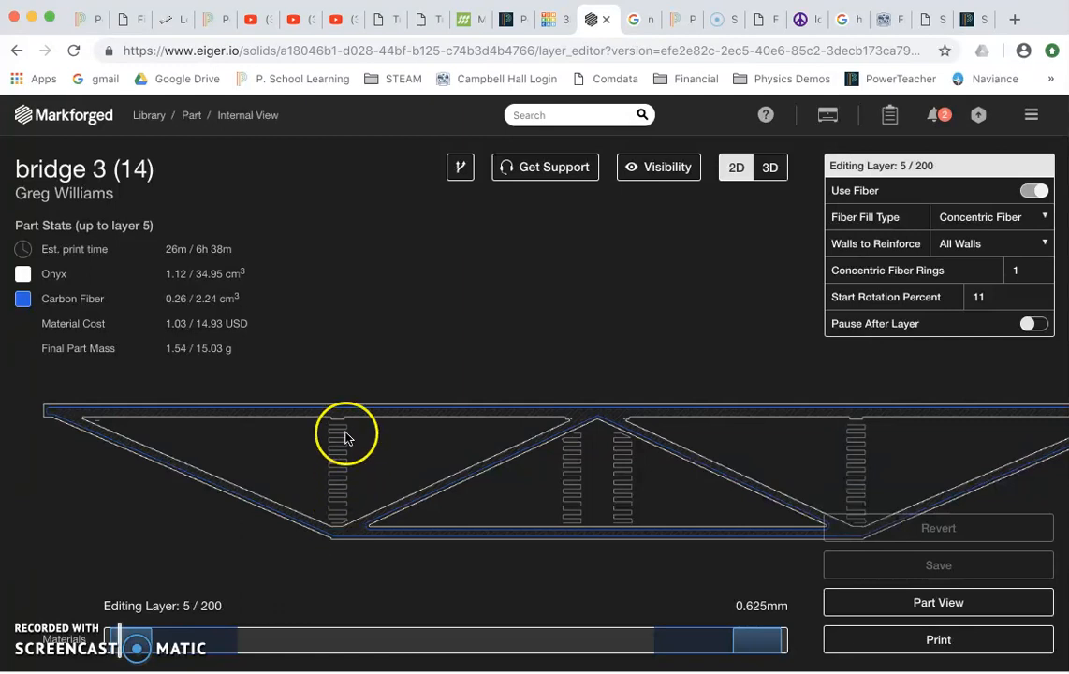
{"action": "mouse_move", "coordinate": [339, 505]}
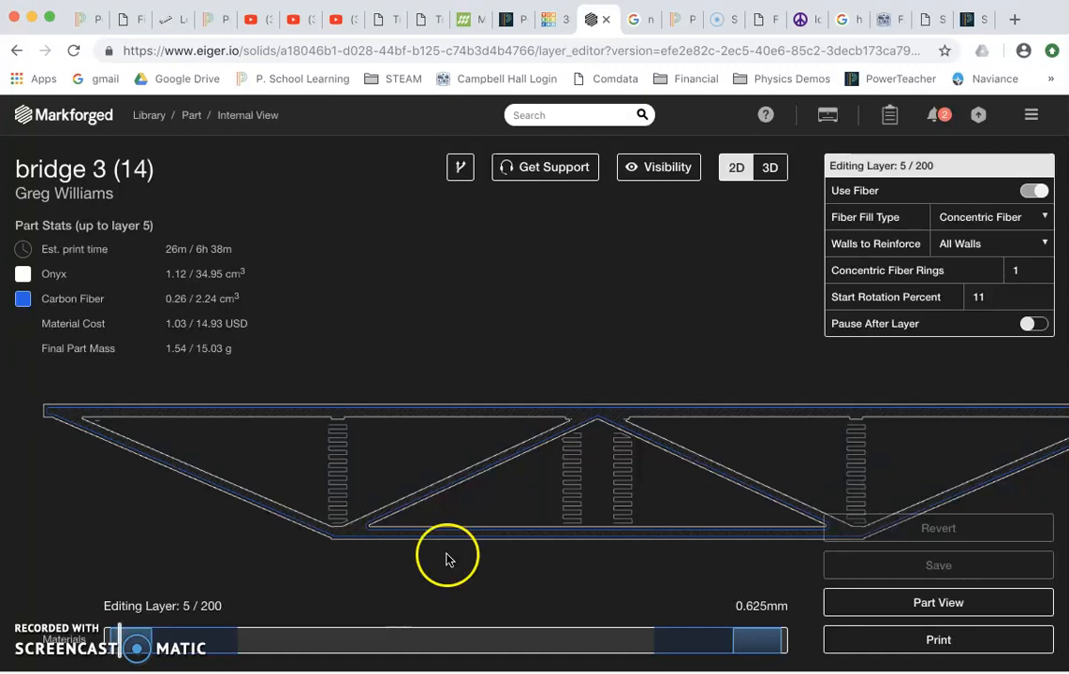
{"action": "mouse_move", "coordinate": [1044, 221]}
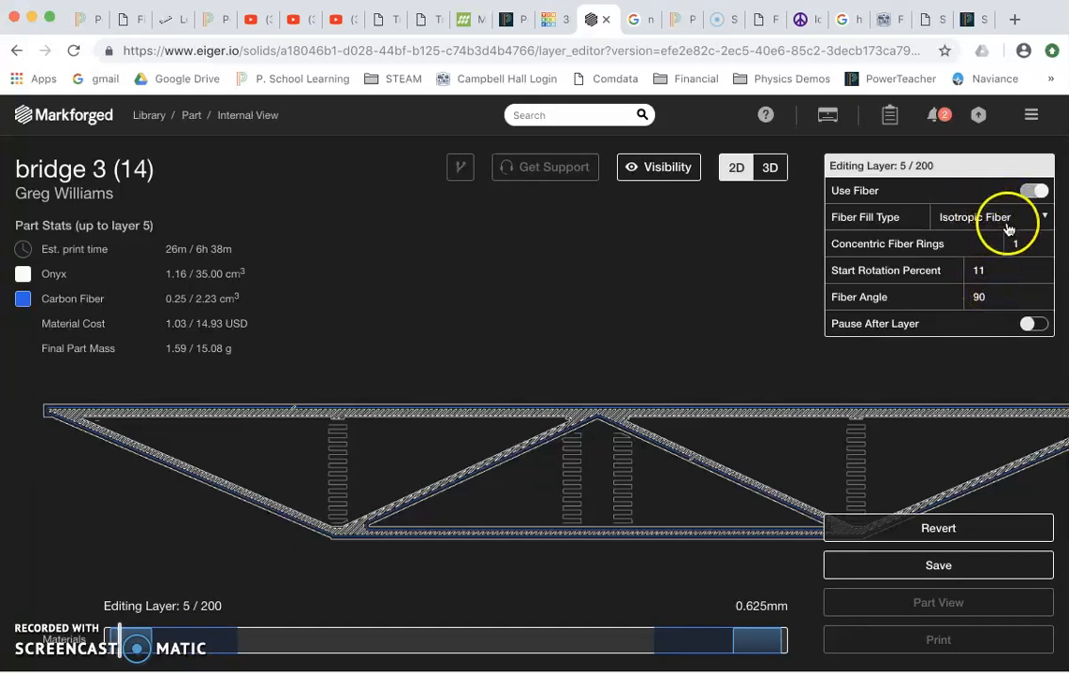
Set layer 5's fiber fill type back to Concentric Fiber.
{"action": "left_click", "coordinate": [992, 218]}
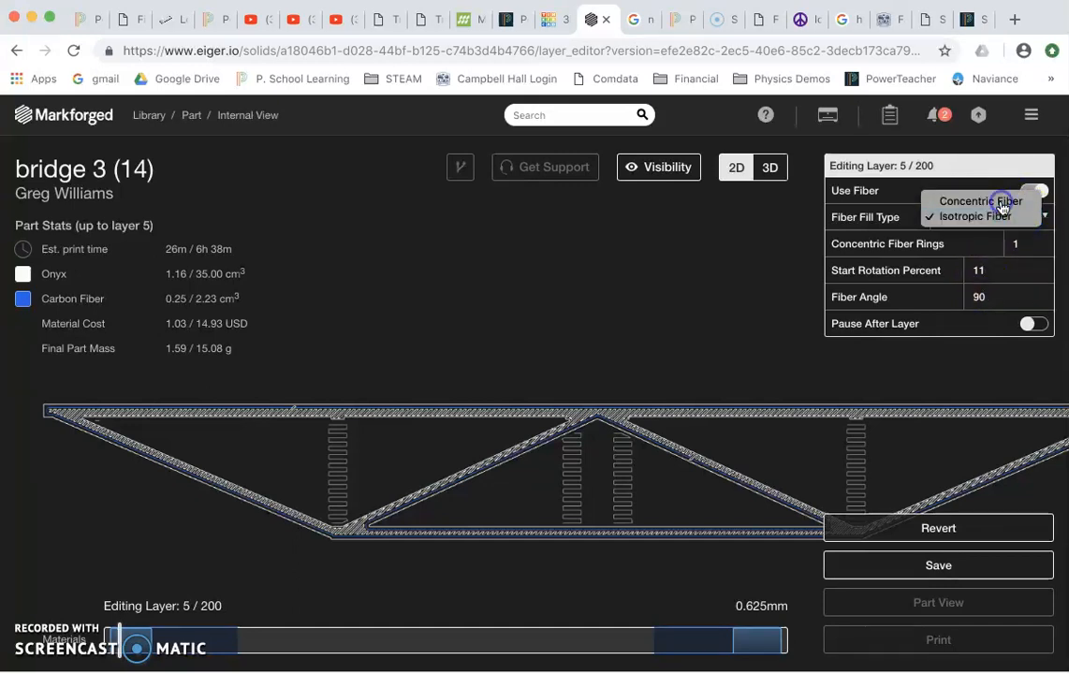
{"action": "left_click", "coordinate": [975, 202]}
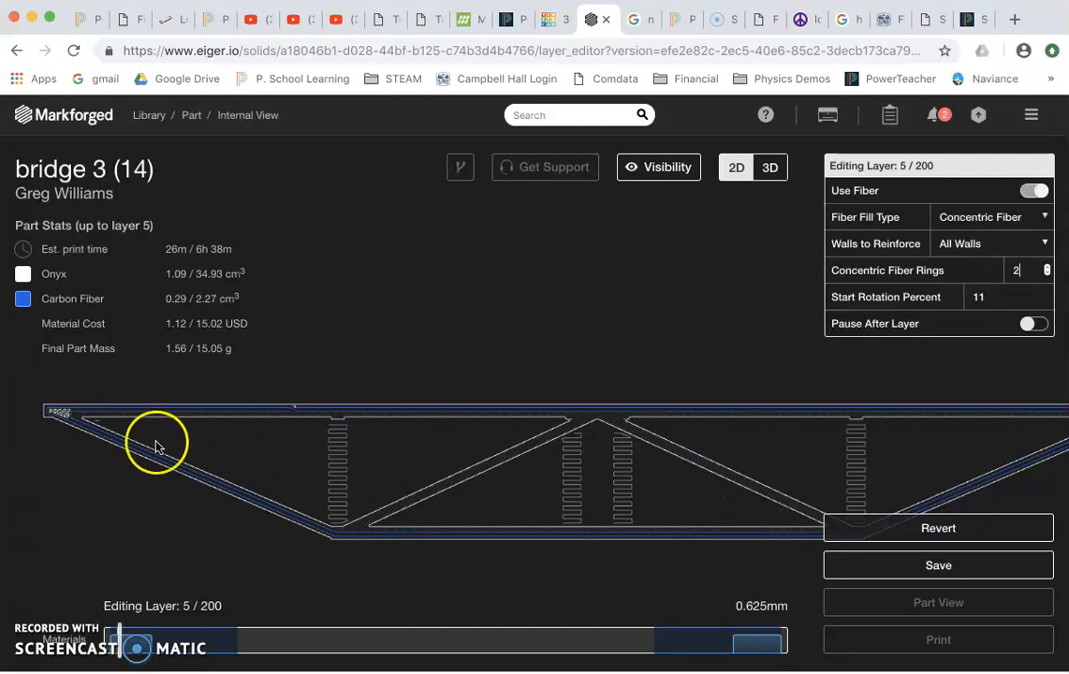
{"action": "mouse_move", "coordinate": [481, 509]}
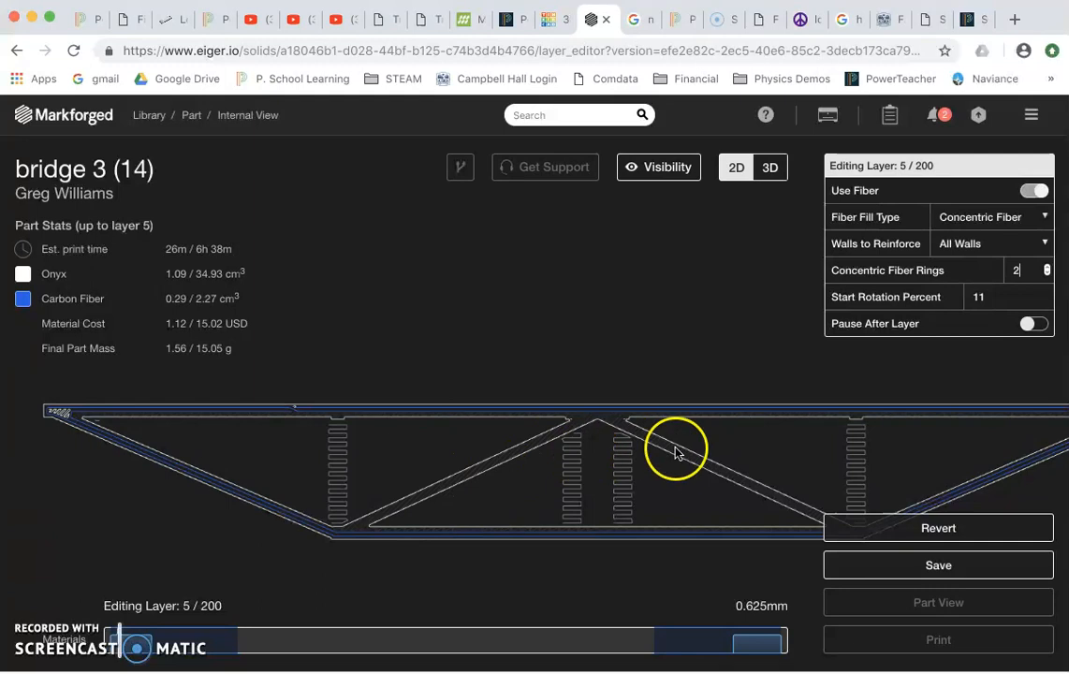
{"action": "mouse_move", "coordinate": [464, 539]}
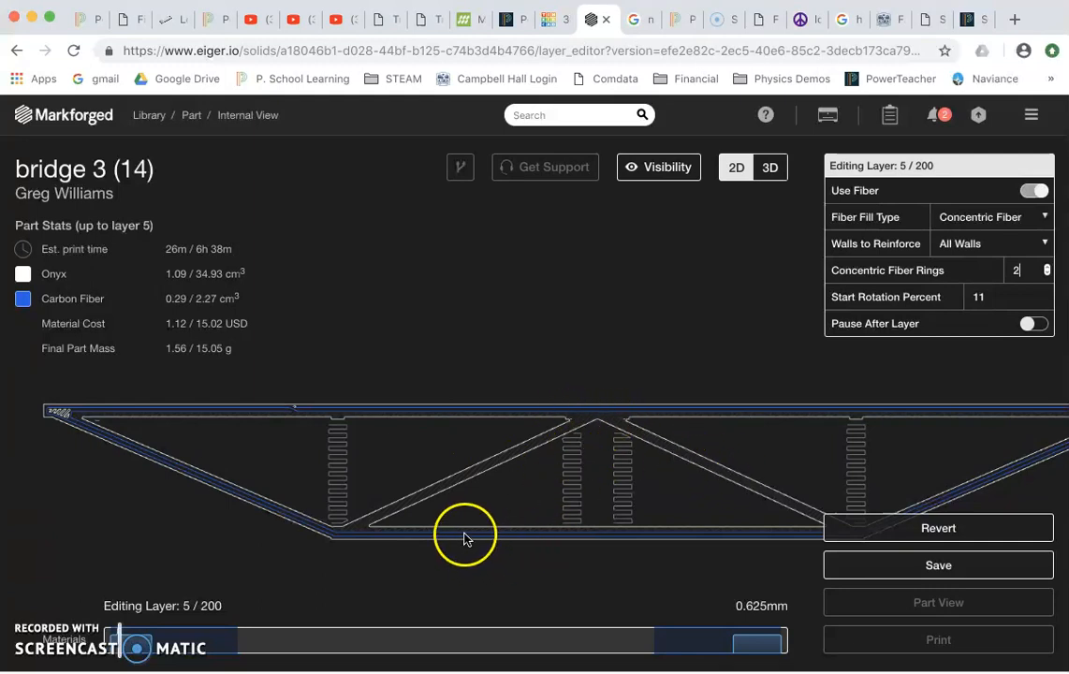
{"action": "mouse_move", "coordinate": [483, 535]}
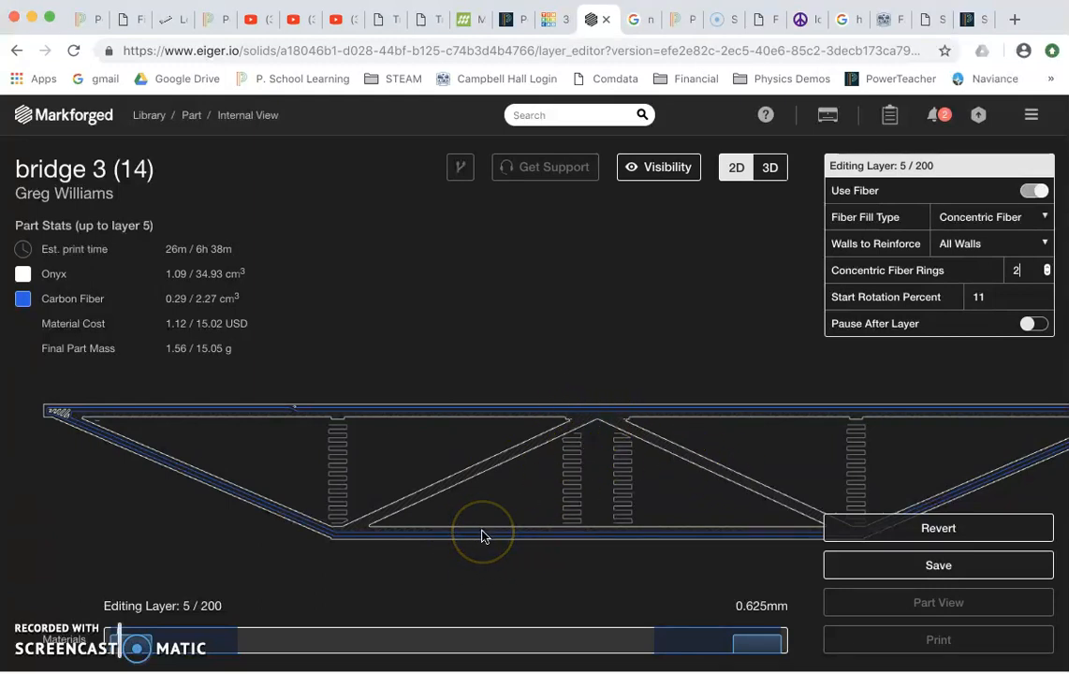
Revert layer 5 to its saved single concentric fiber ring.
{"action": "left_click", "coordinate": [1014, 270]}
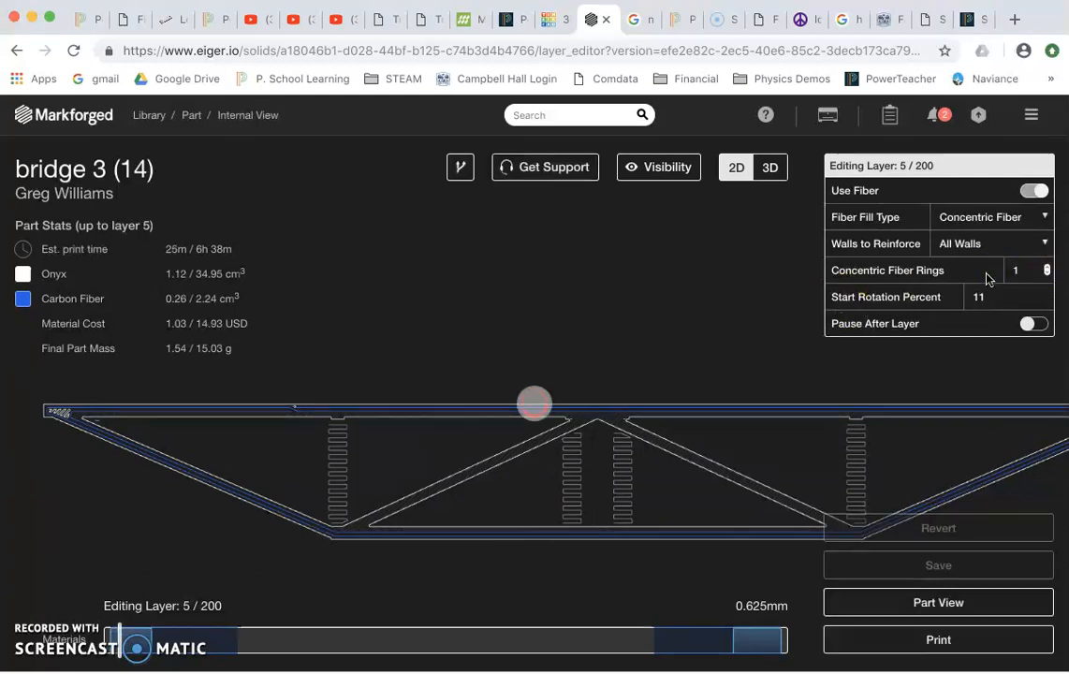
{"action": "mouse_move", "coordinate": [681, 464]}
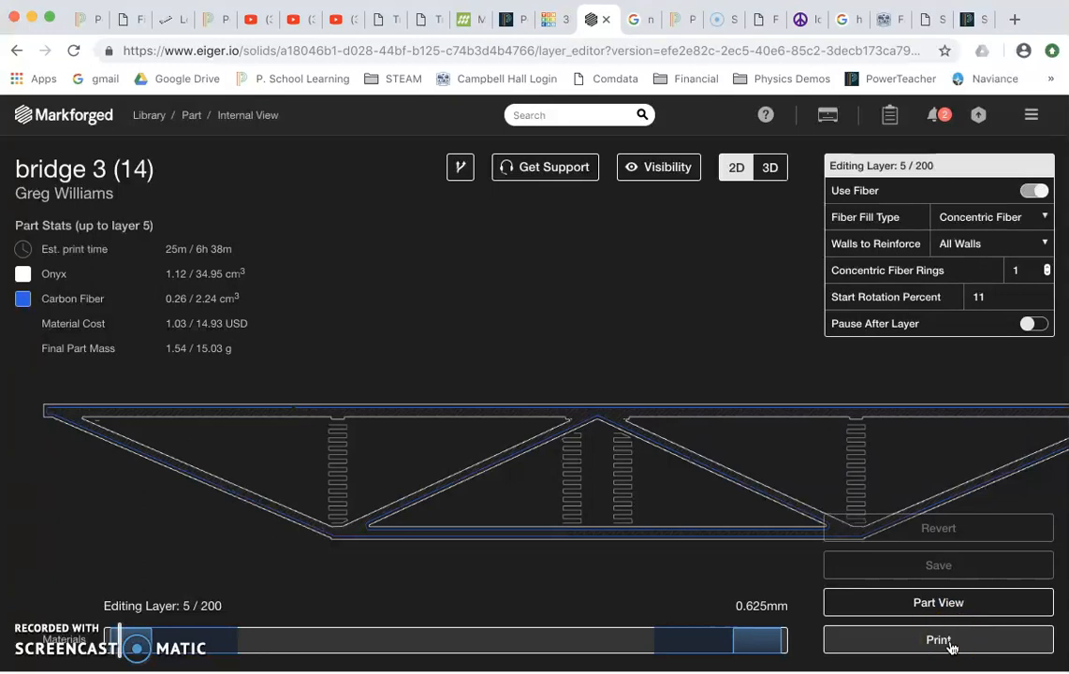
Start a Desktop Series export build of bridge 3 (14), cancelling the print generation.
{"action": "left_click", "coordinate": [935, 640]}
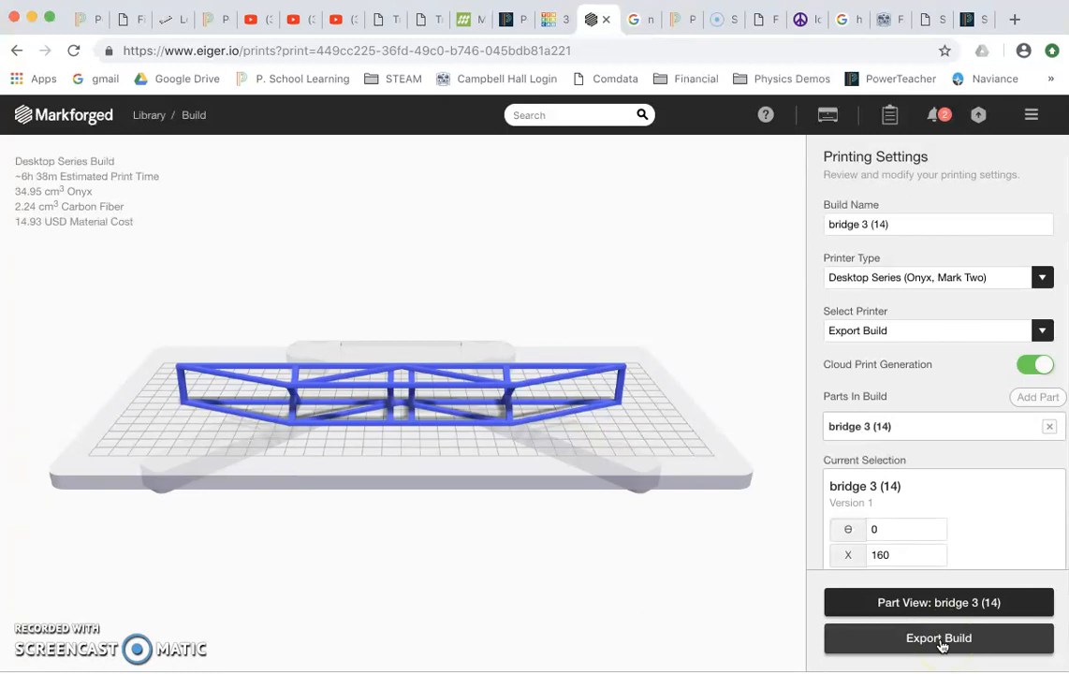
{"action": "left_click", "coordinate": [938, 638]}
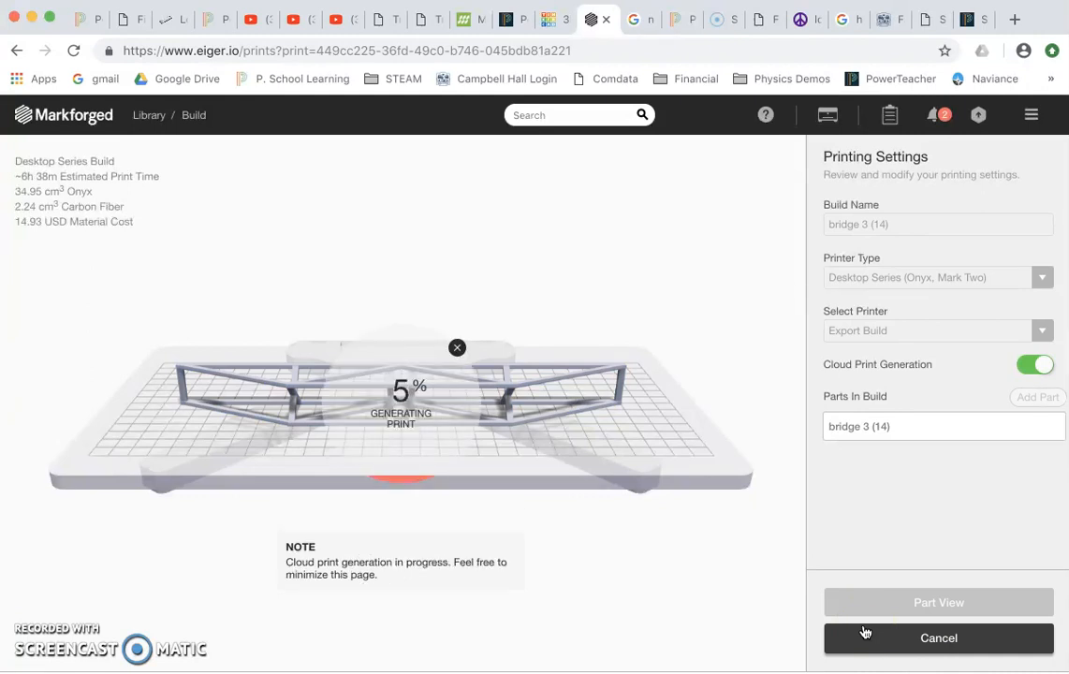
{"action": "mouse_move", "coordinate": [817, 399]}
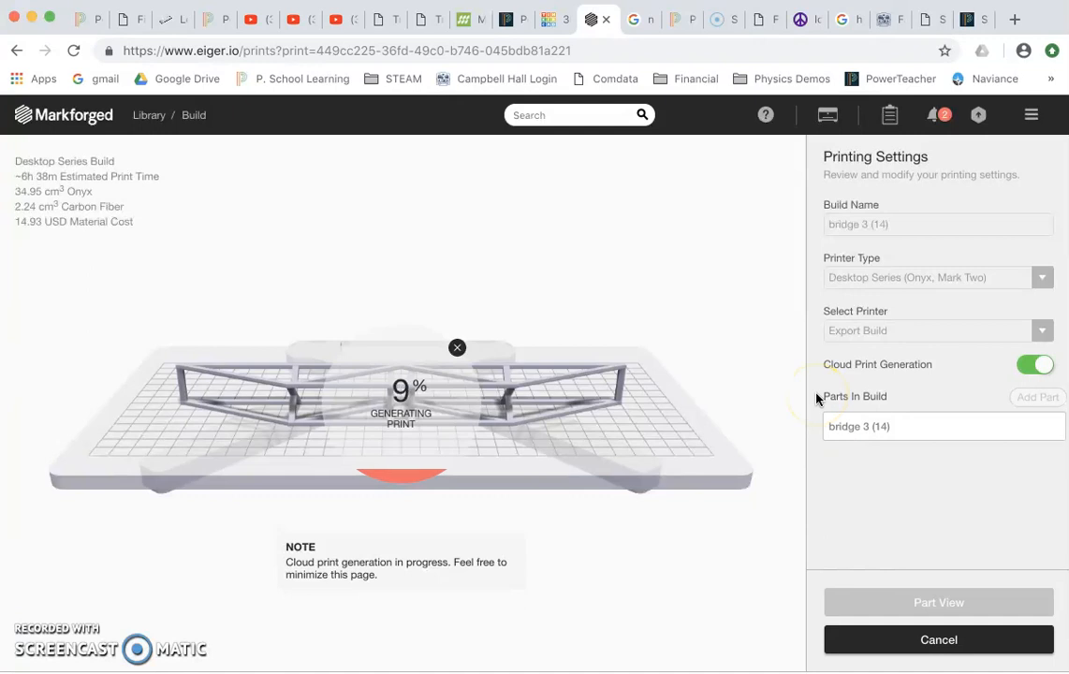
{"action": "mouse_move", "coordinate": [679, 442]}
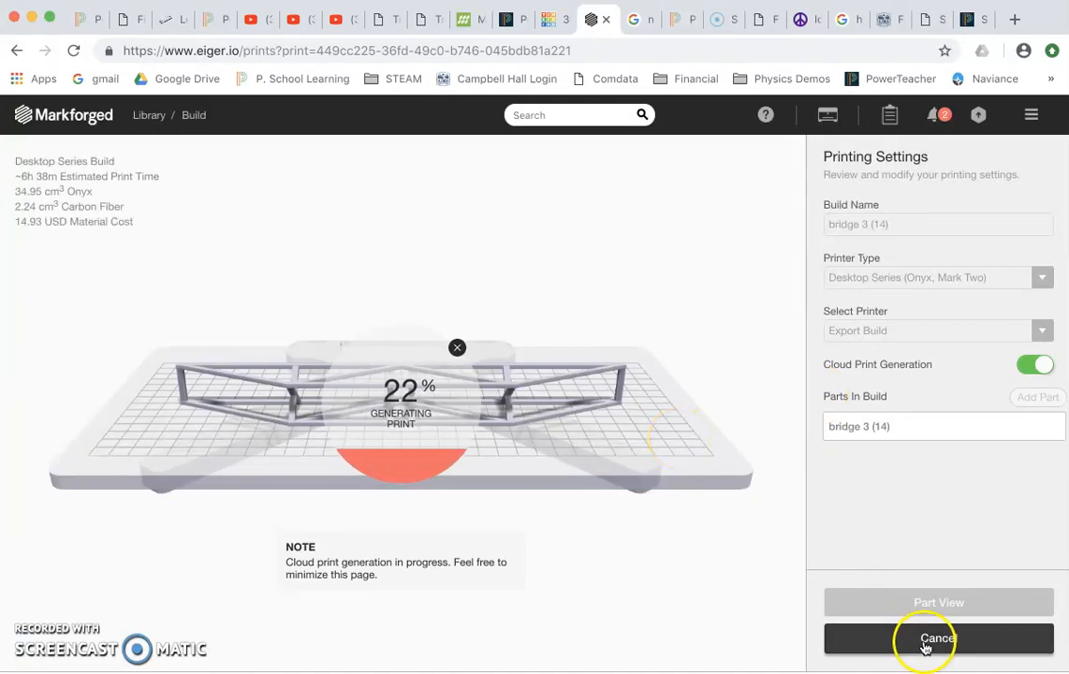
{"action": "left_click", "coordinate": [936, 639]}
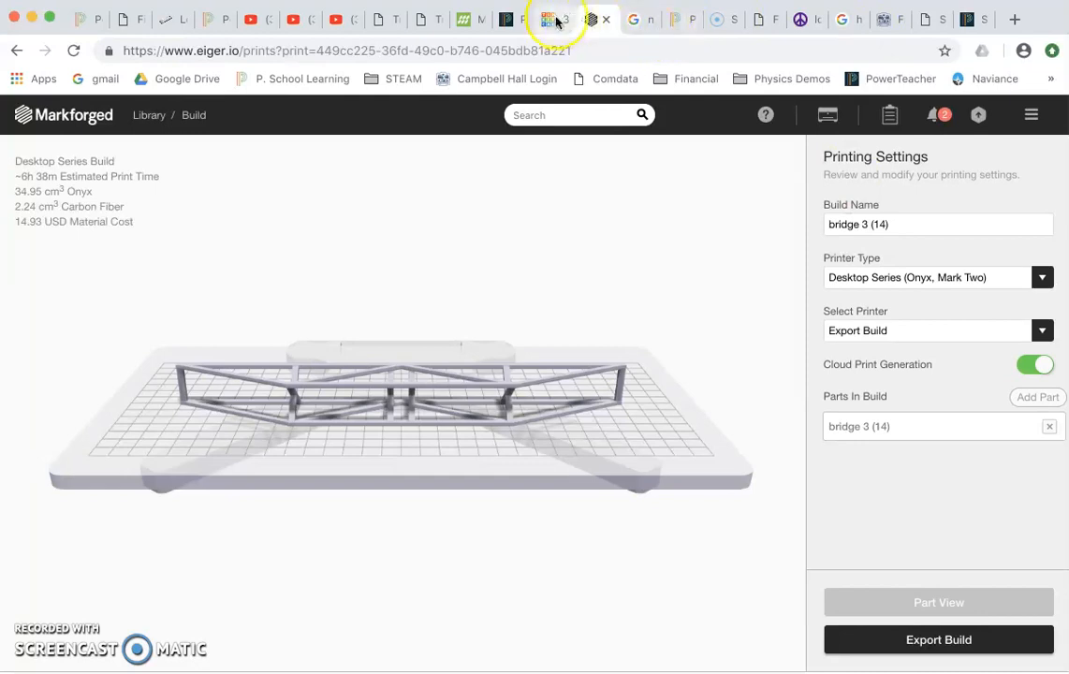
Return to the Tinkercad bridge 3 design, zoom on the truss and undo an accidental beam move.
{"action": "left_click", "coordinate": [545, 19]}
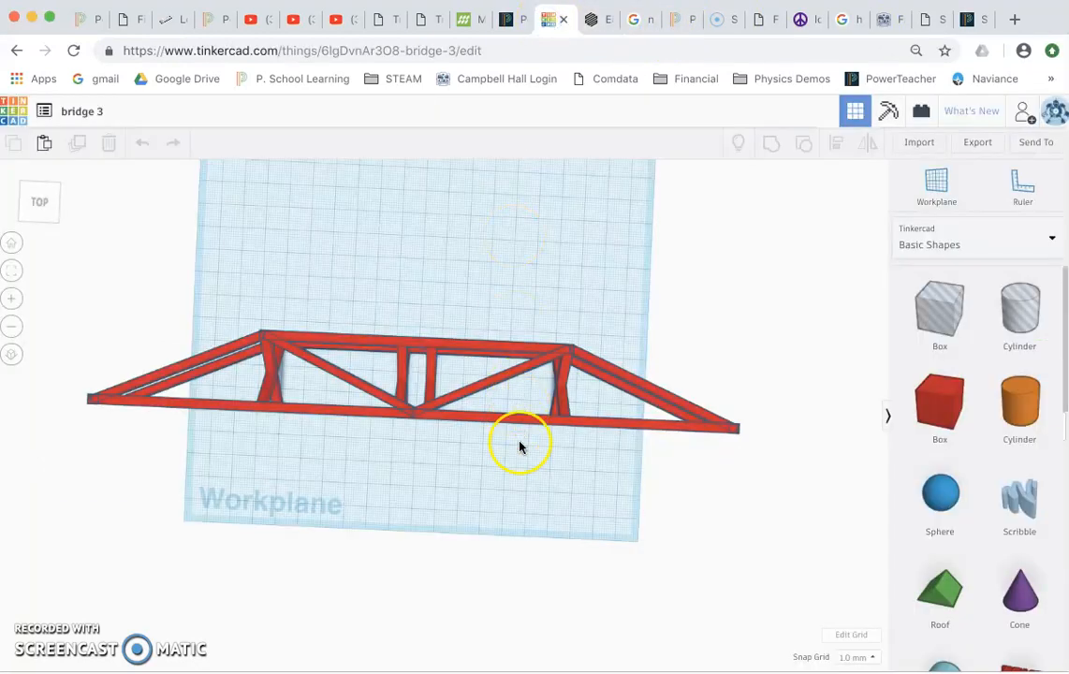
{"action": "left_click_drag", "start_coordinate": [520, 445], "coordinate": [528, 438]}
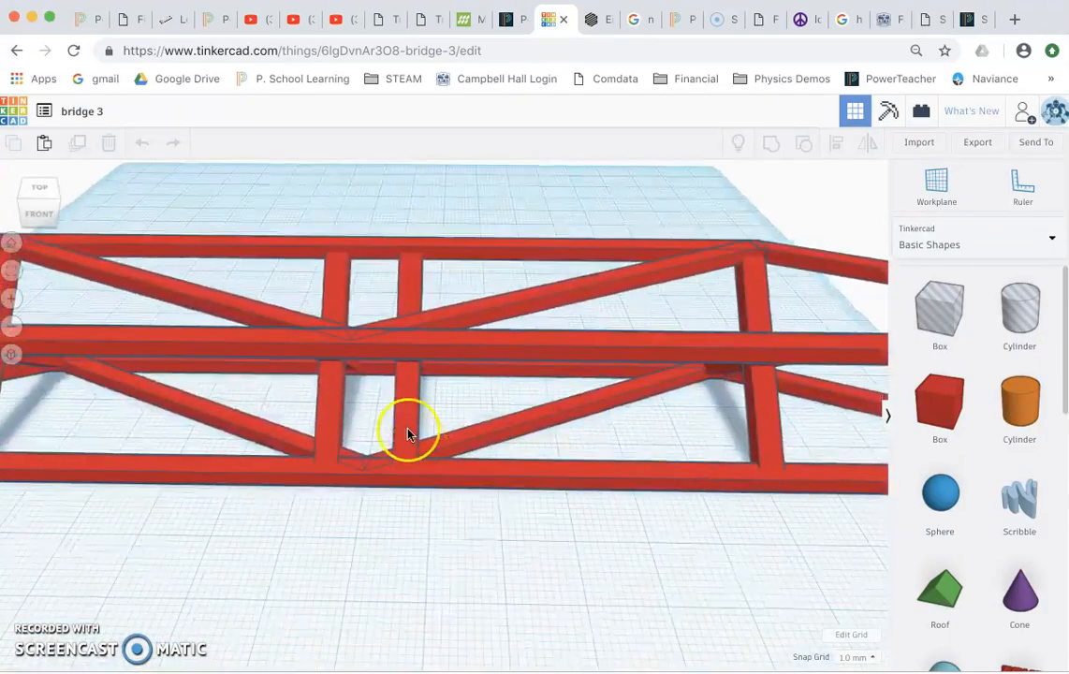
{"action": "left_click", "coordinate": [402, 419]}
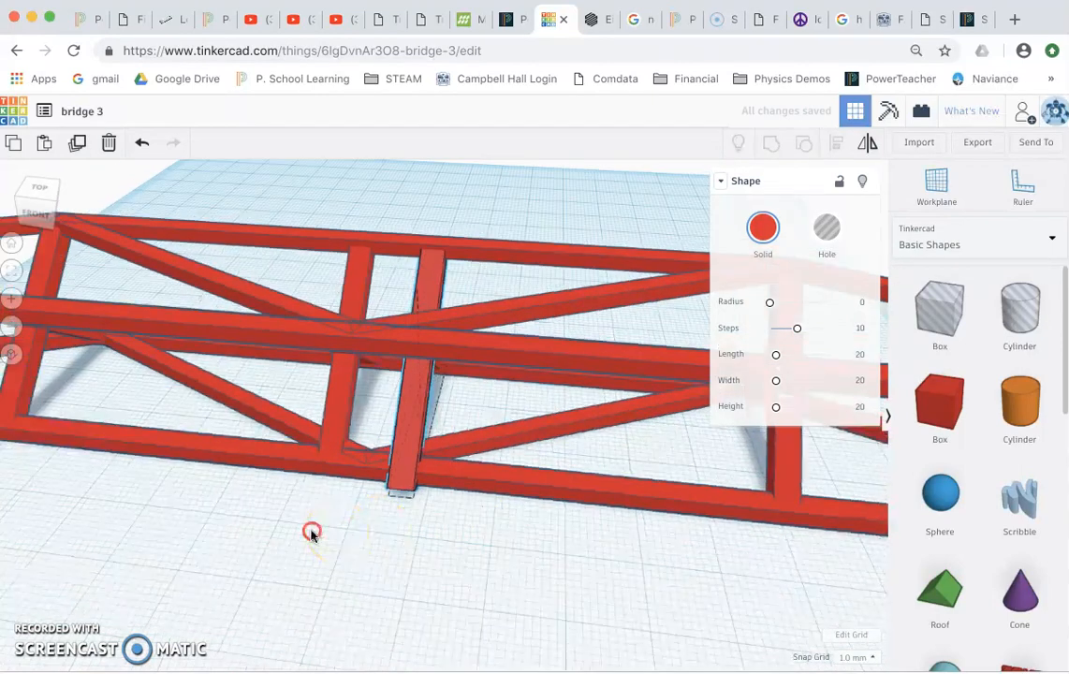
{"action": "left_click_drag", "start_coordinate": [313, 532], "coordinate": [415, 477]}
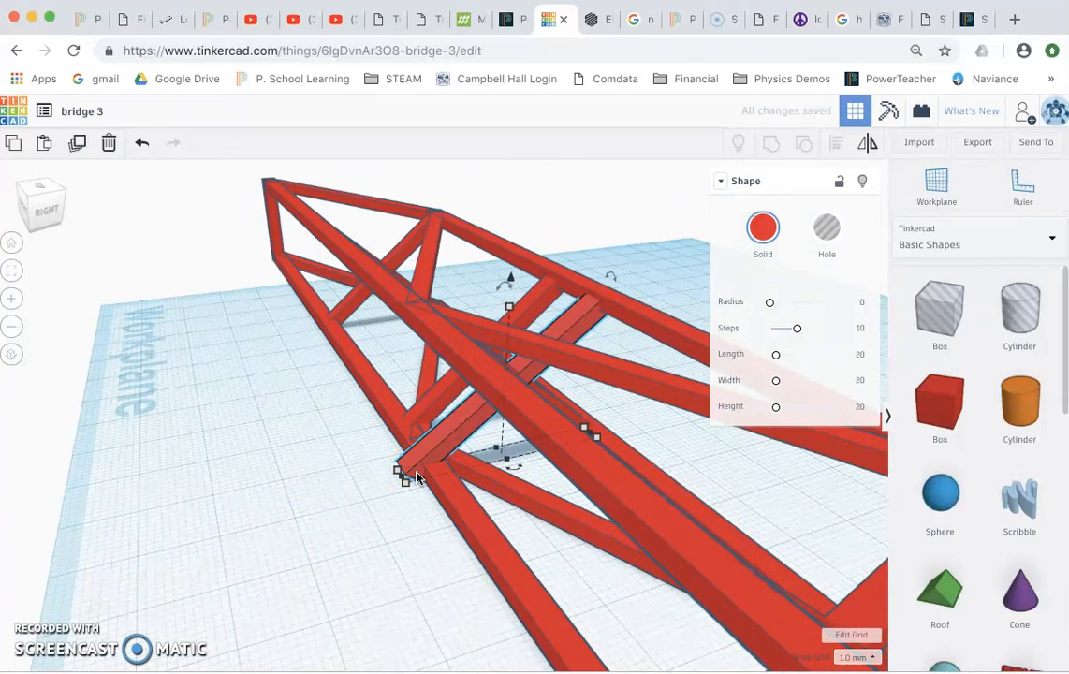
{"action": "key", "text": "cmd+z"}
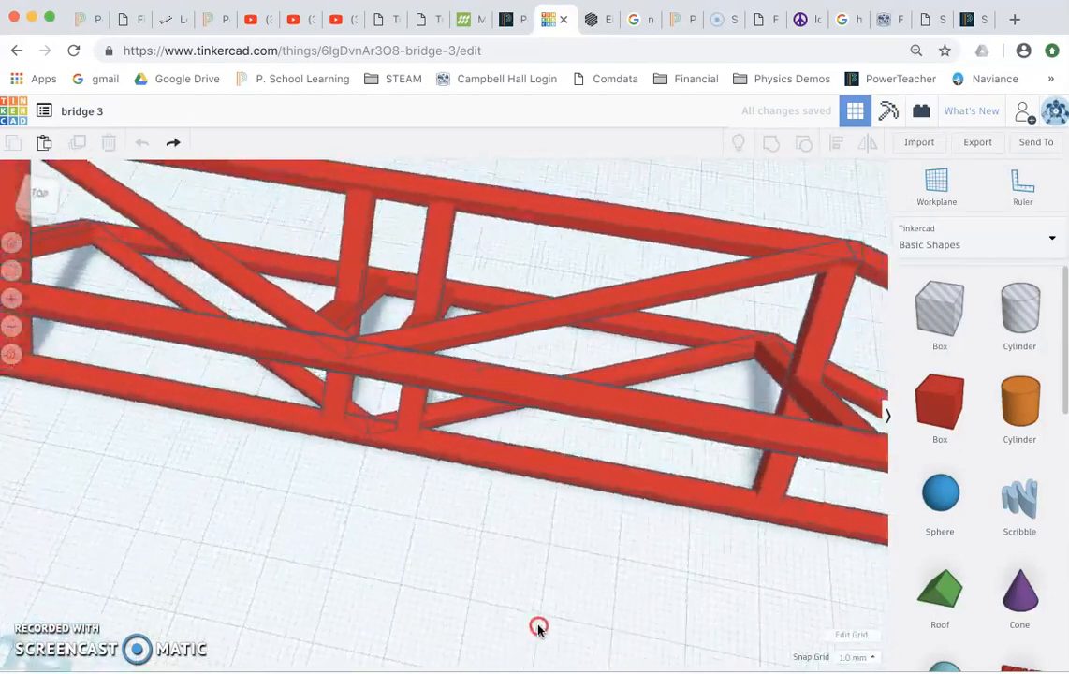
Orbit side-on and select the truss's top chord beam to show its shape properties.
{"action": "left_click_drag", "start_coordinate": [539, 627], "coordinate": [569, 541]}
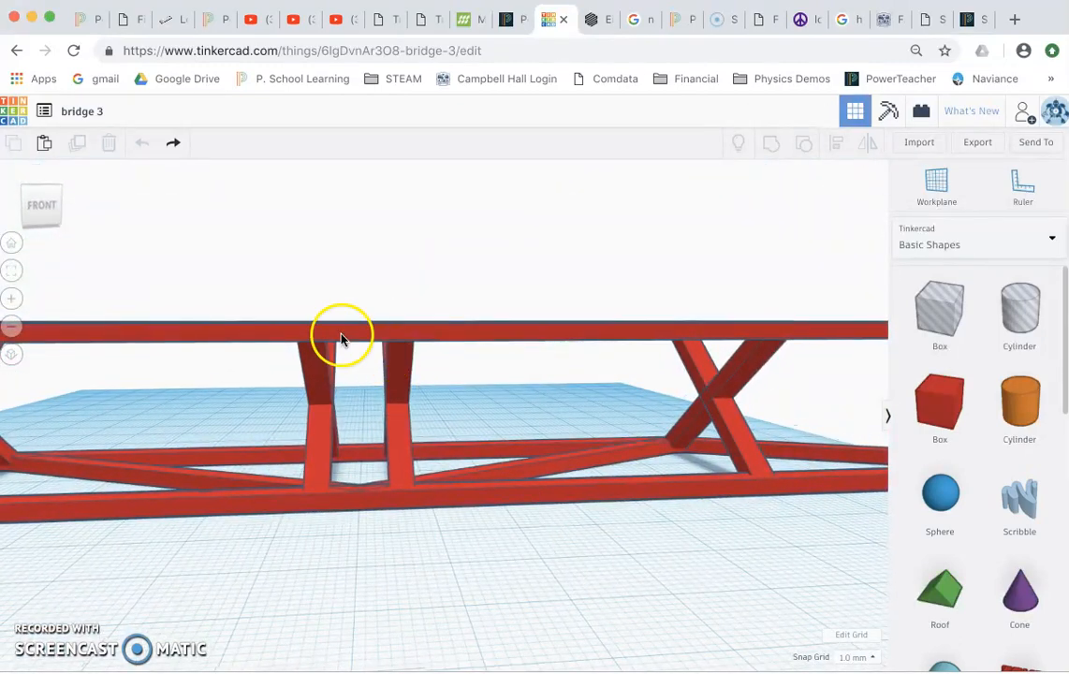
{"action": "left_click", "coordinate": [354, 333]}
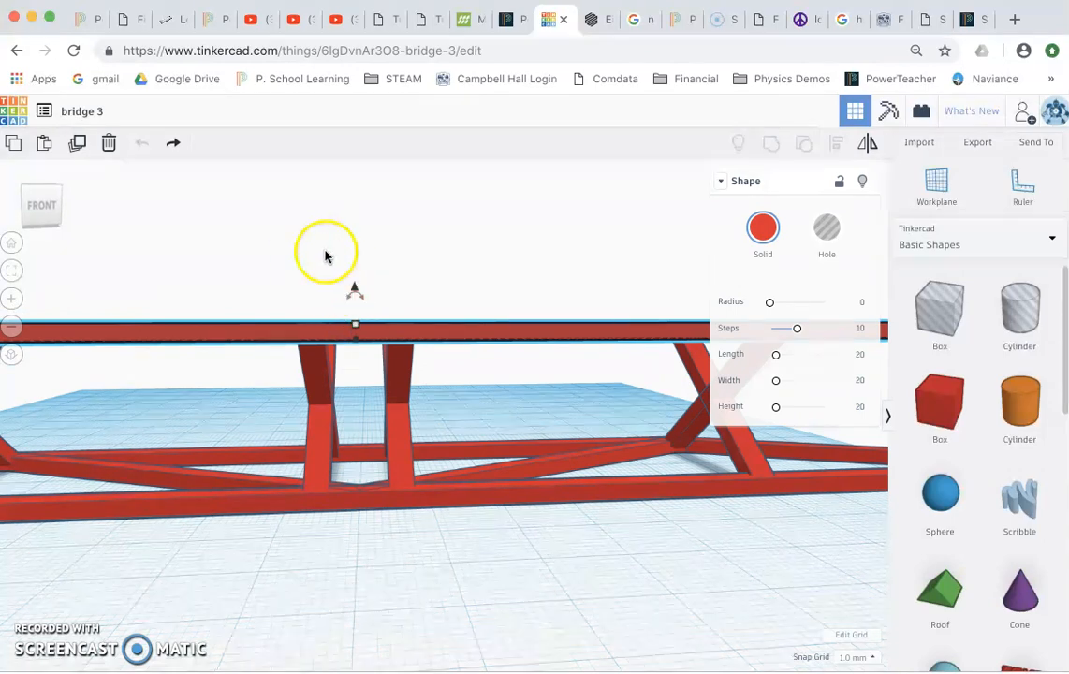